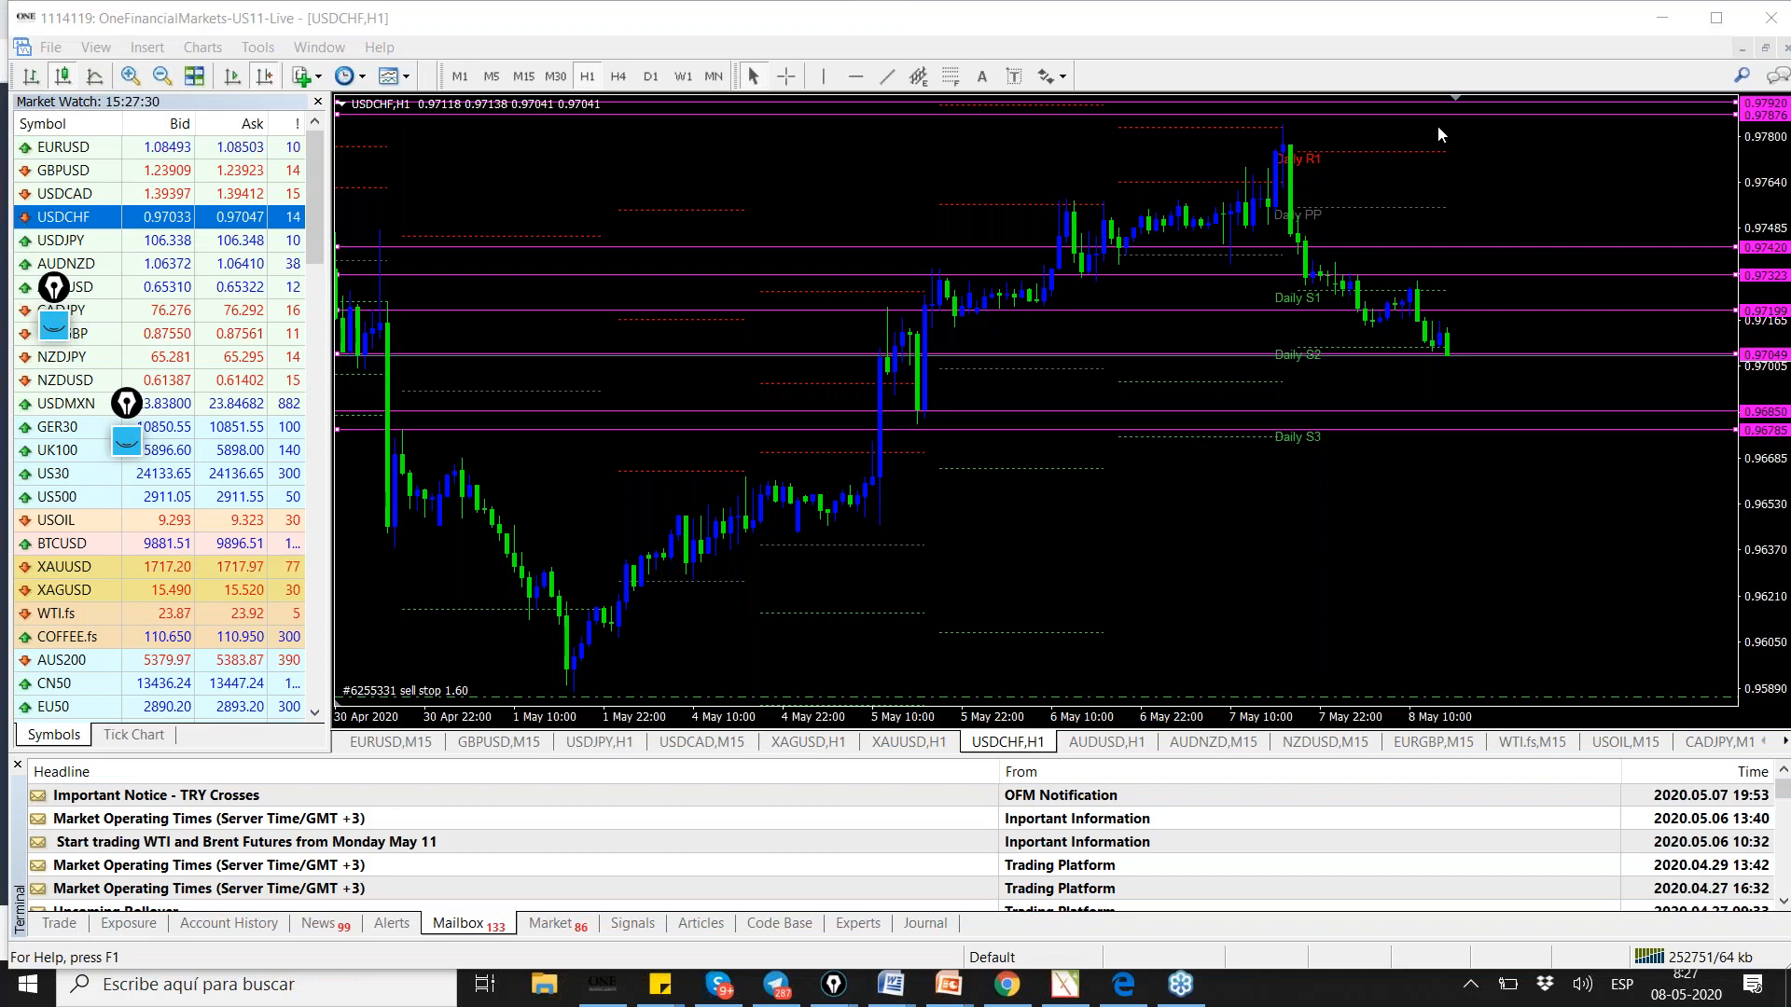
- Switch from the USDCHF hourly chart to the EURUSD,M15 chart tab
left_click(388, 741)
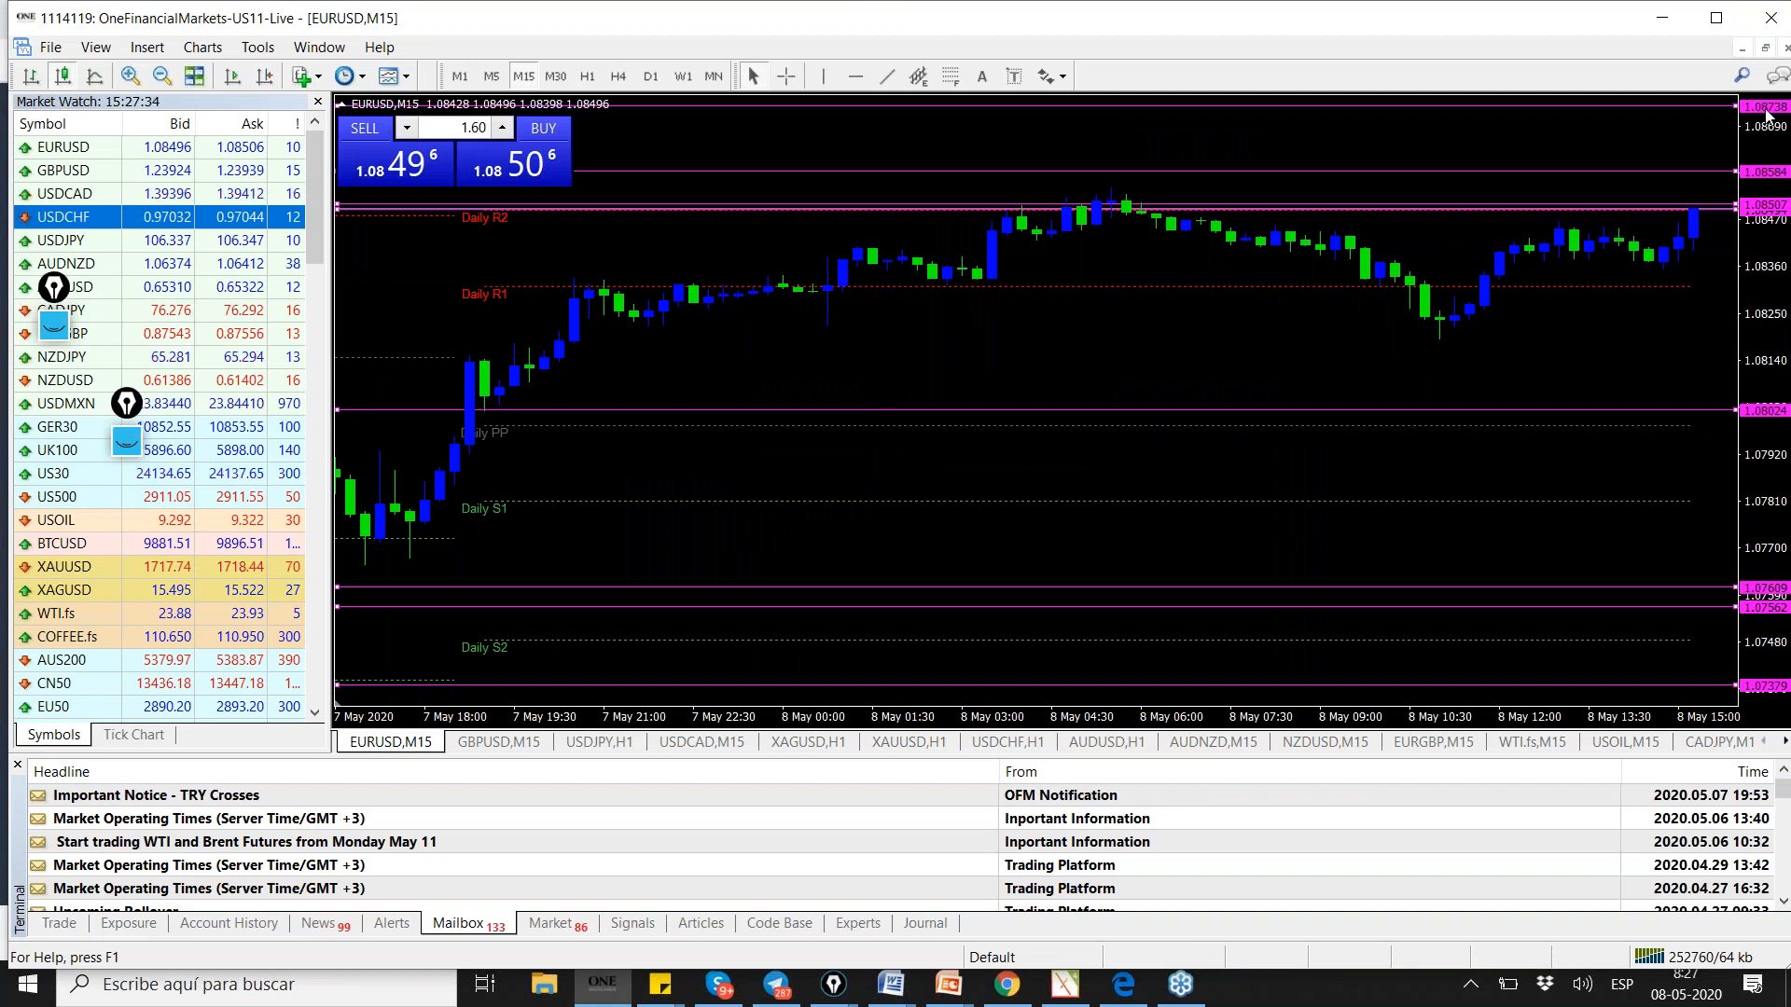
- Place a 0.80-lot EURUSD Buy Stop pending order at 1.08600 and confirm it
right_click(1208, 301)
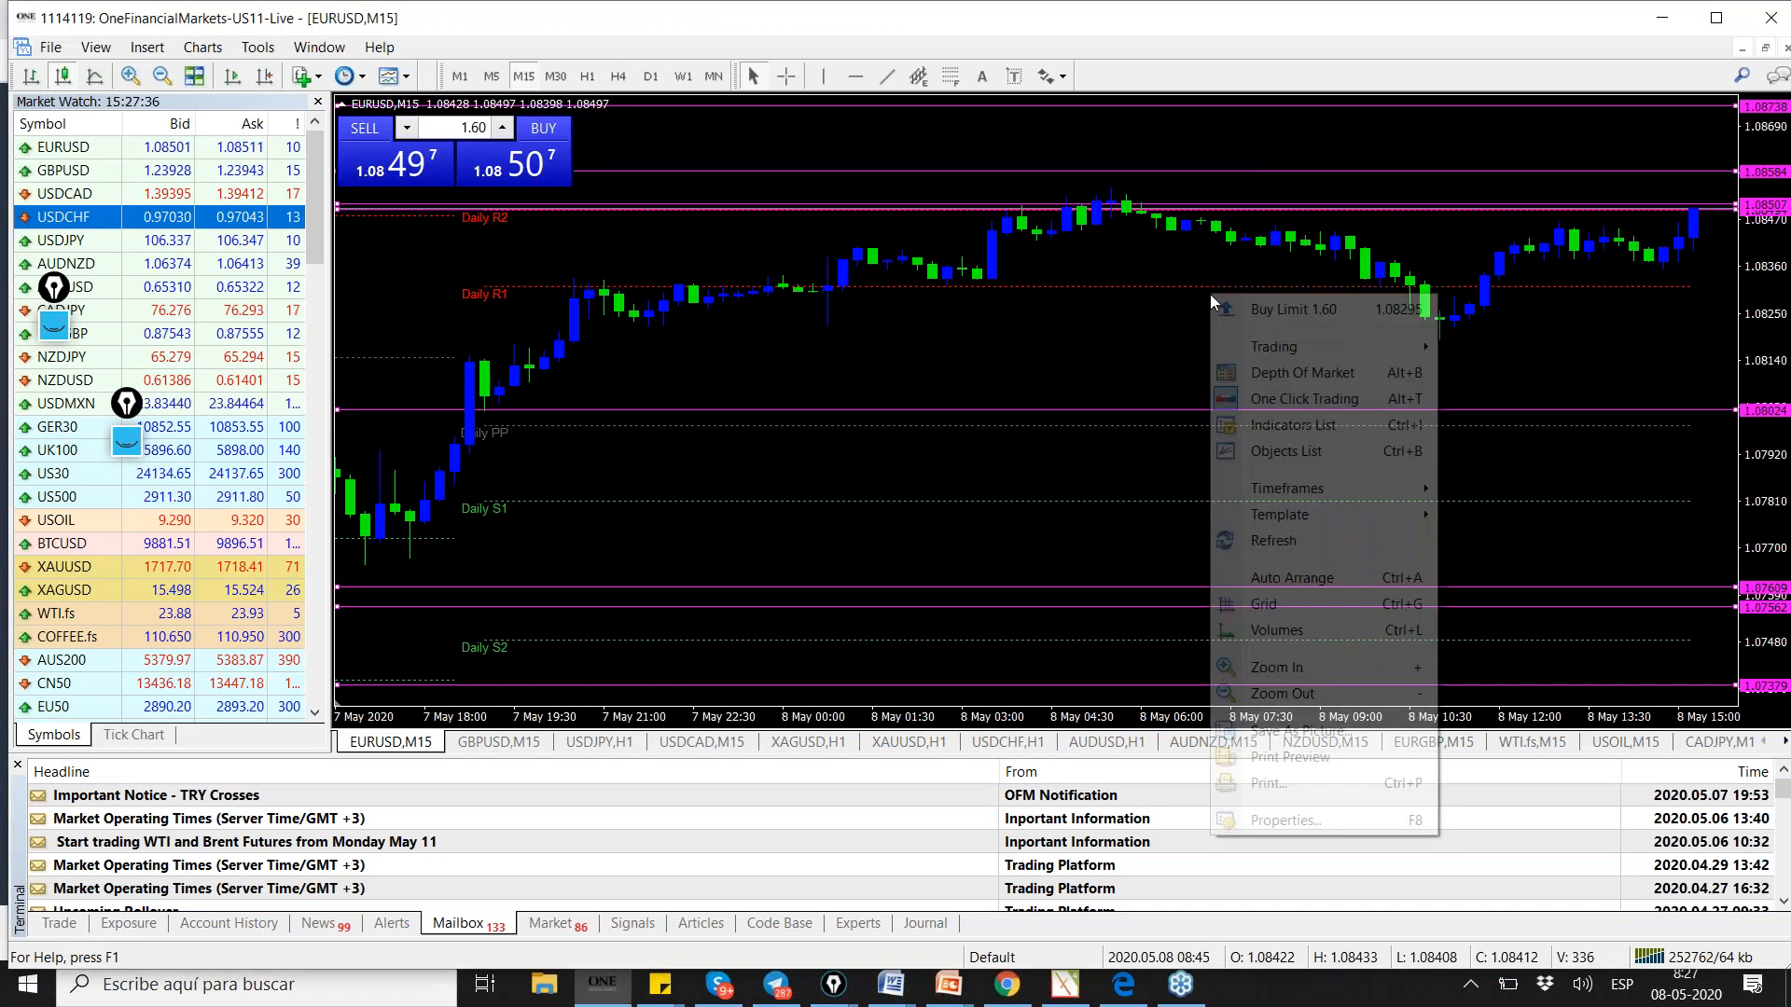
mouse_move(1273, 346)
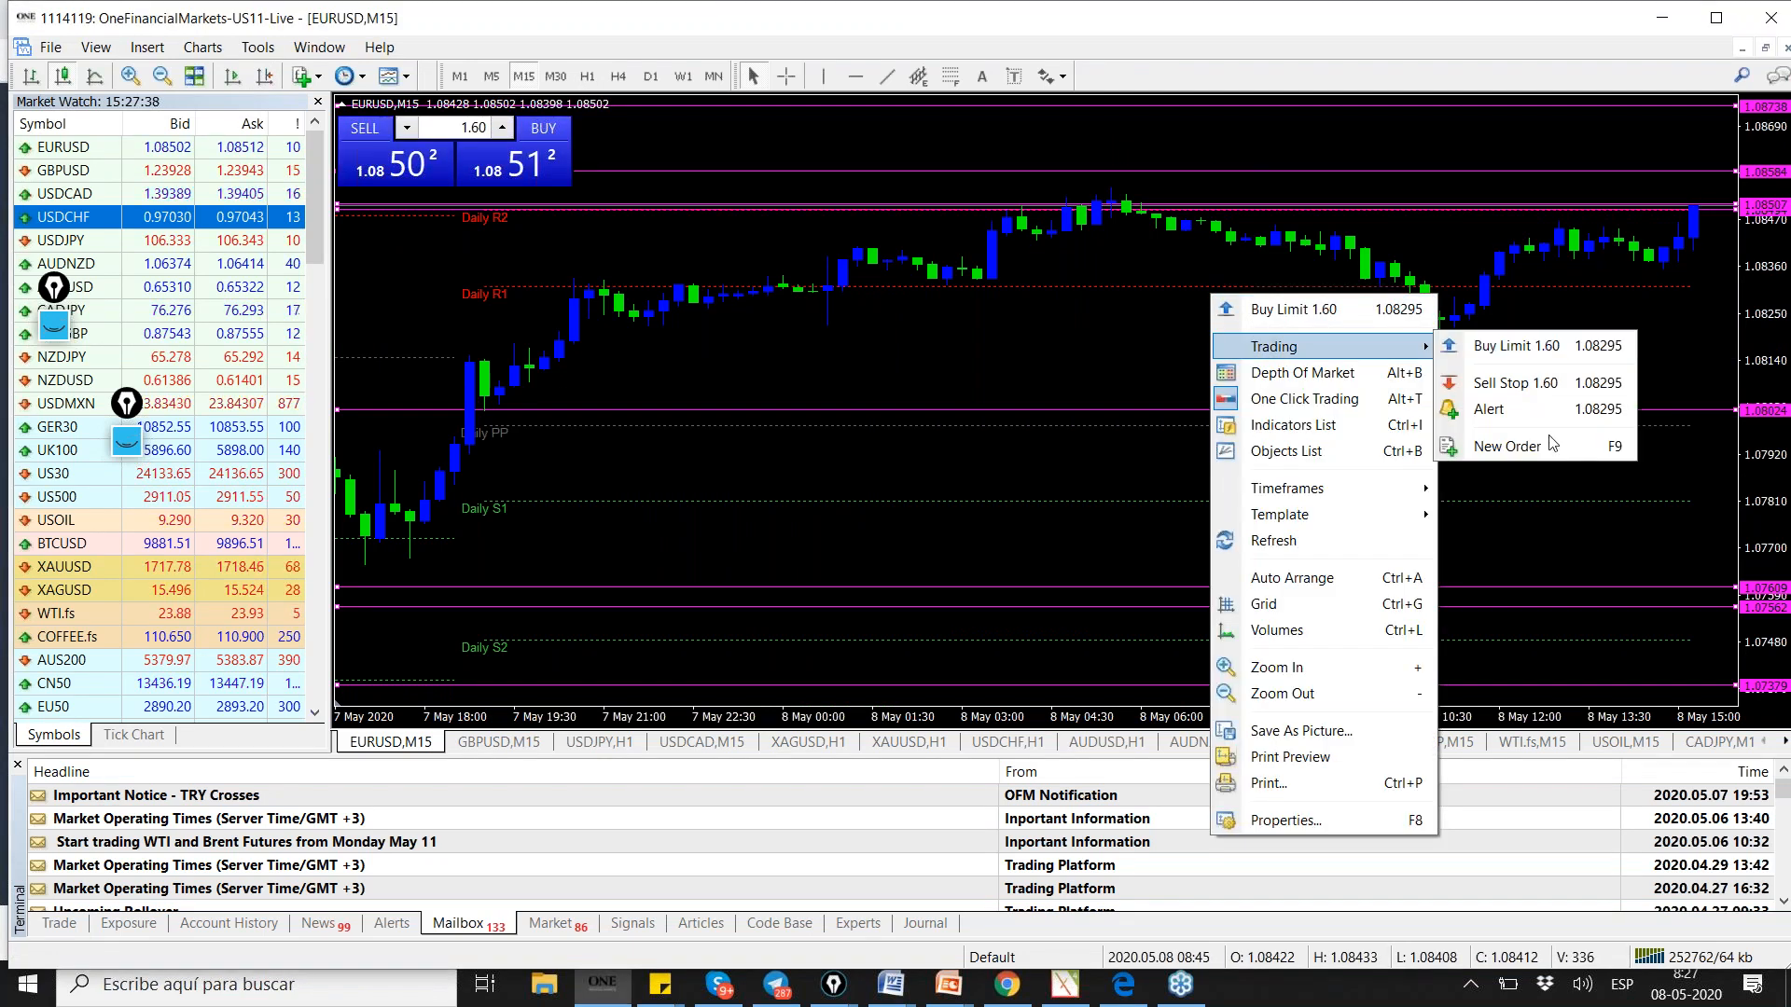
left_click(1505, 446)
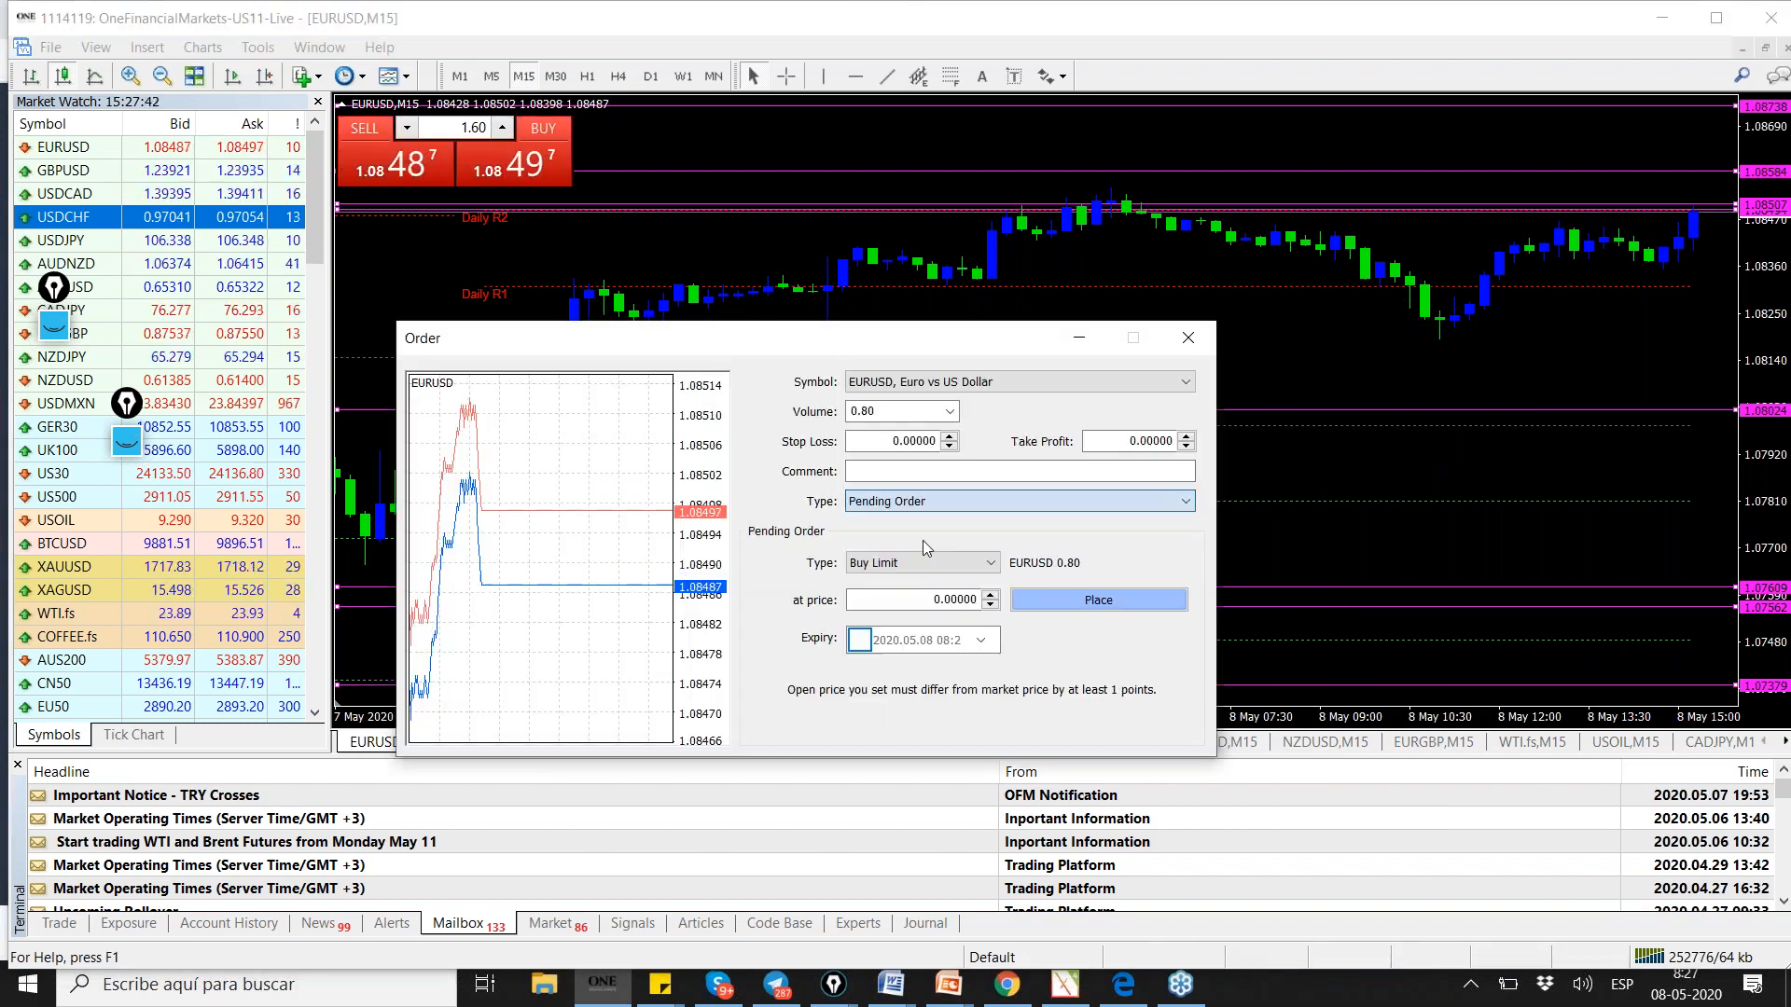
left_click(919, 562)
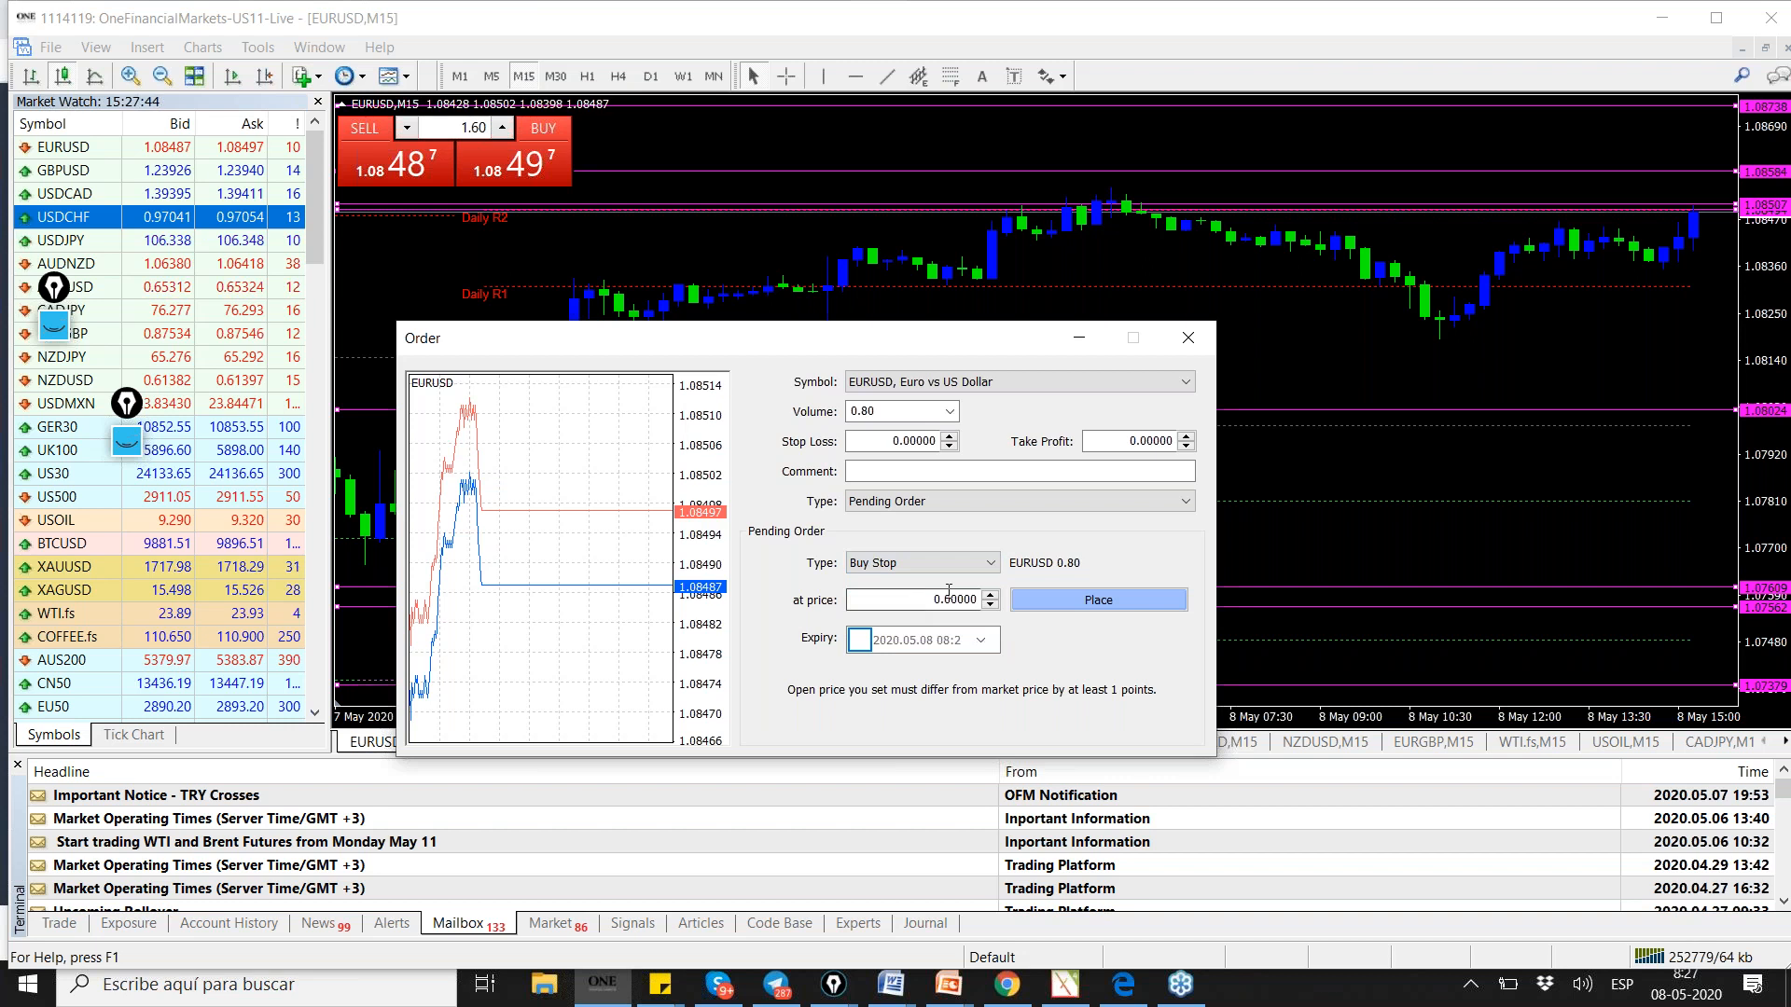
right_click(902, 600)
type("1.08600")
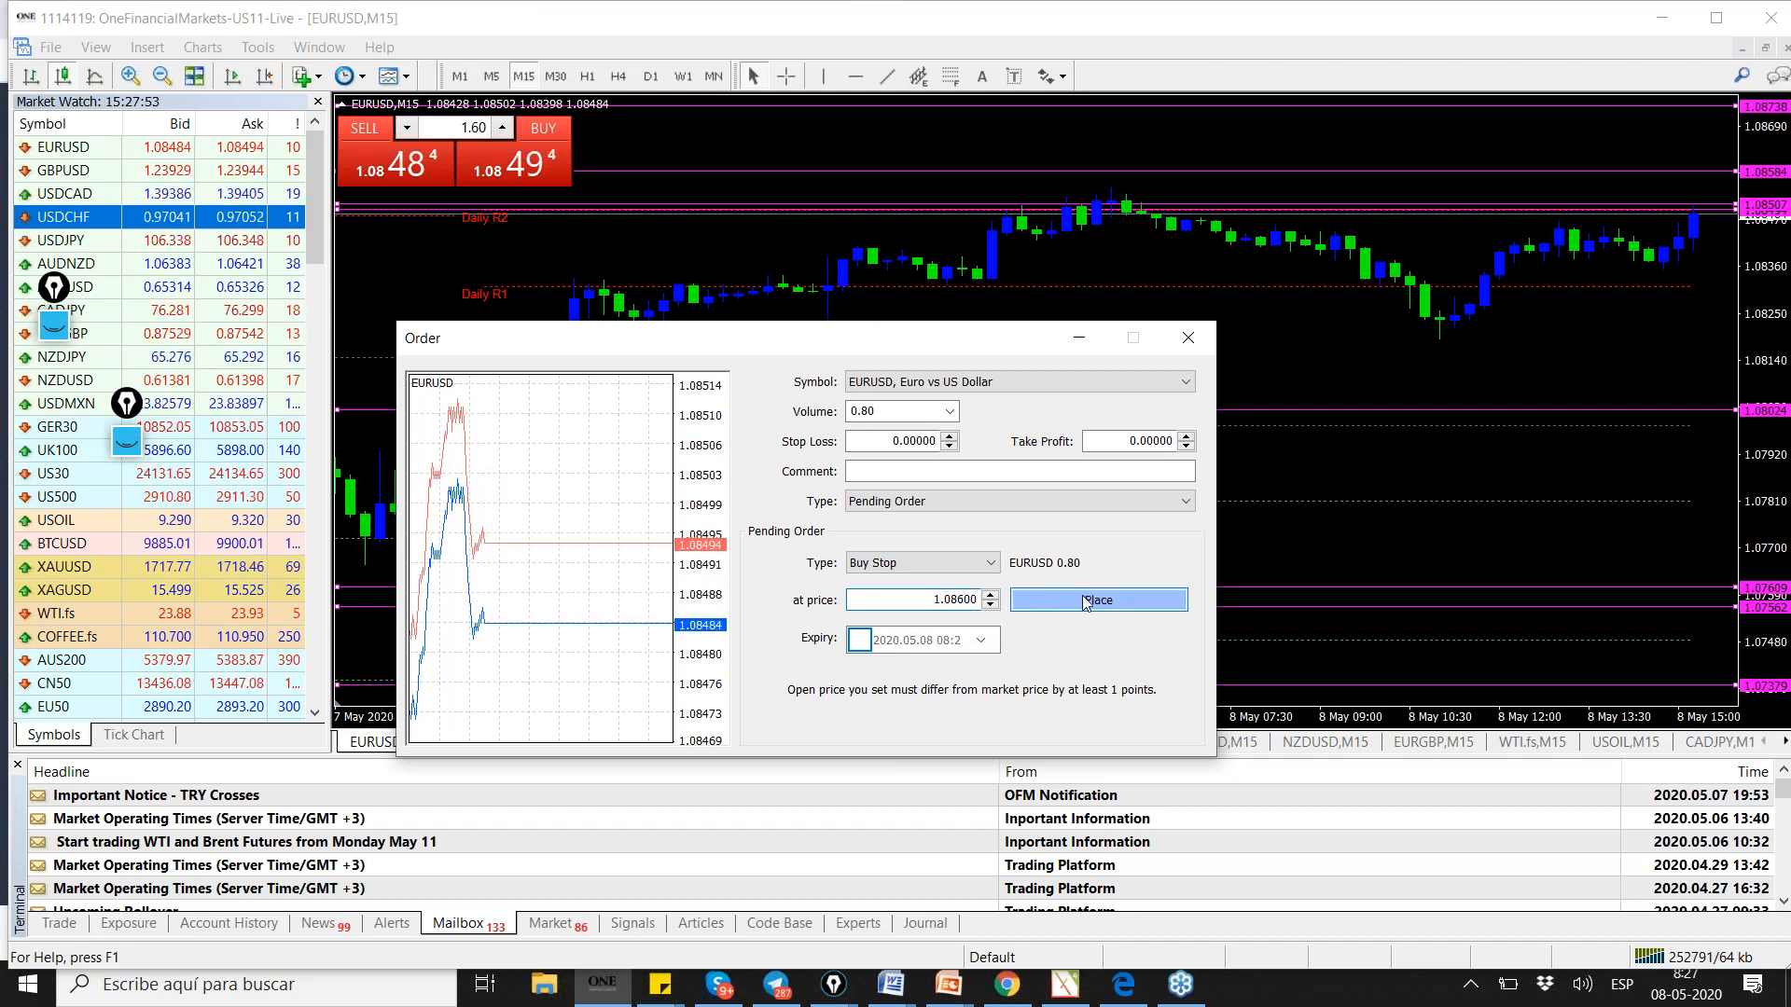
left_click(1095, 600)
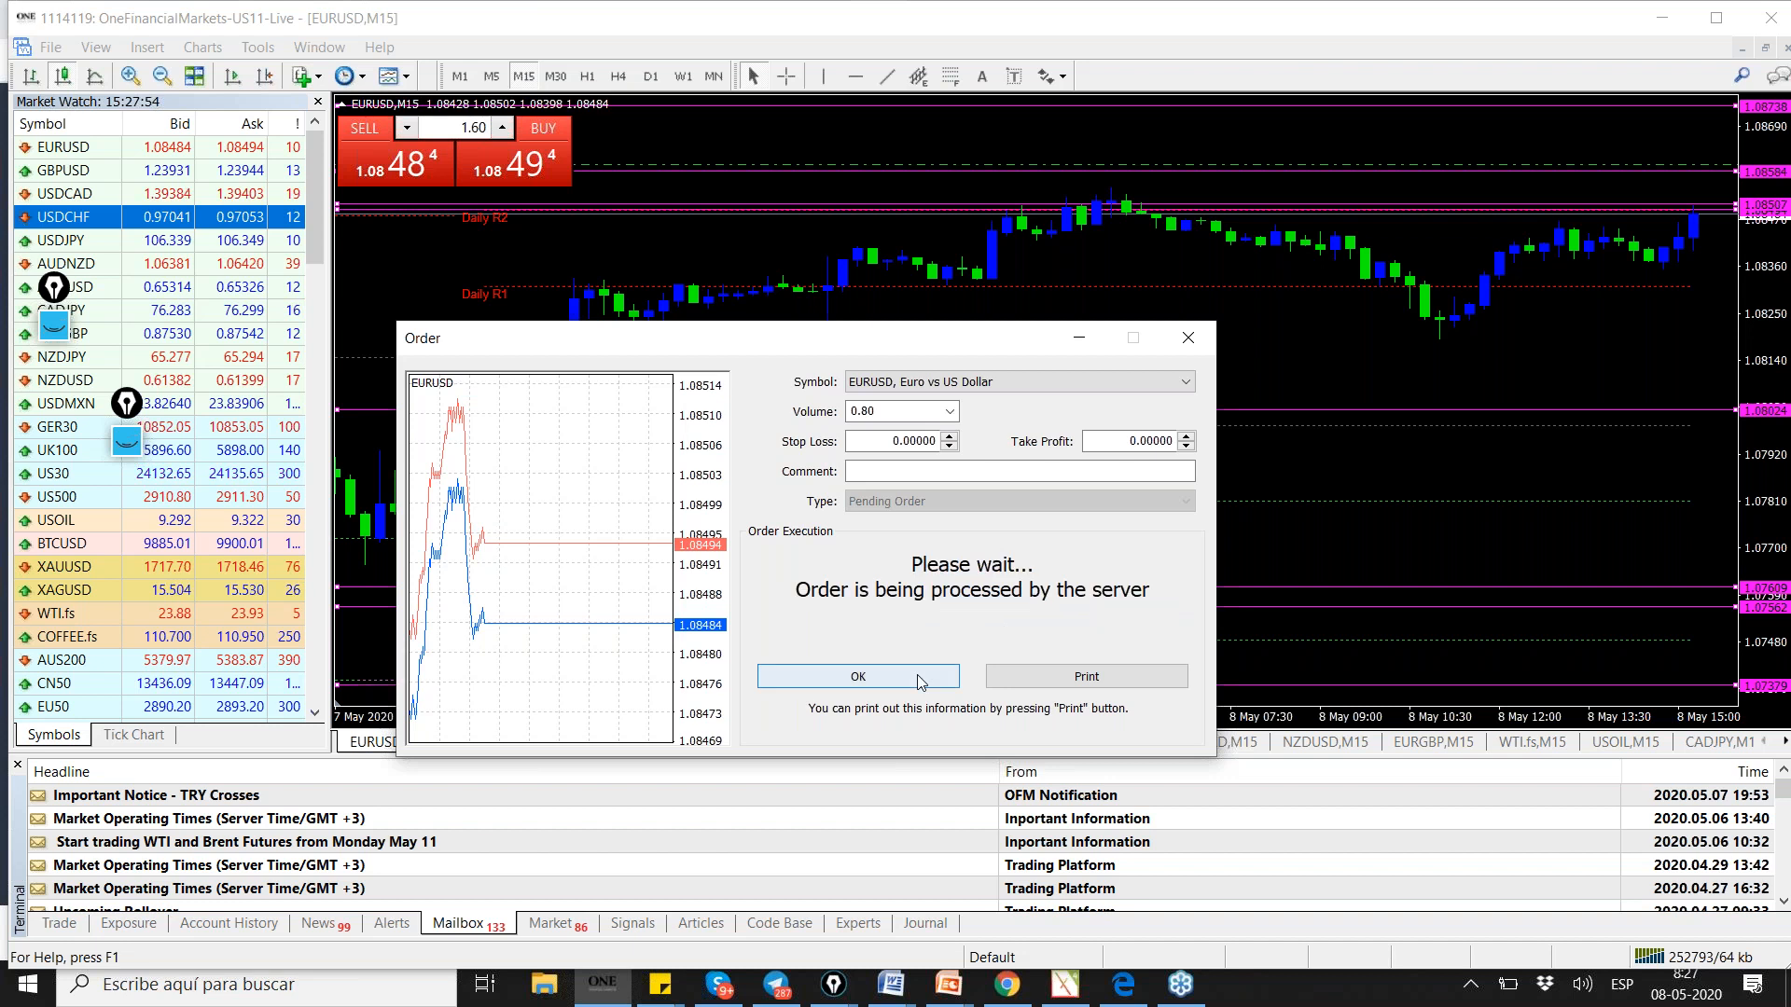
left_click(856, 676)
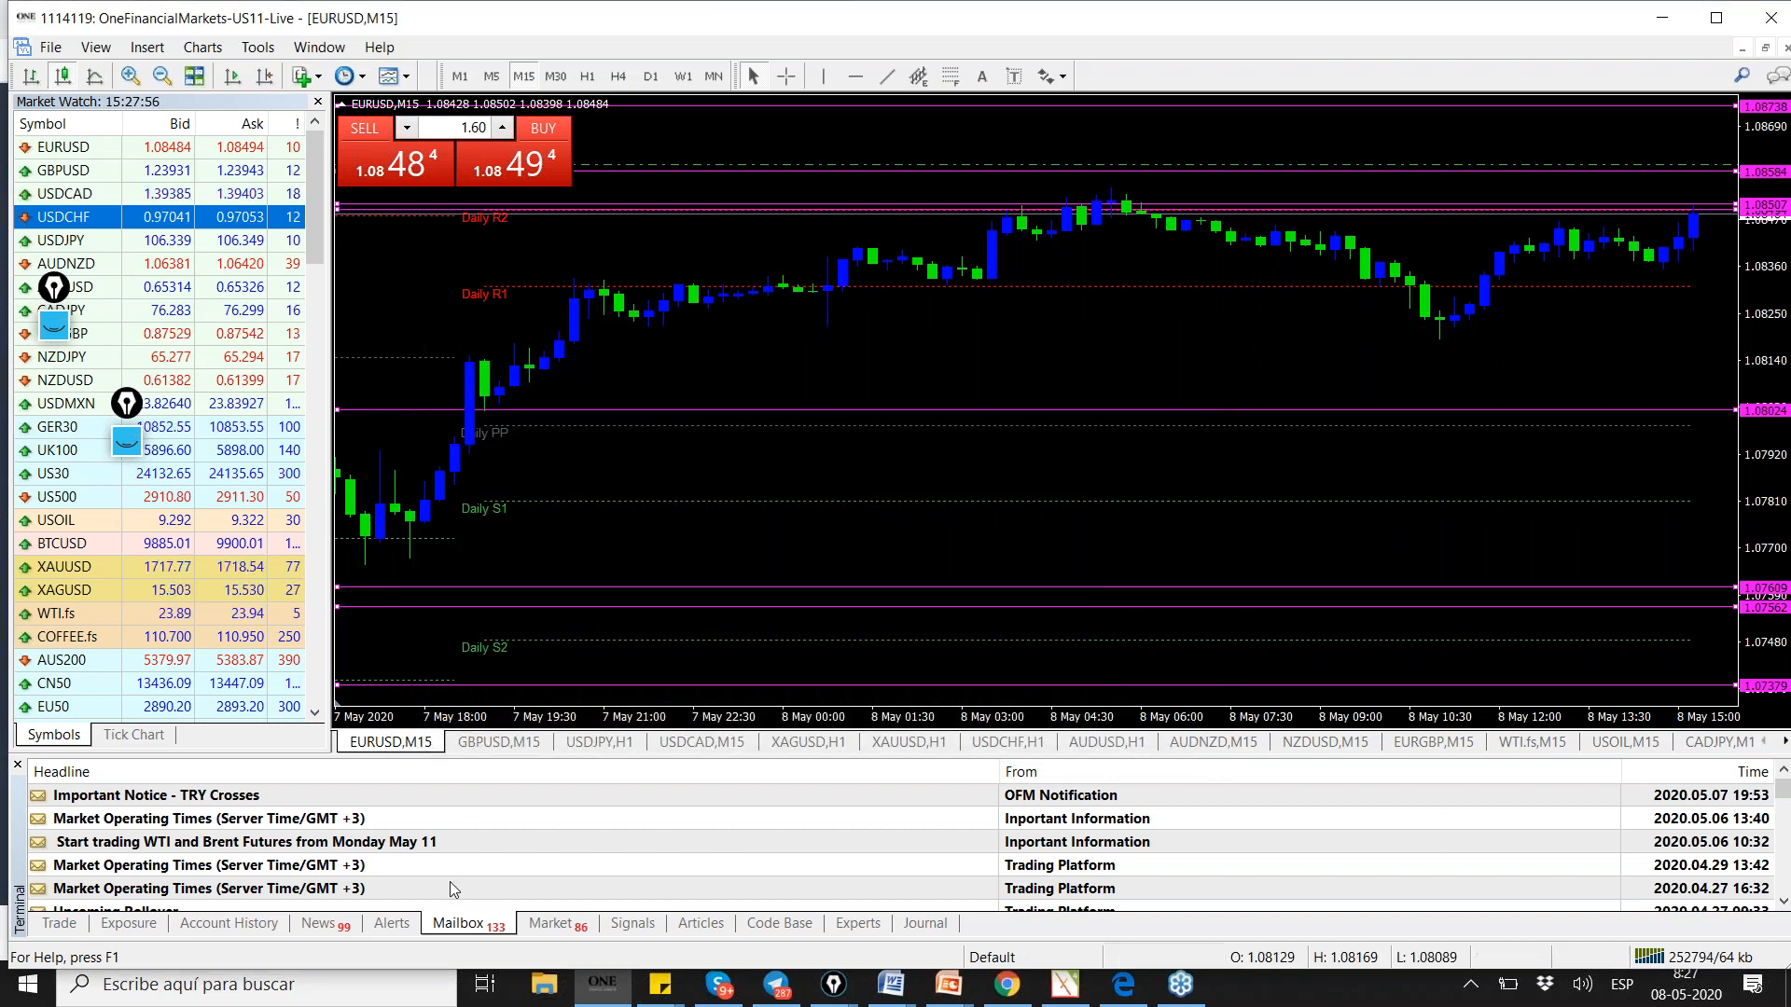
- On the GBPUSD,M15 chart, place a 0.80-lot Buy Stop order at 1.24000
left_click(497, 742)
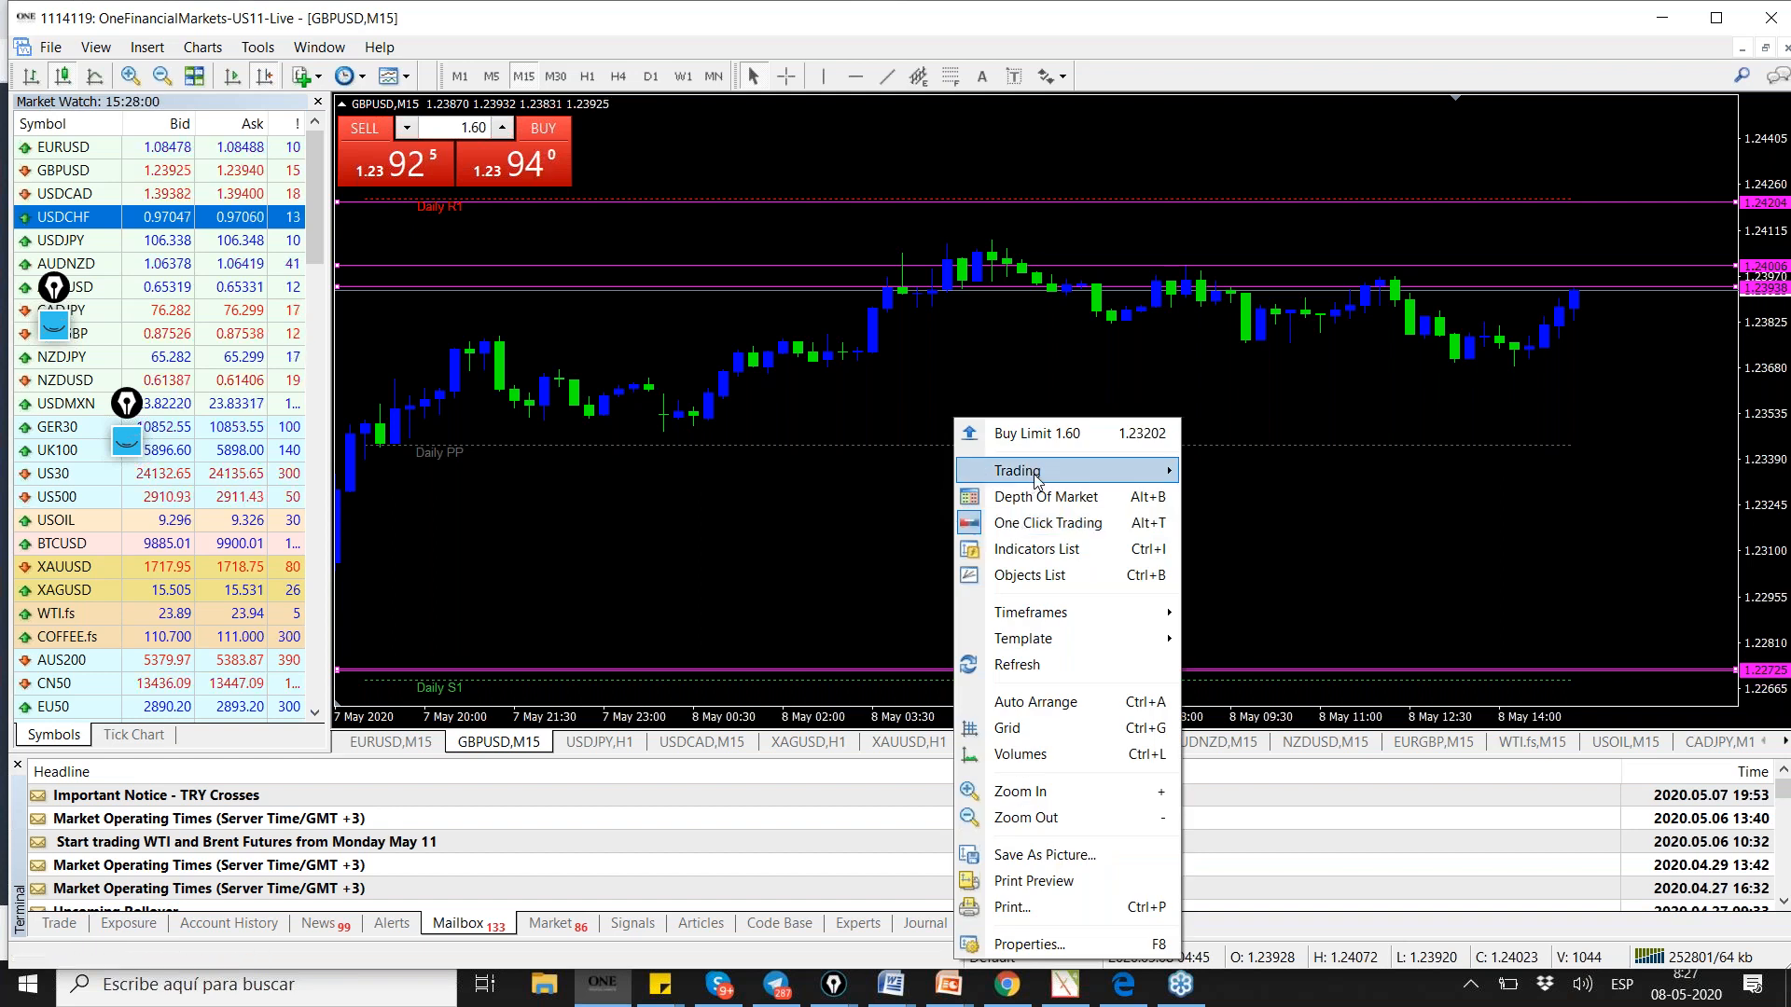
left_click(1016, 470)
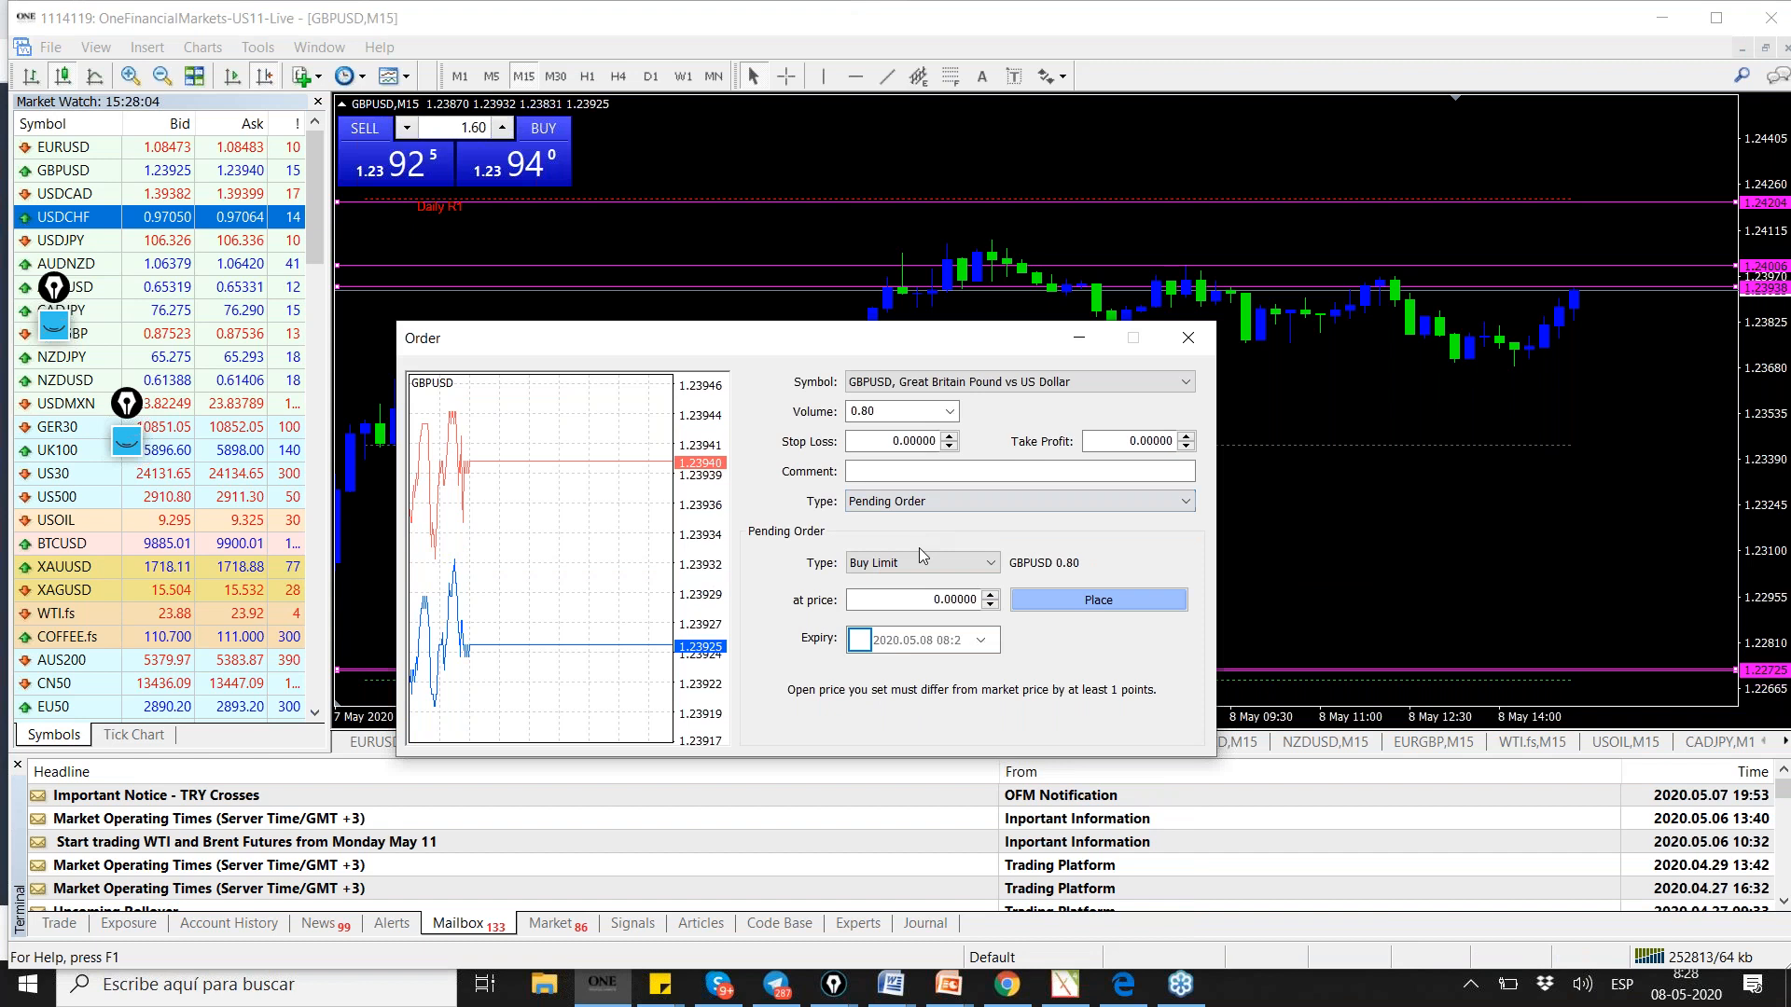
left_click(920, 561)
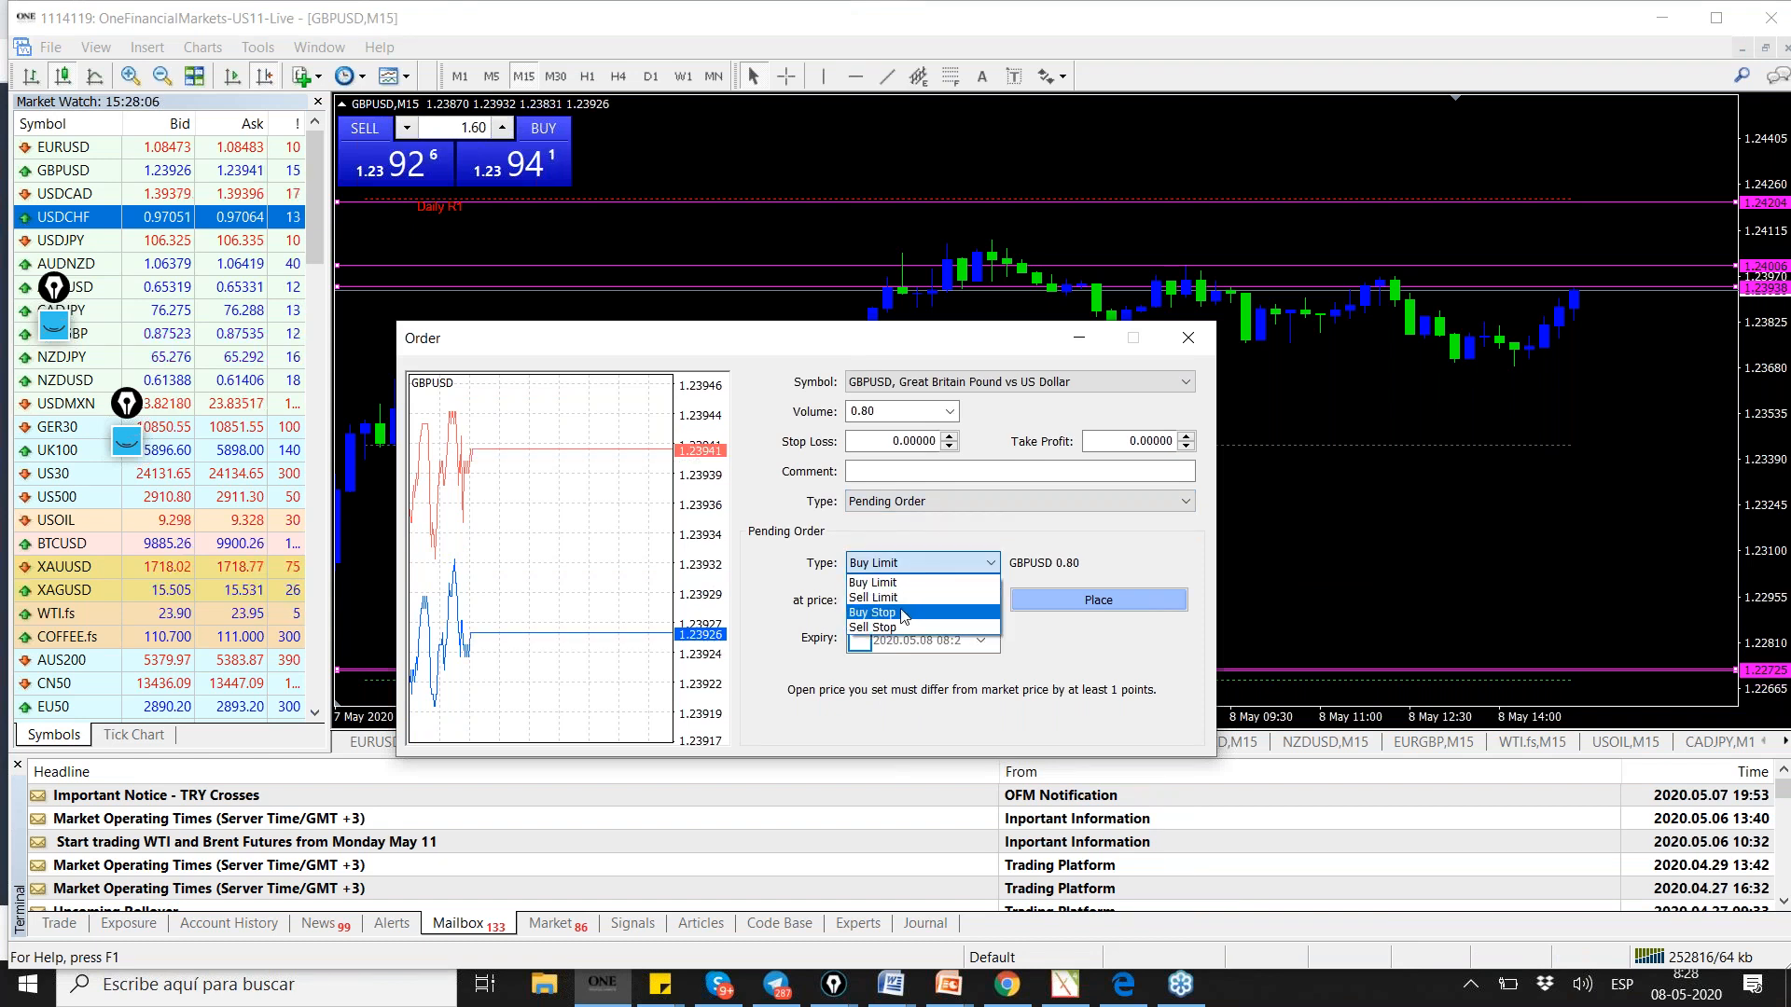
left_click(871, 612)
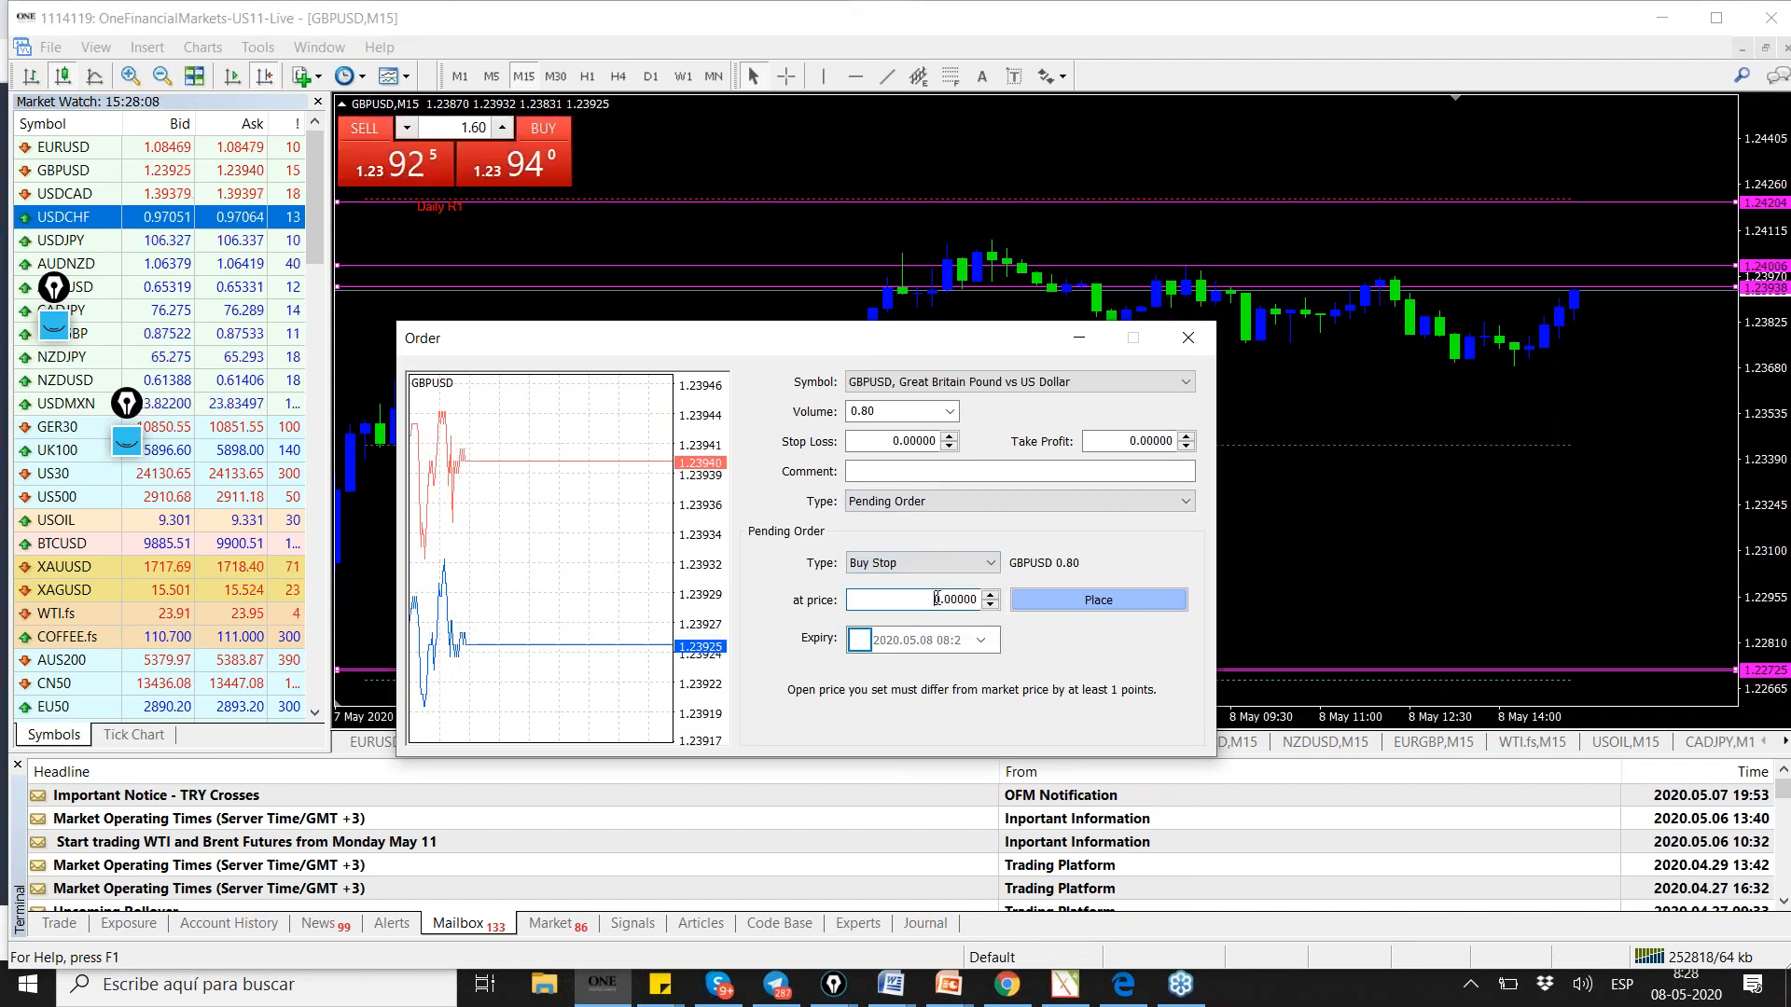
type("1.24000")
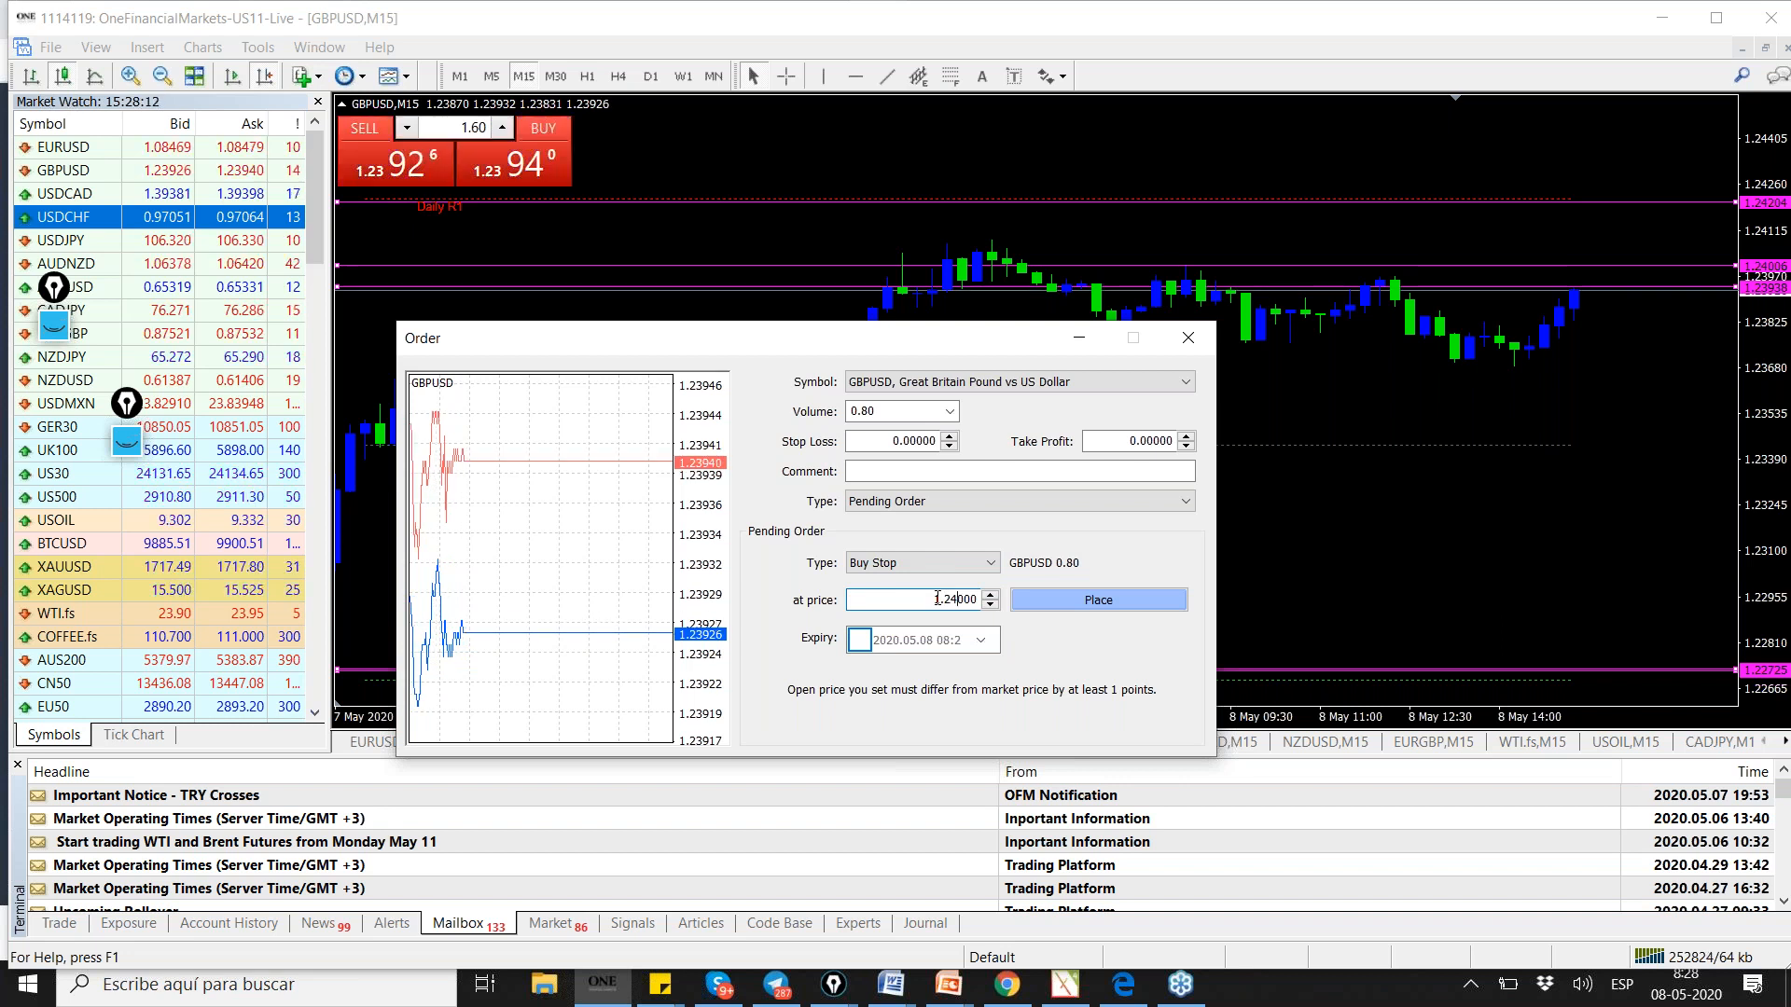
left_click(1095, 600)
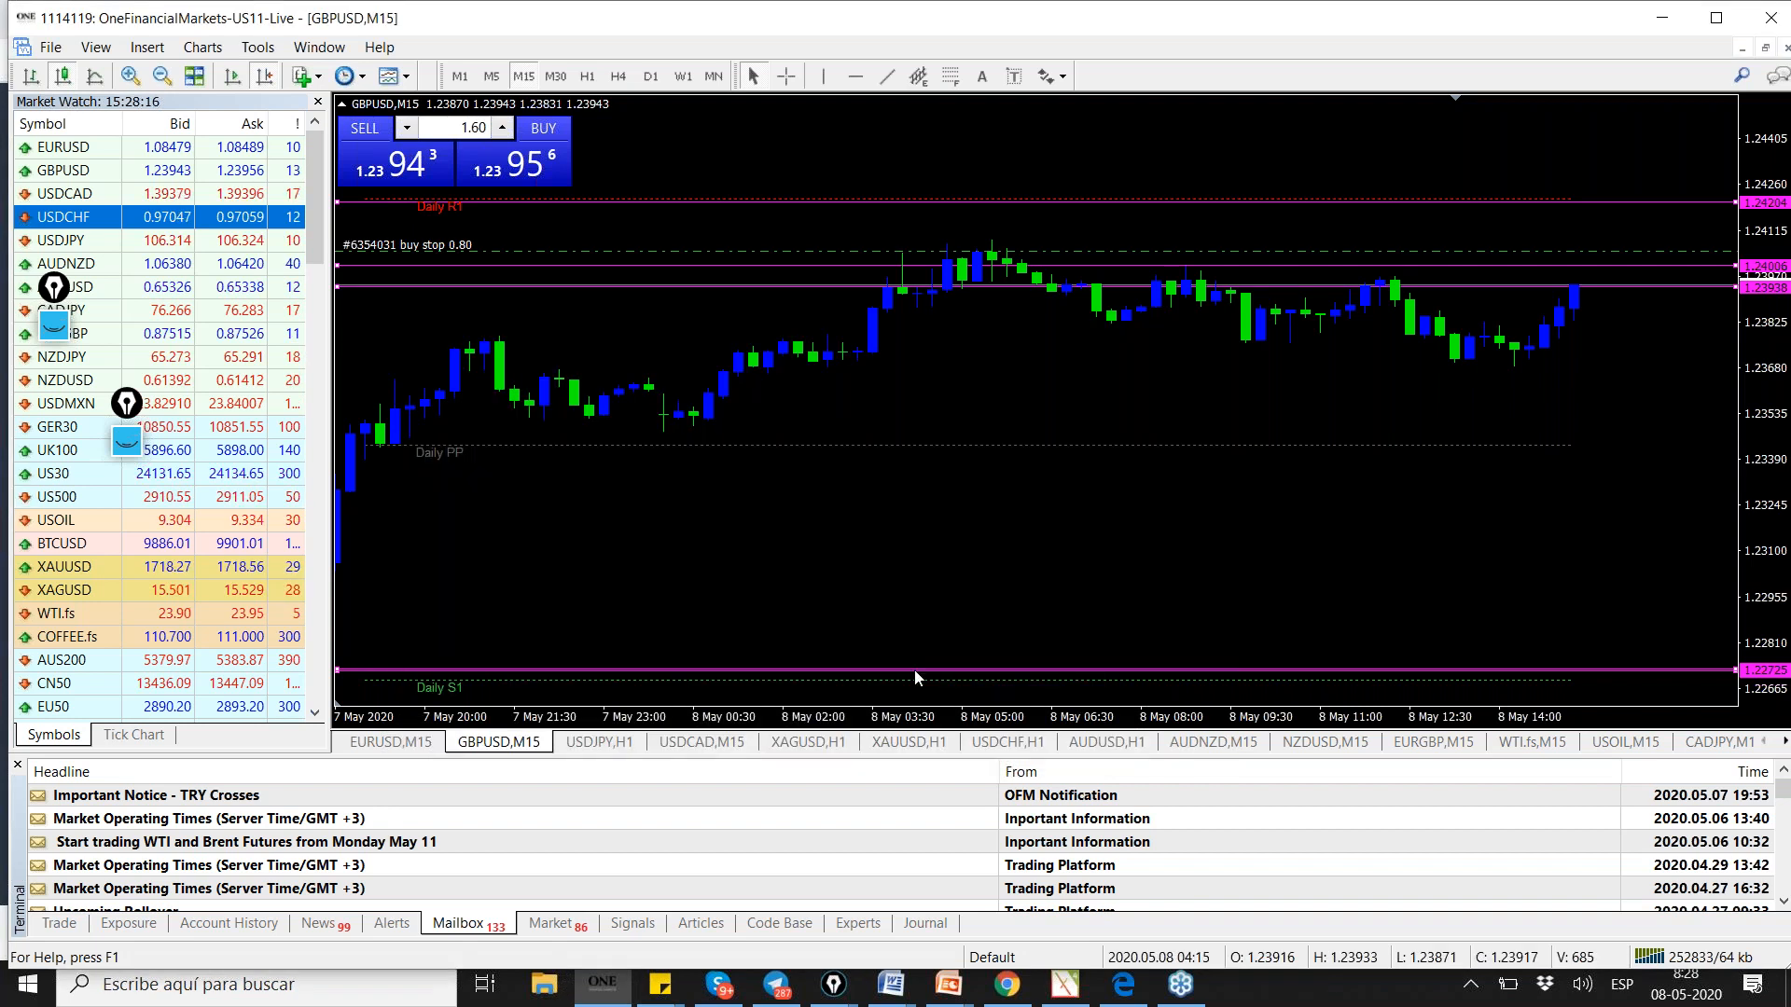
- Browse the USDJPY,H1 and USDCAD,M15 charts, then open the XAGUSD,H1 chart
left_click(597, 742)
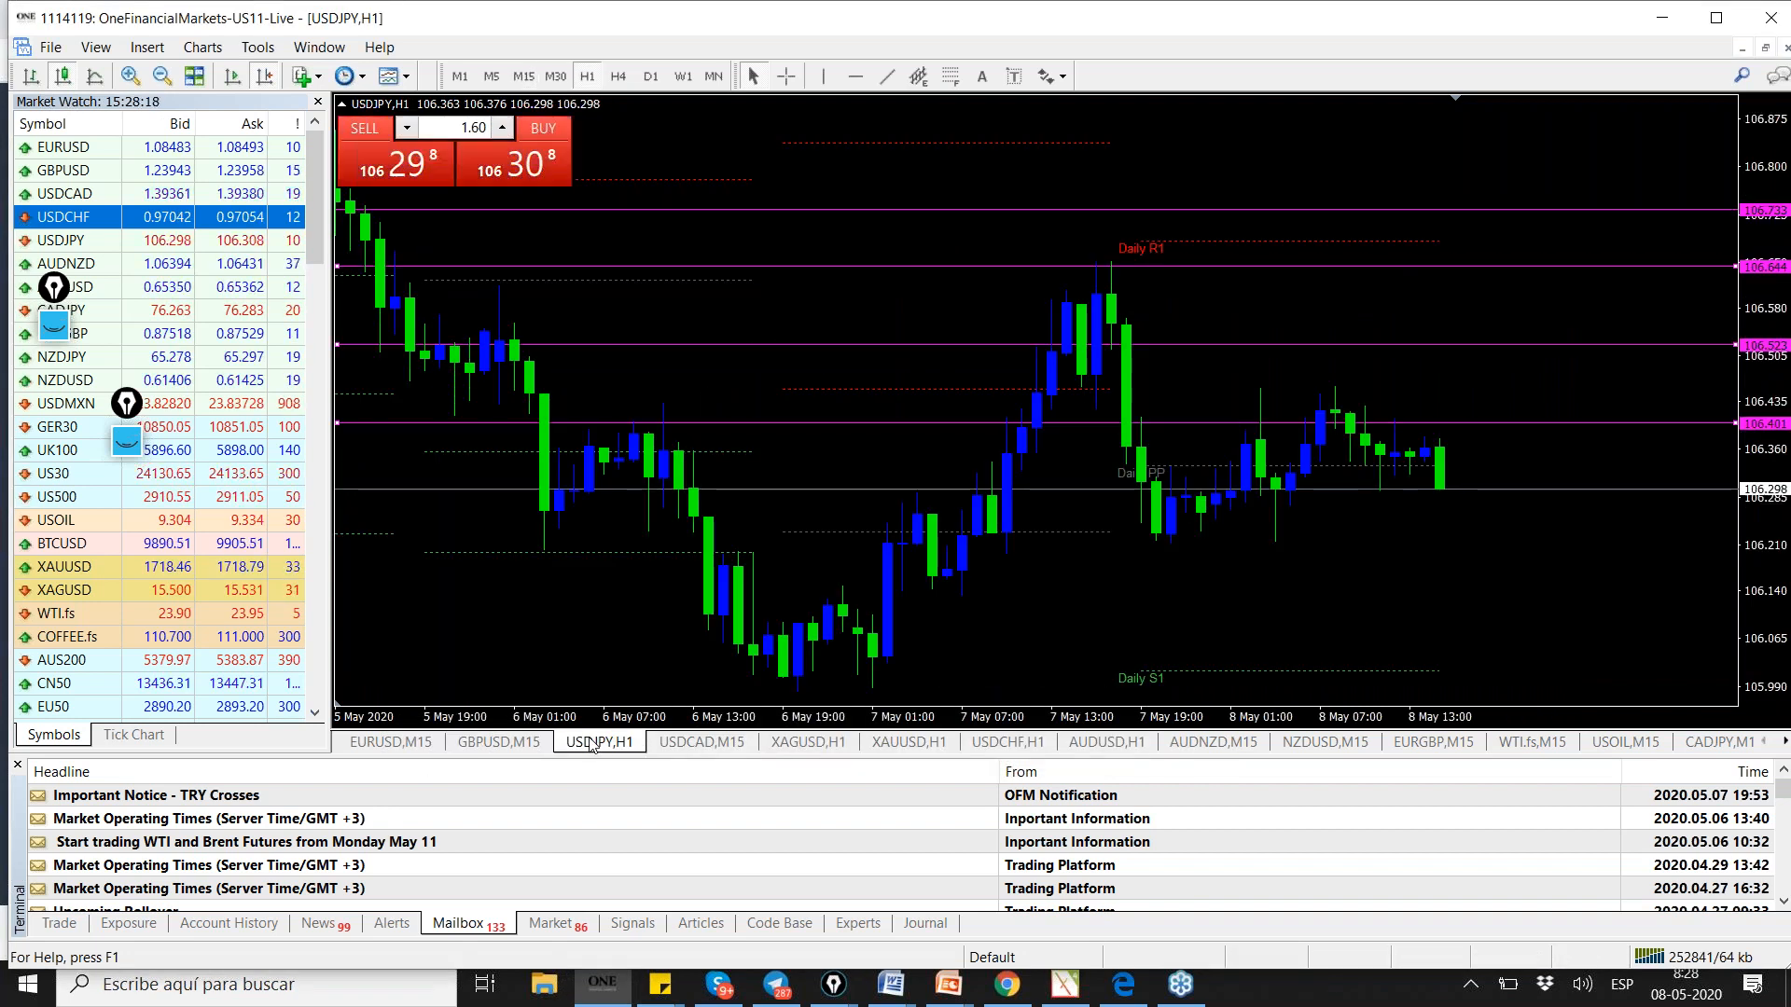
left_click(701, 741)
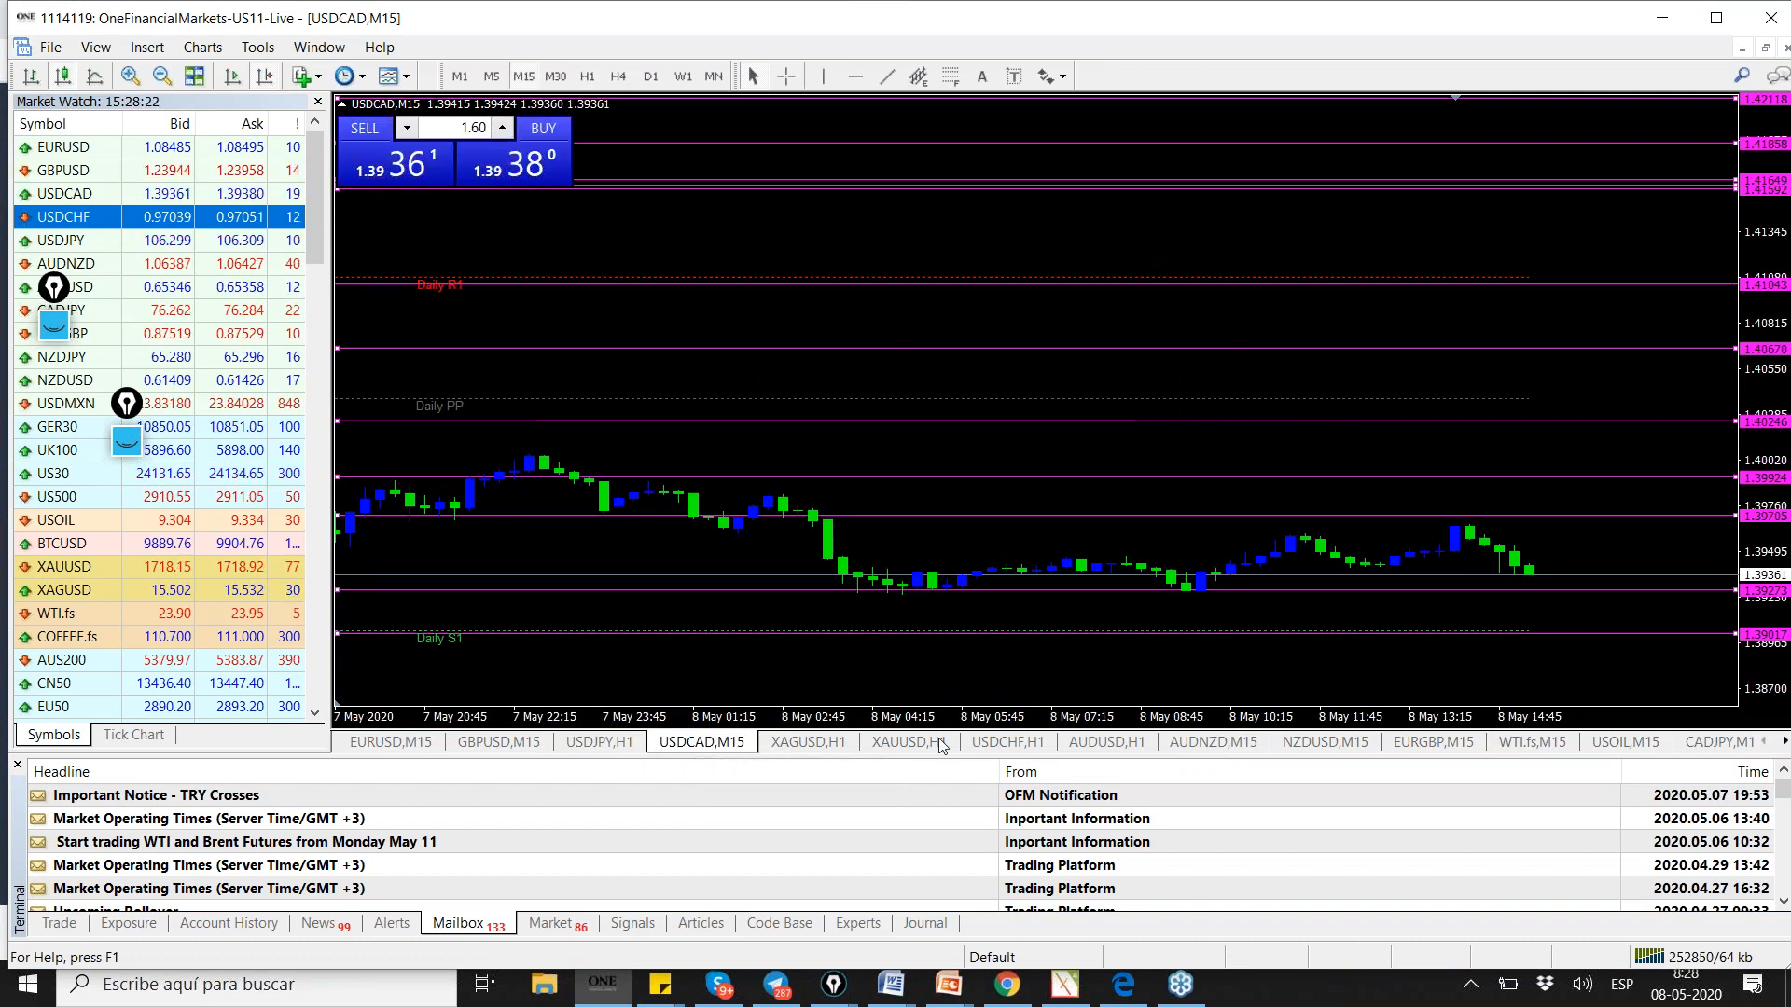
left_click(1005, 742)
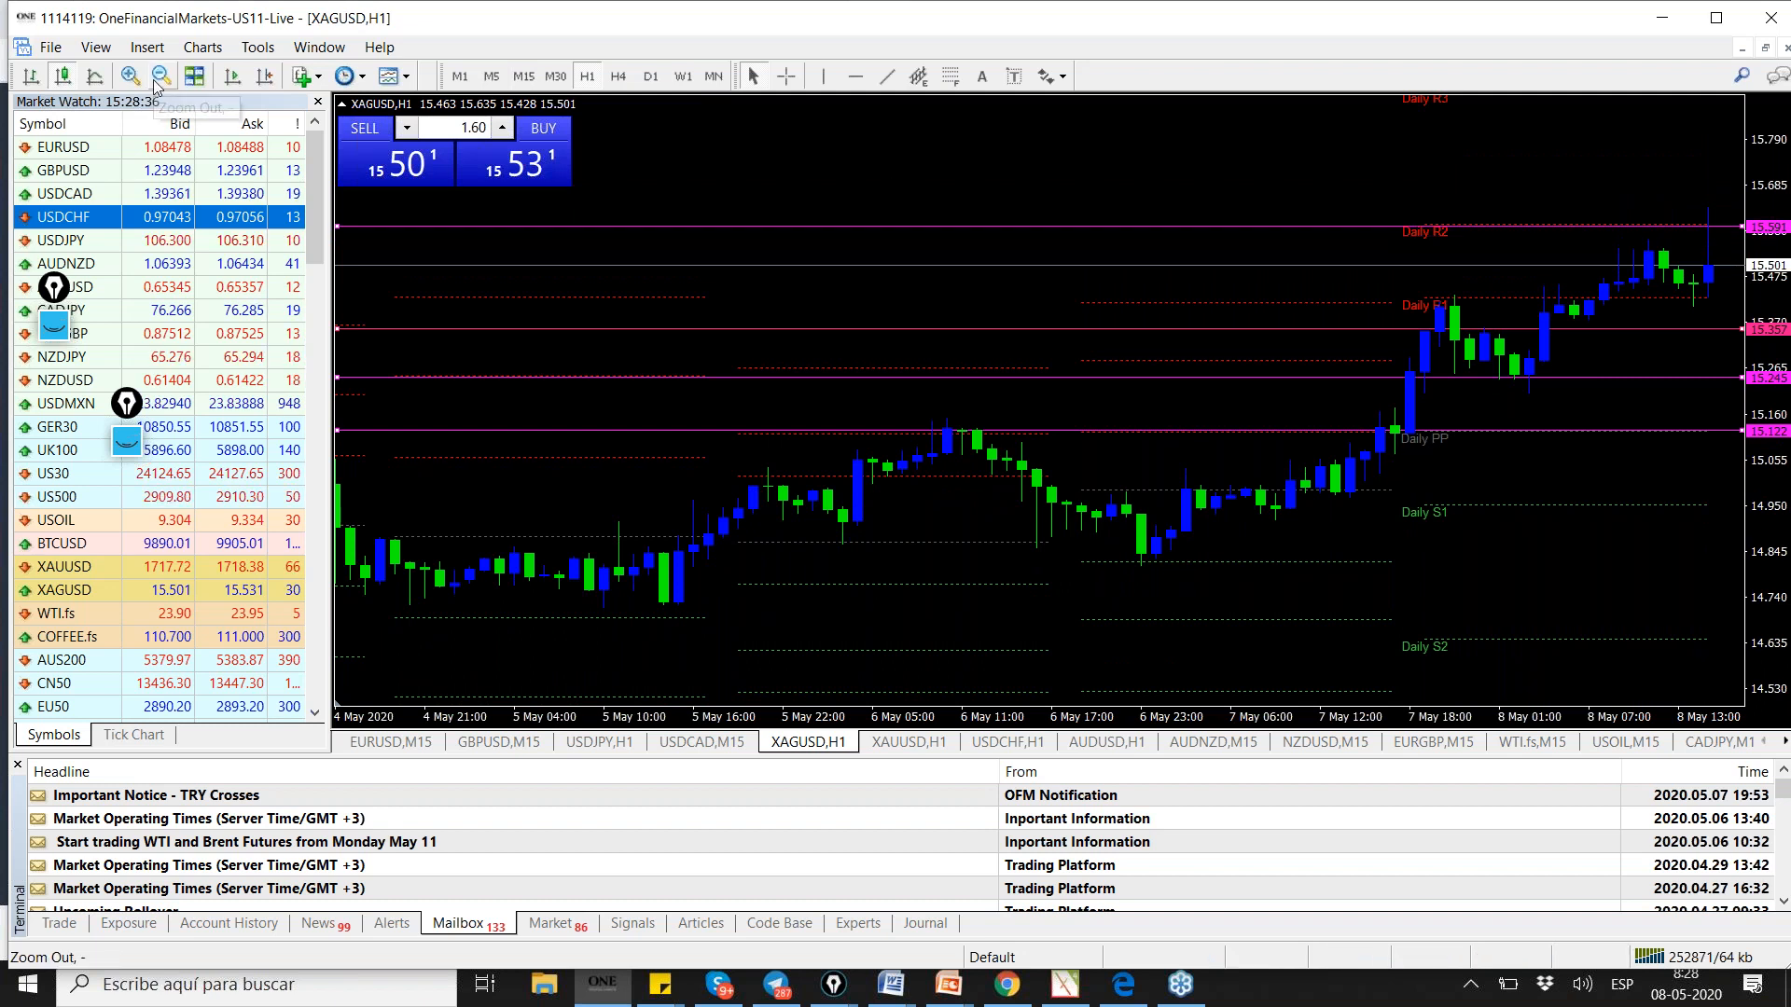
- Zoom out the silver chart and switch it to the M15 timeframe
left_click(158, 76)
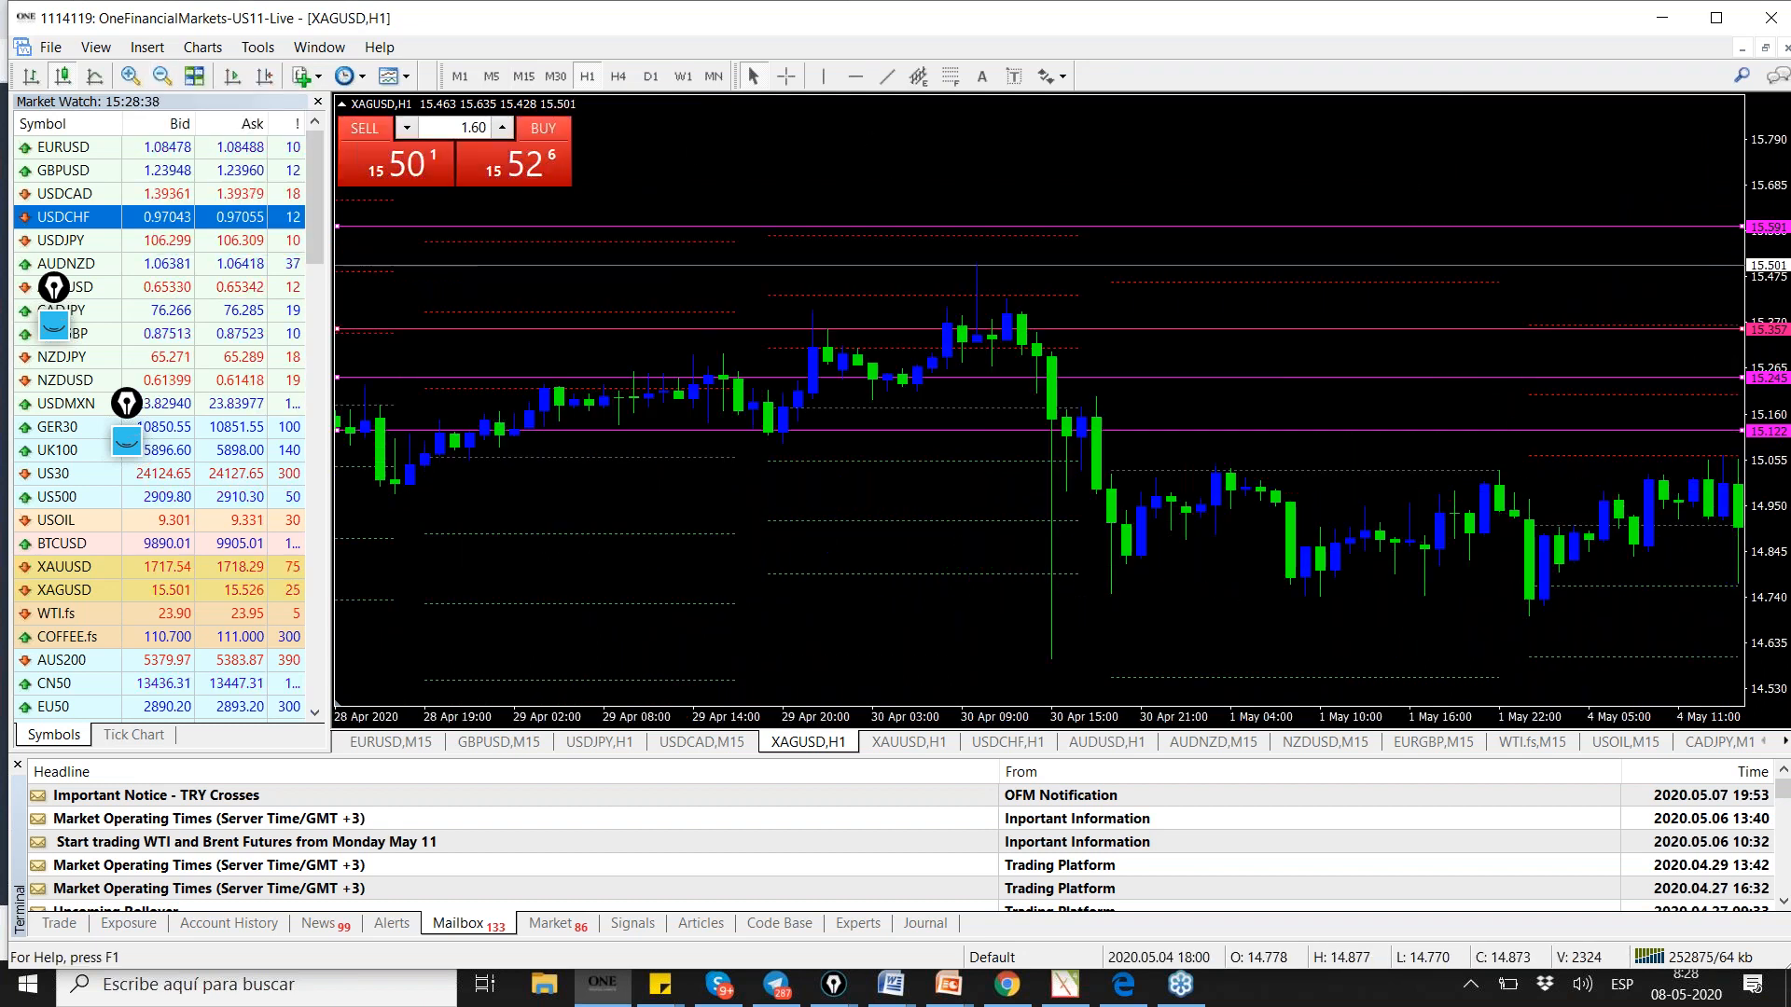
right_click(577, 537)
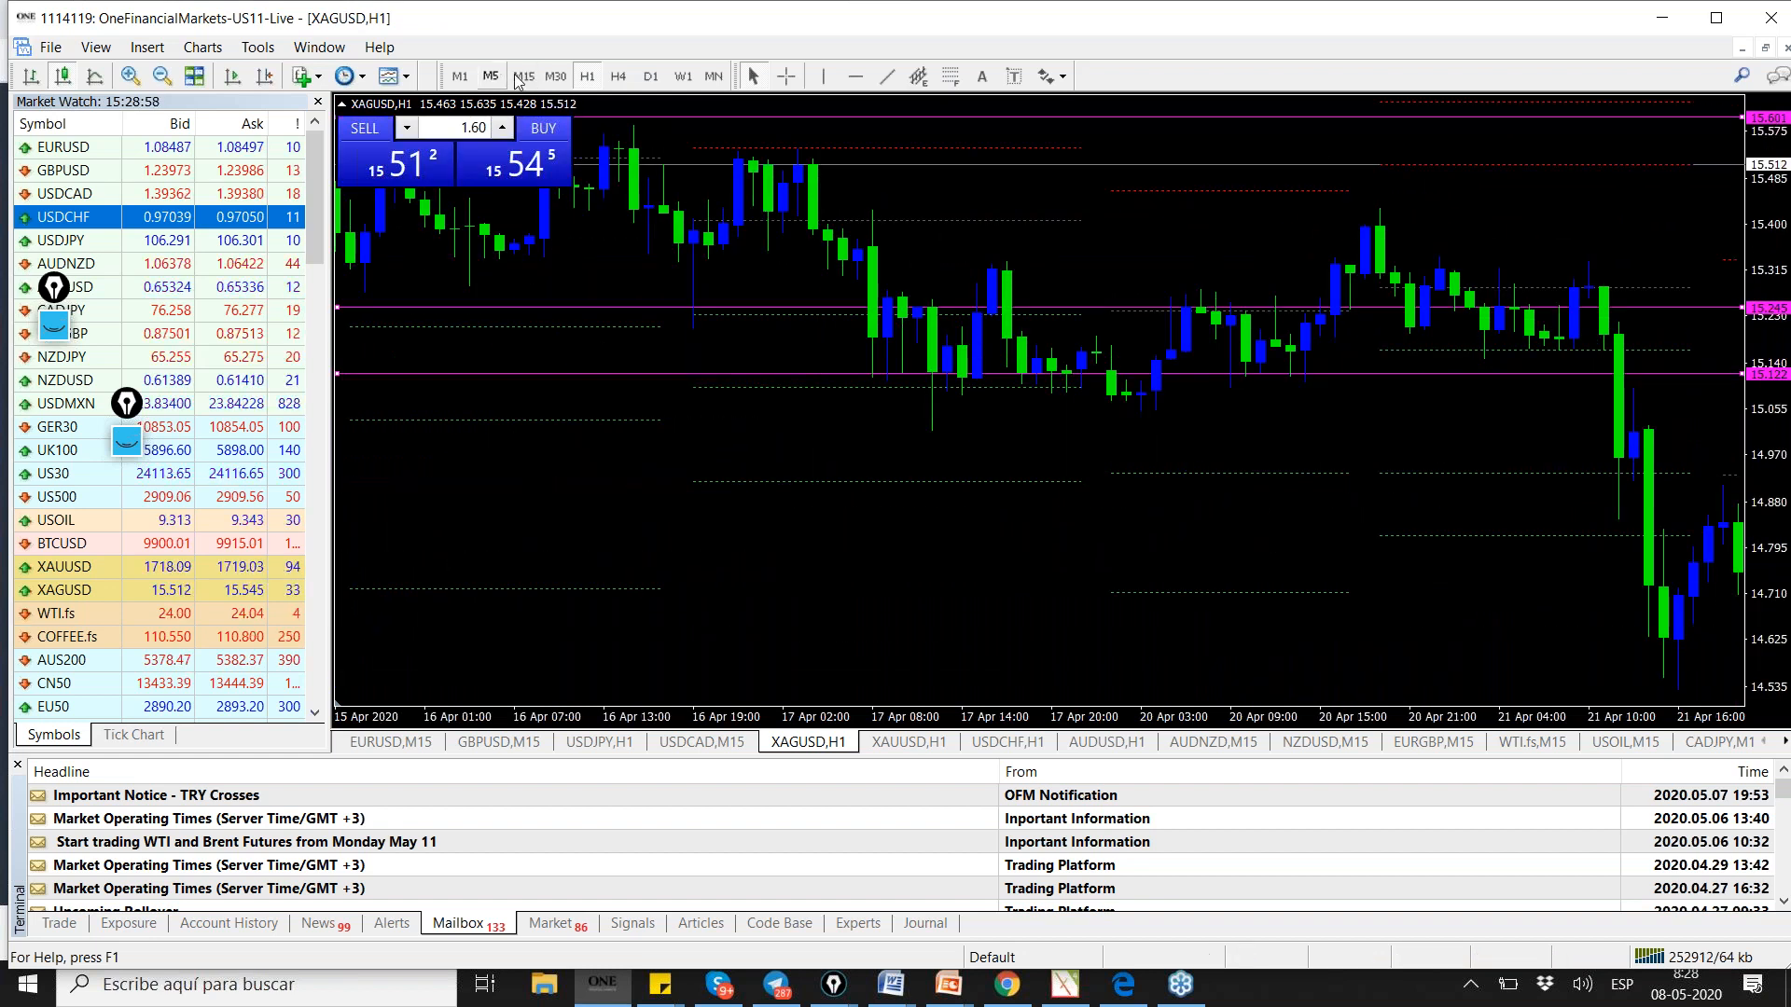
left_click(522, 75)
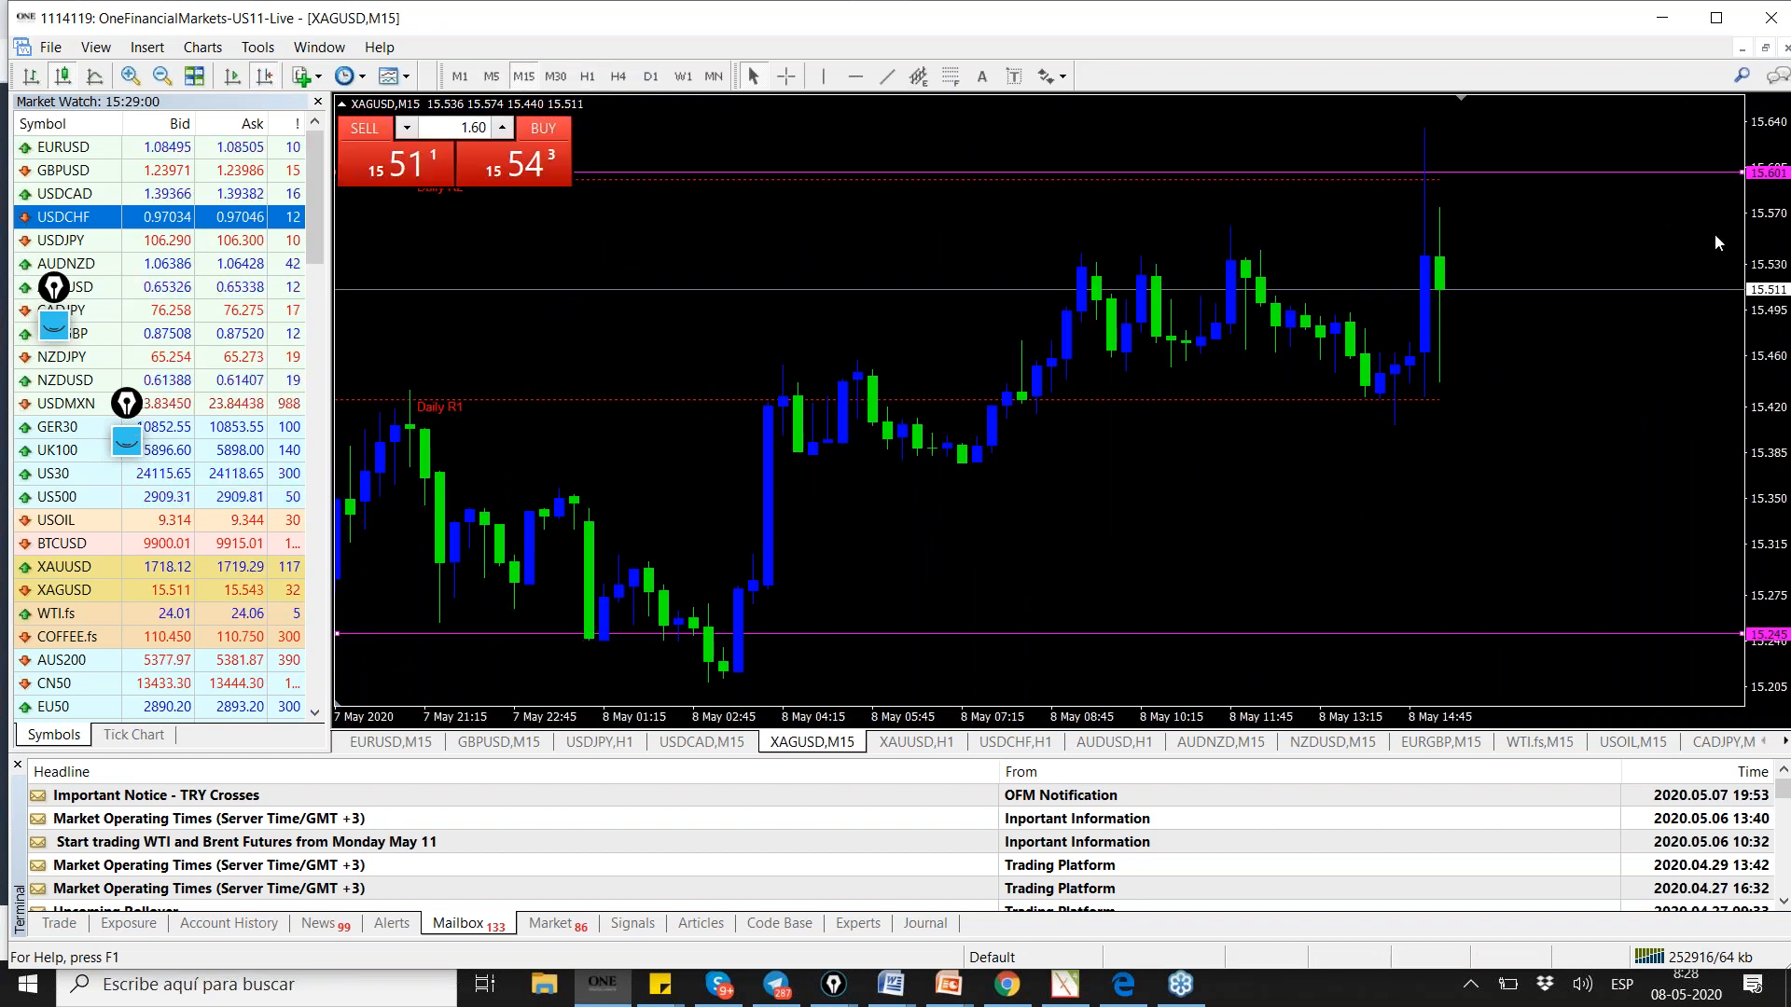
- Place a 0.80-lot XAGUSD Buy Stop pending order at 15.600 and confirm it
right_click(1097, 382)
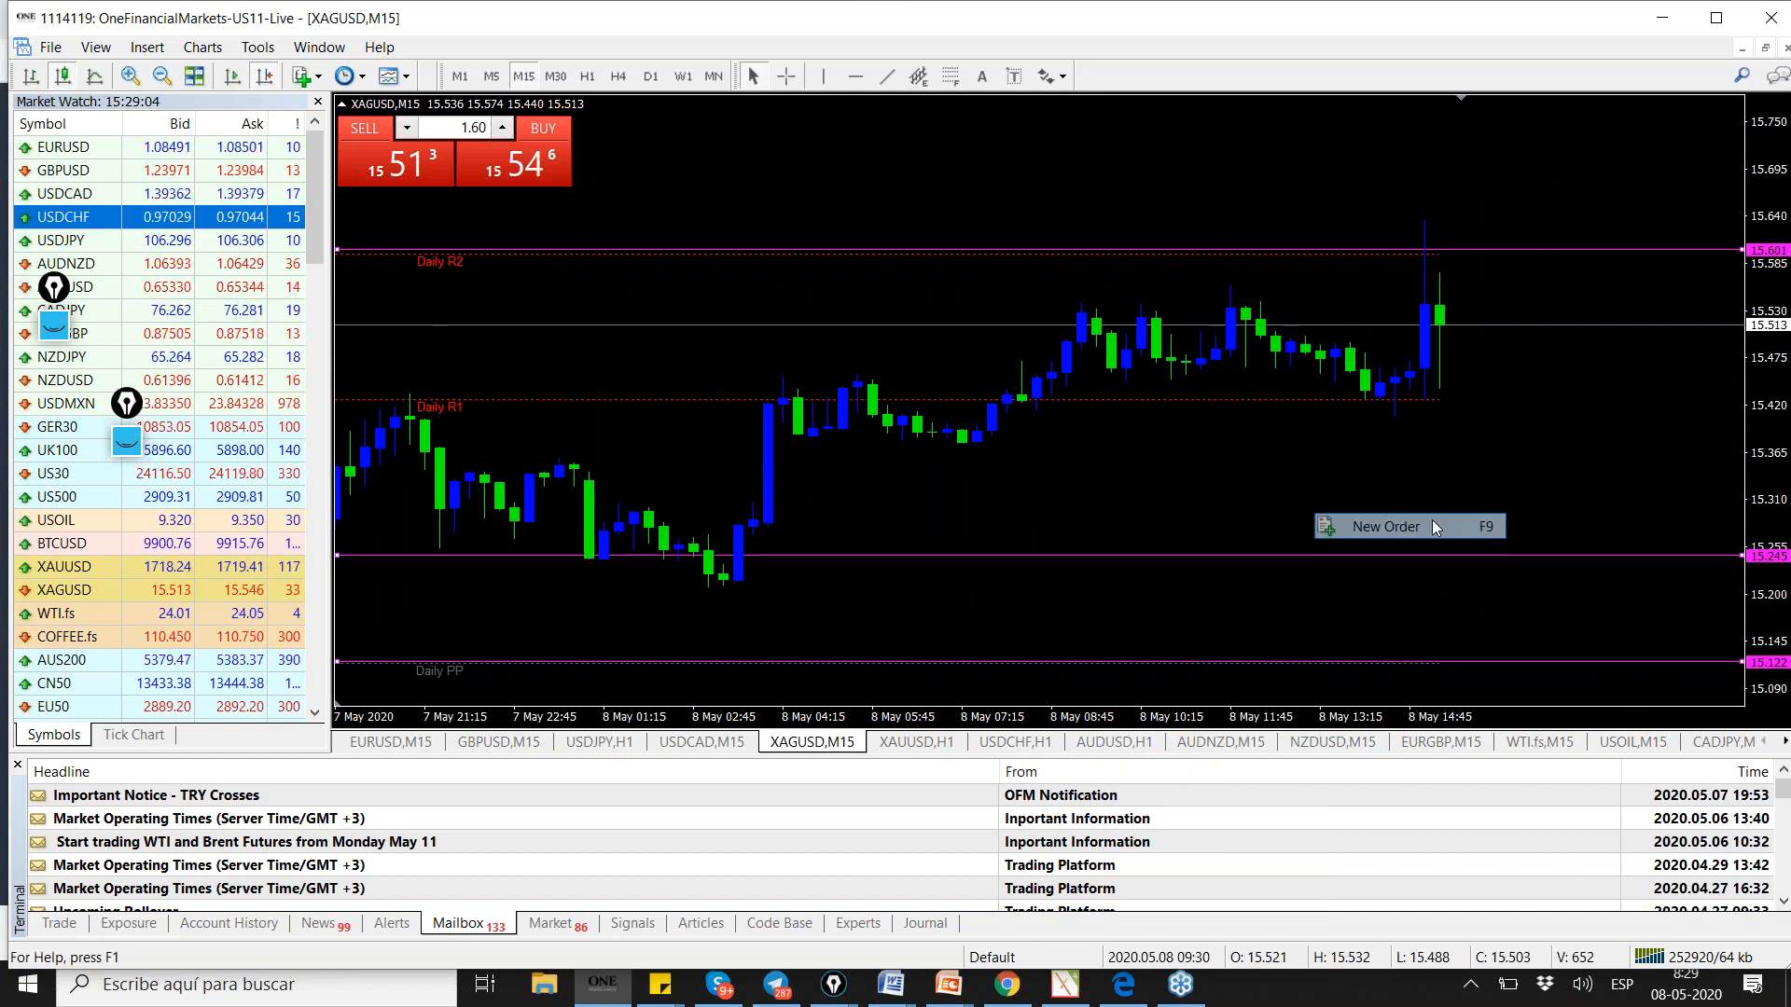
left_click(1384, 526)
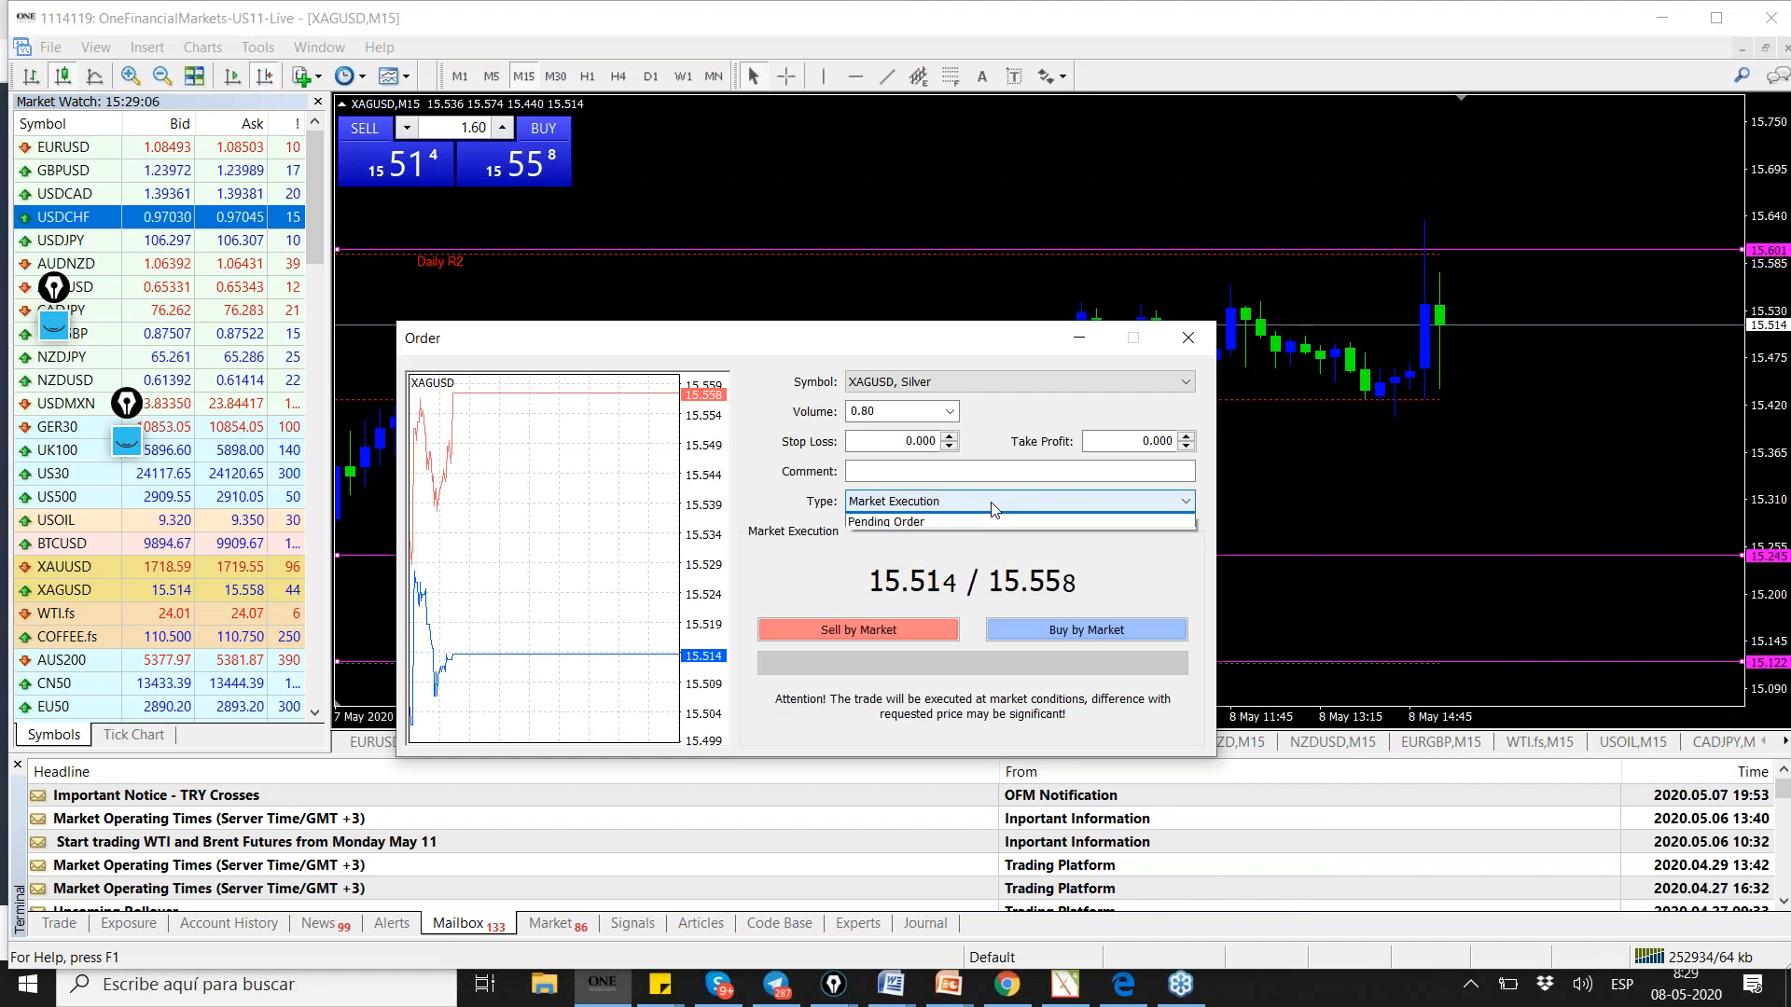
left_click(883, 522)
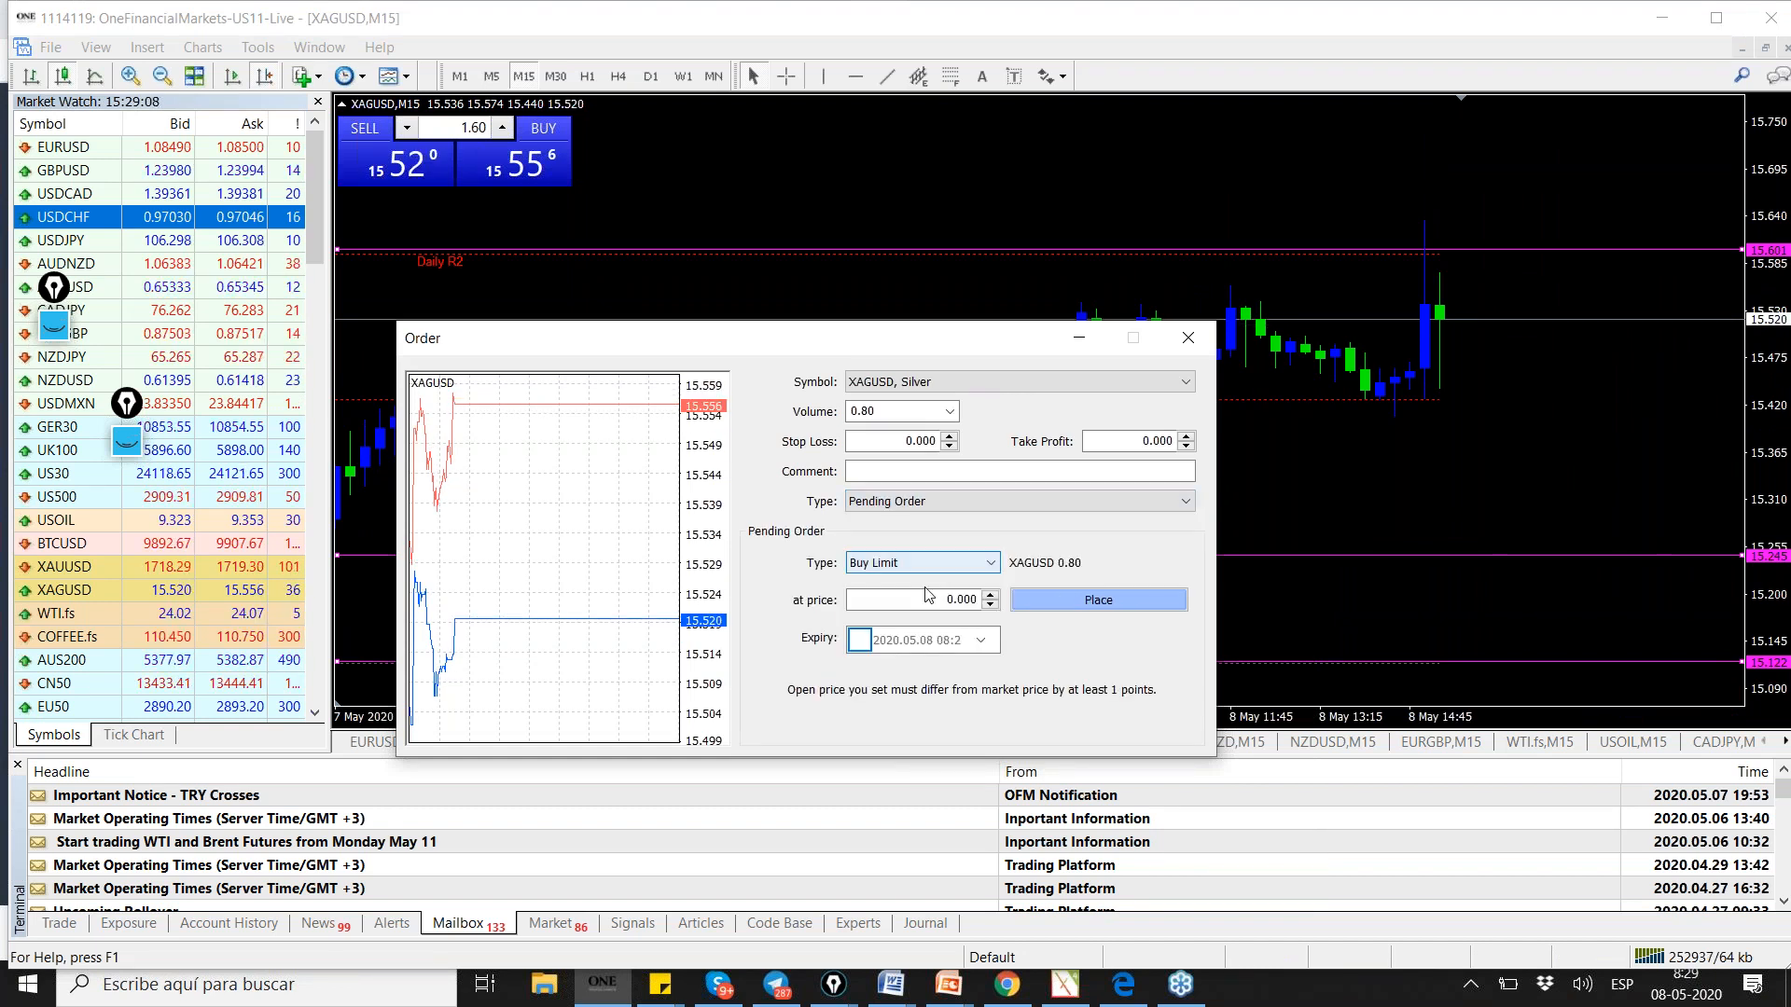
right_click(914, 600)
type("15.000")
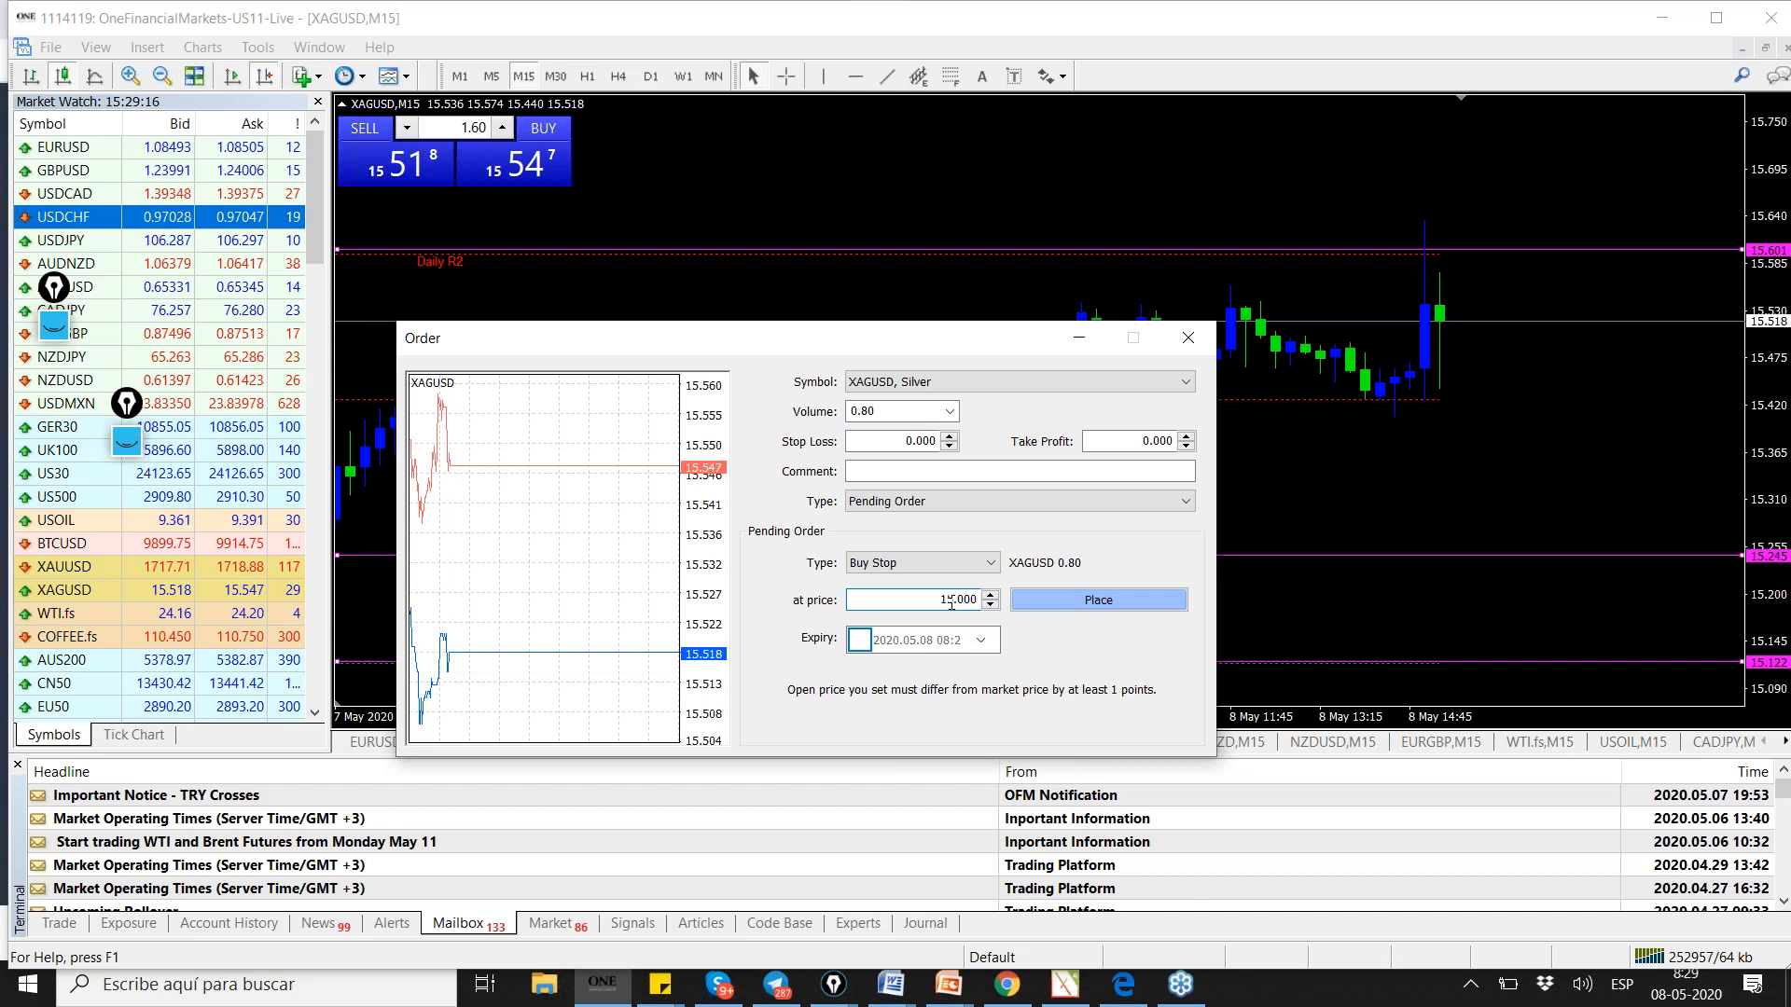
left_click(1095, 600)
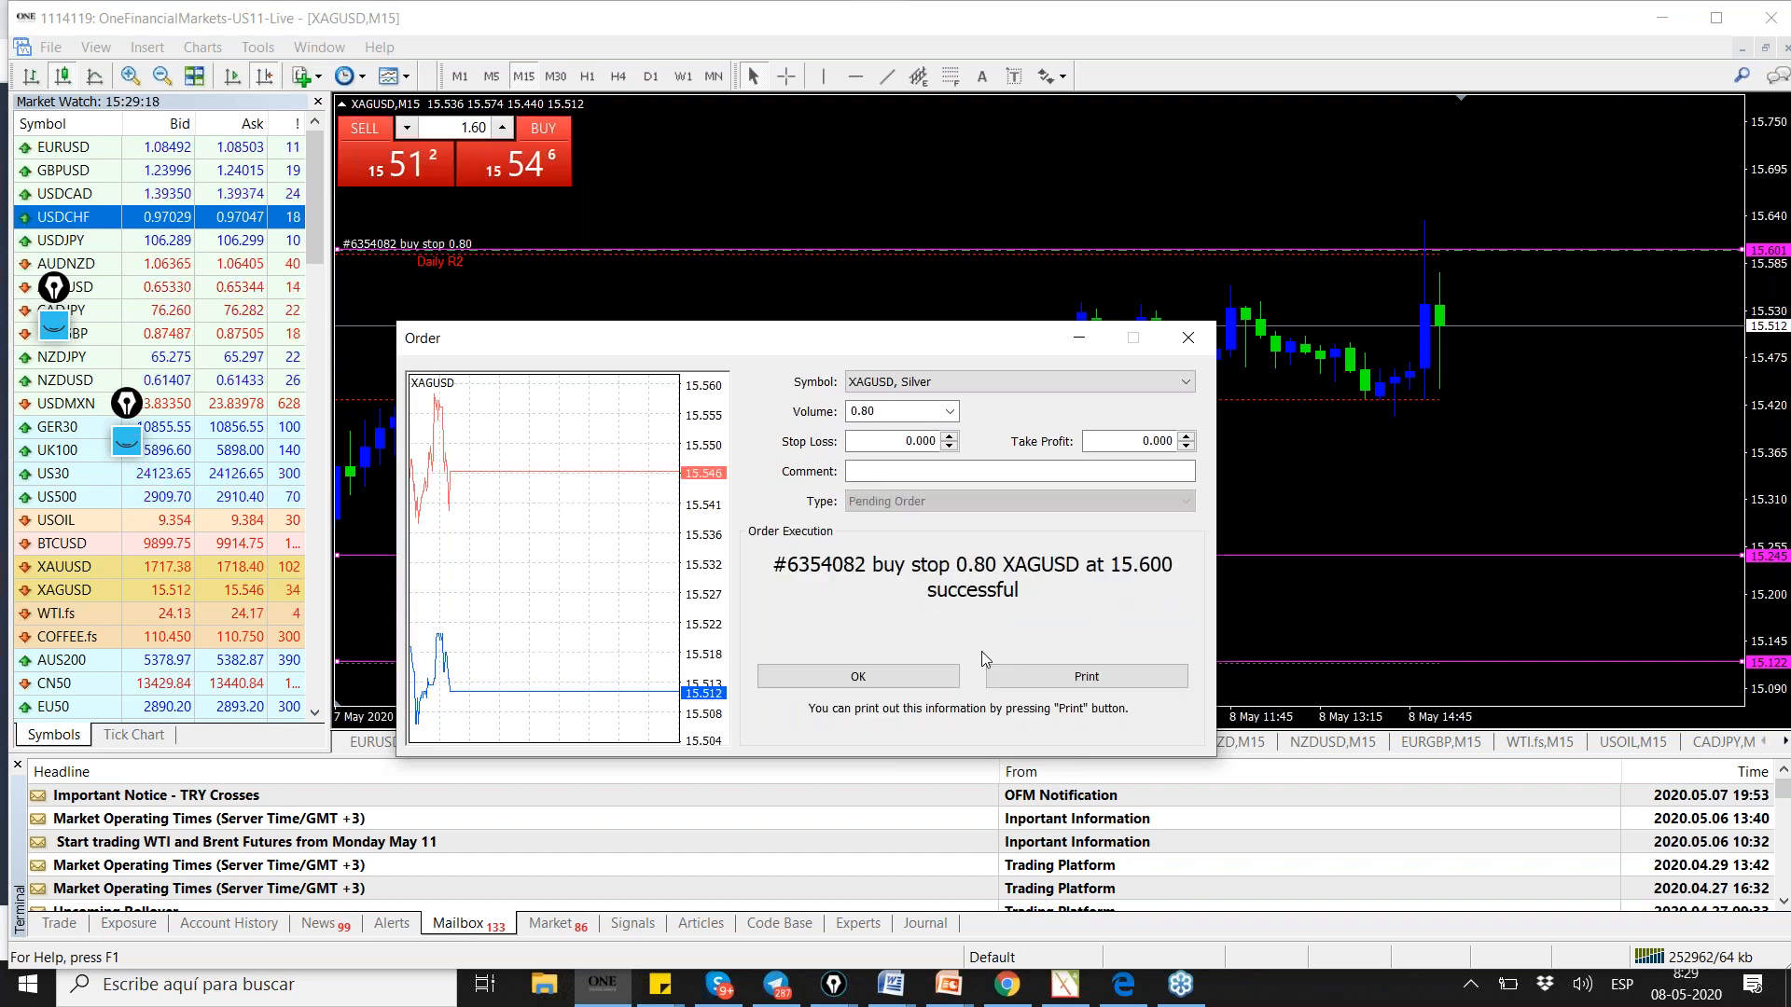
left_click(856, 676)
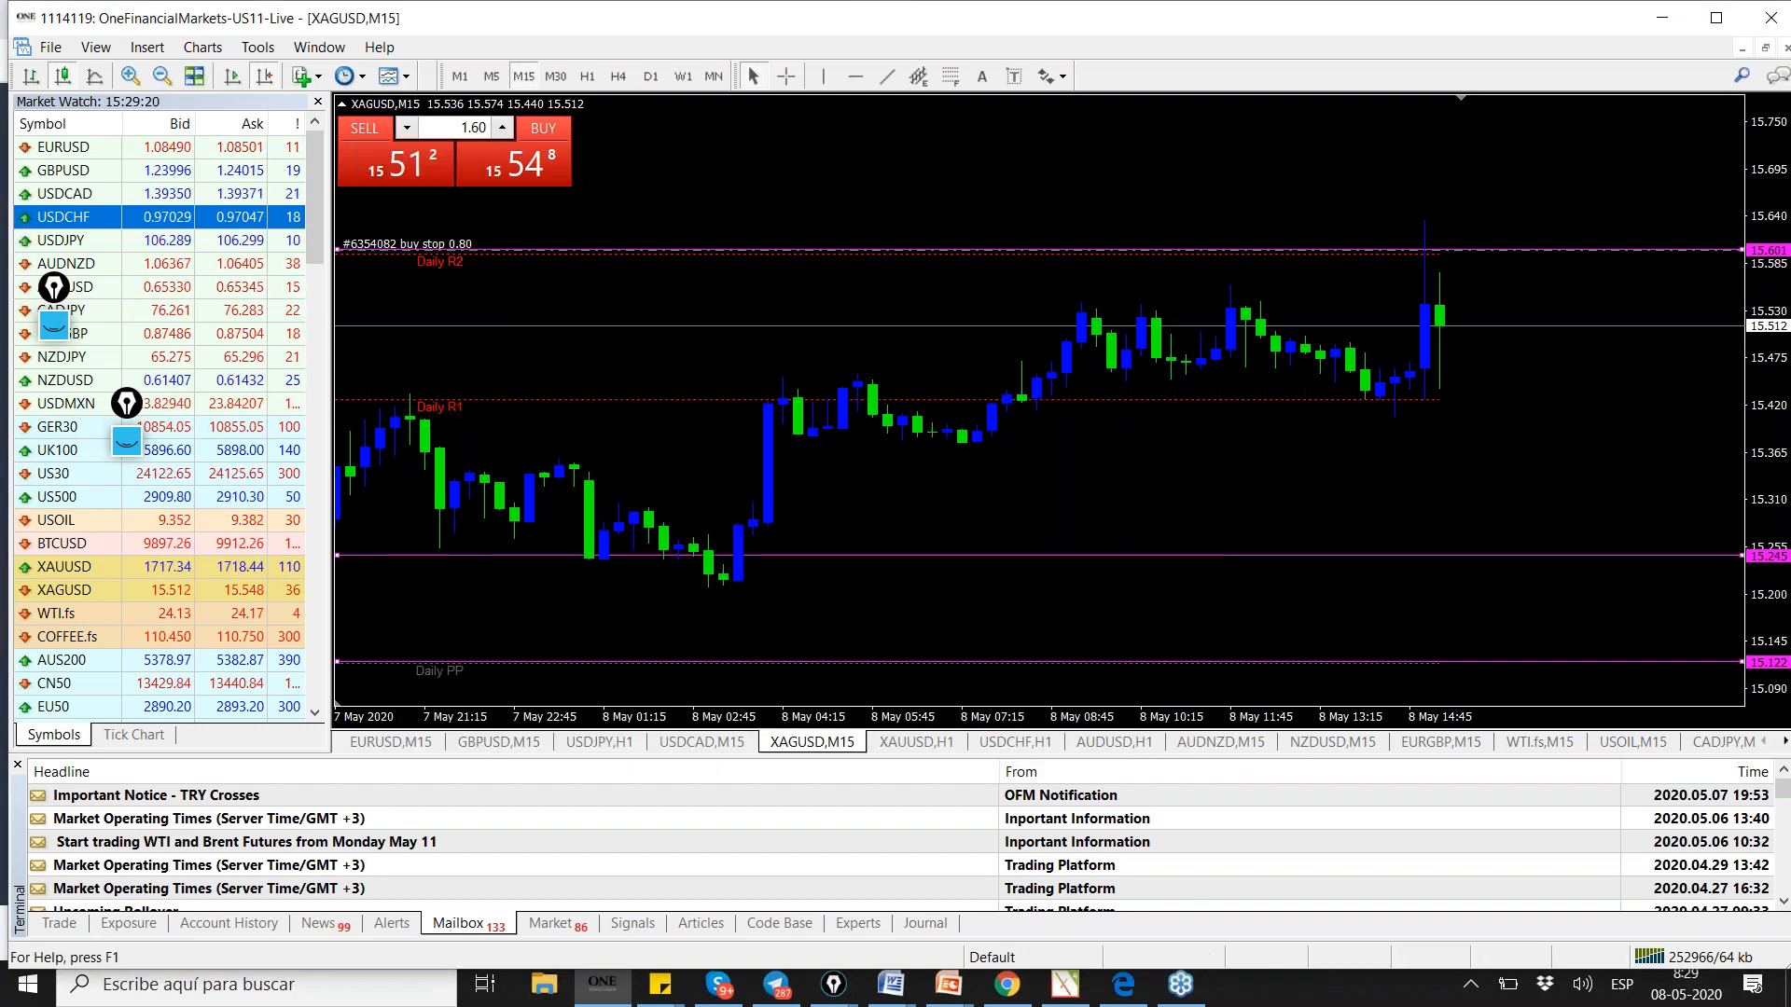
- Cycle through the EURUSD, GBPUSD, USDJPY and USDCAD chart tabs
left_click(388, 741)
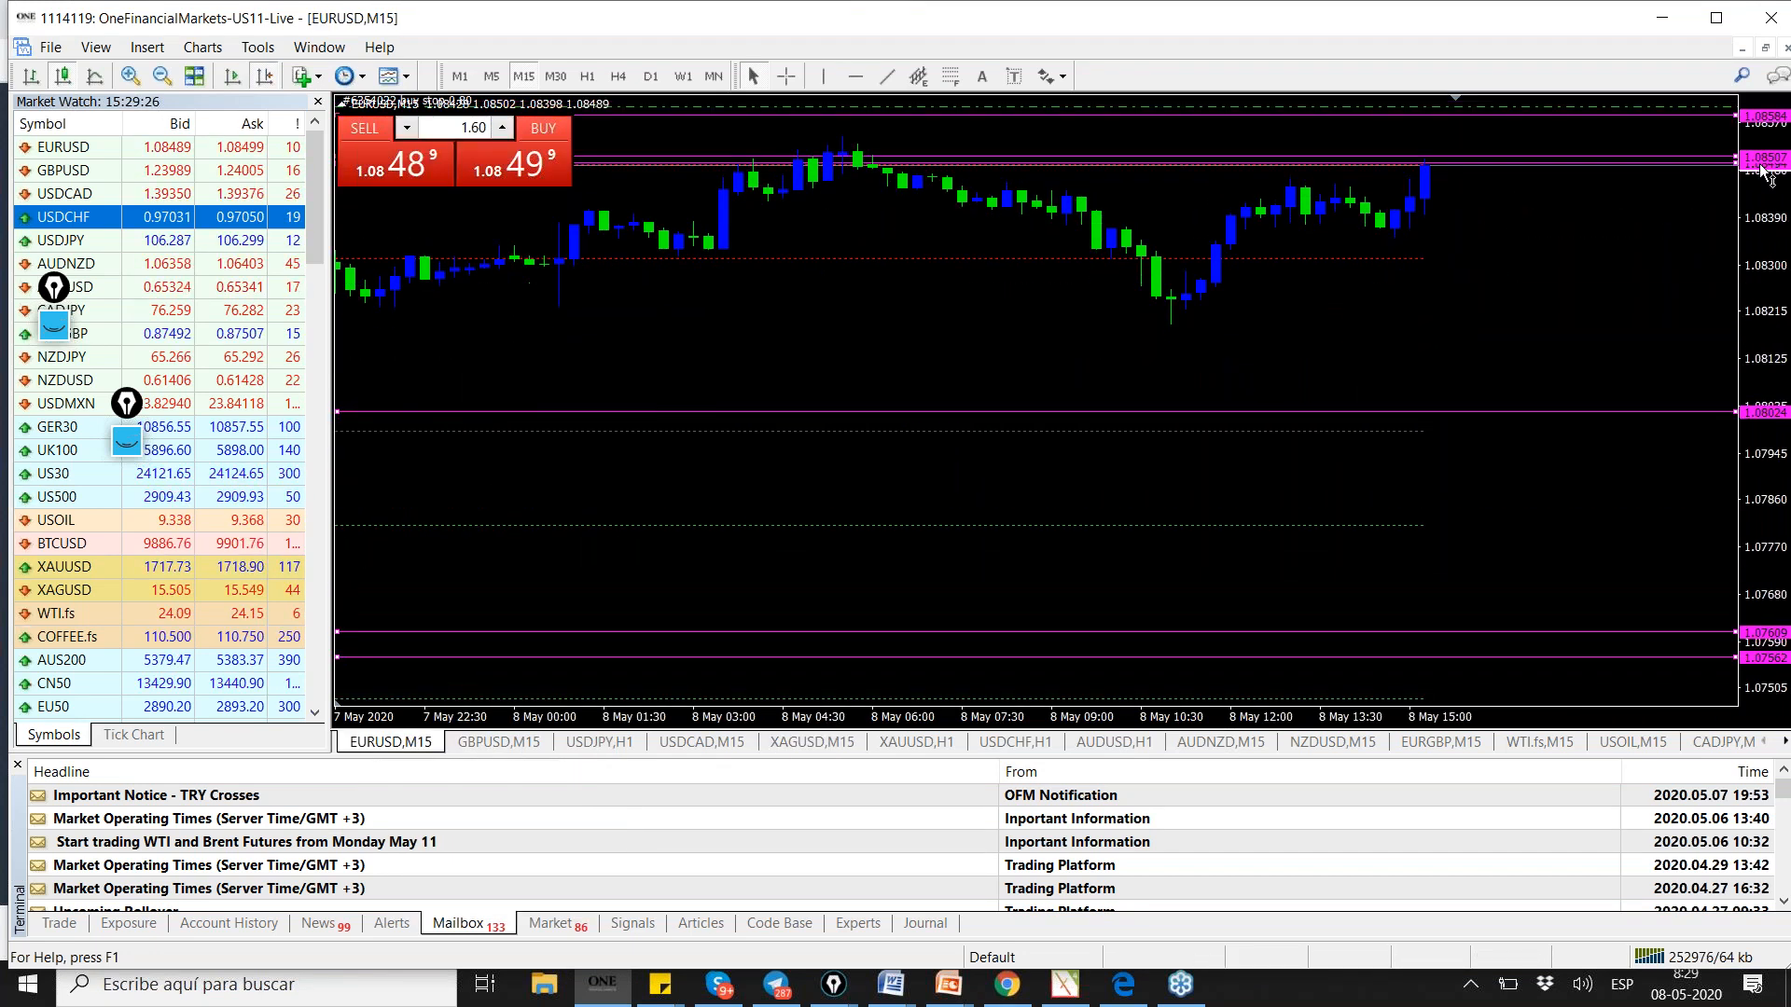
left_click(495, 742)
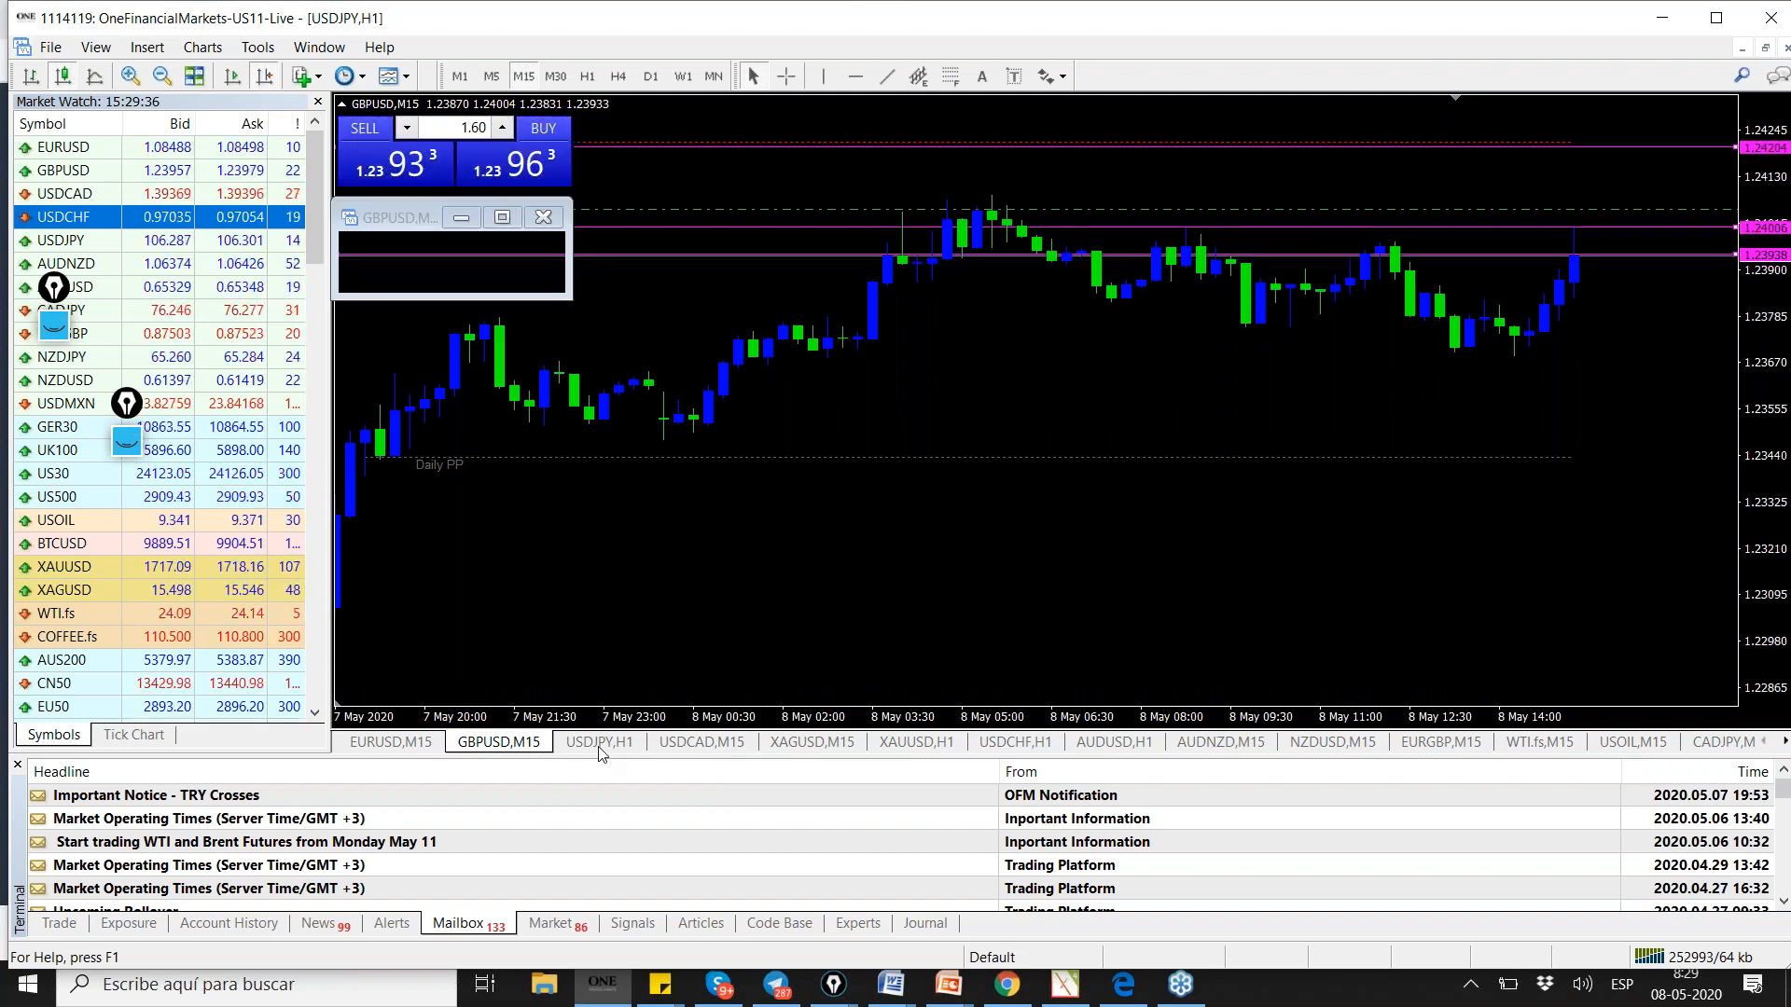
left_click(599, 742)
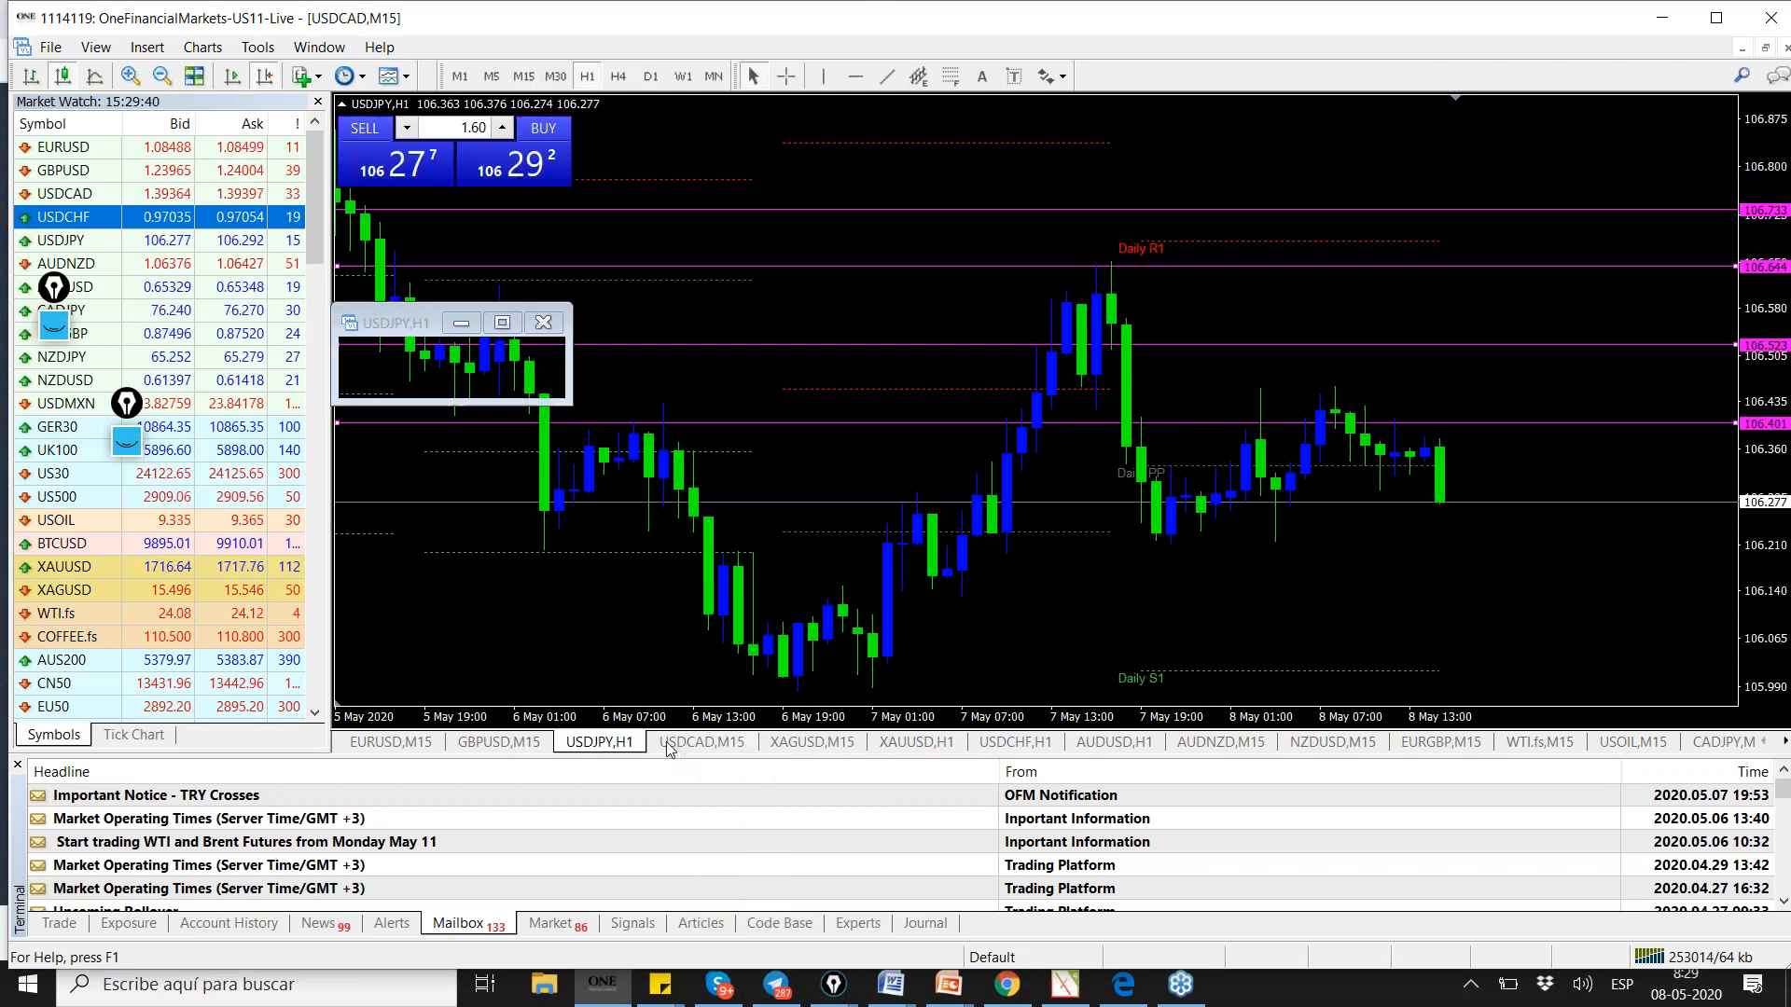
left_click(701, 741)
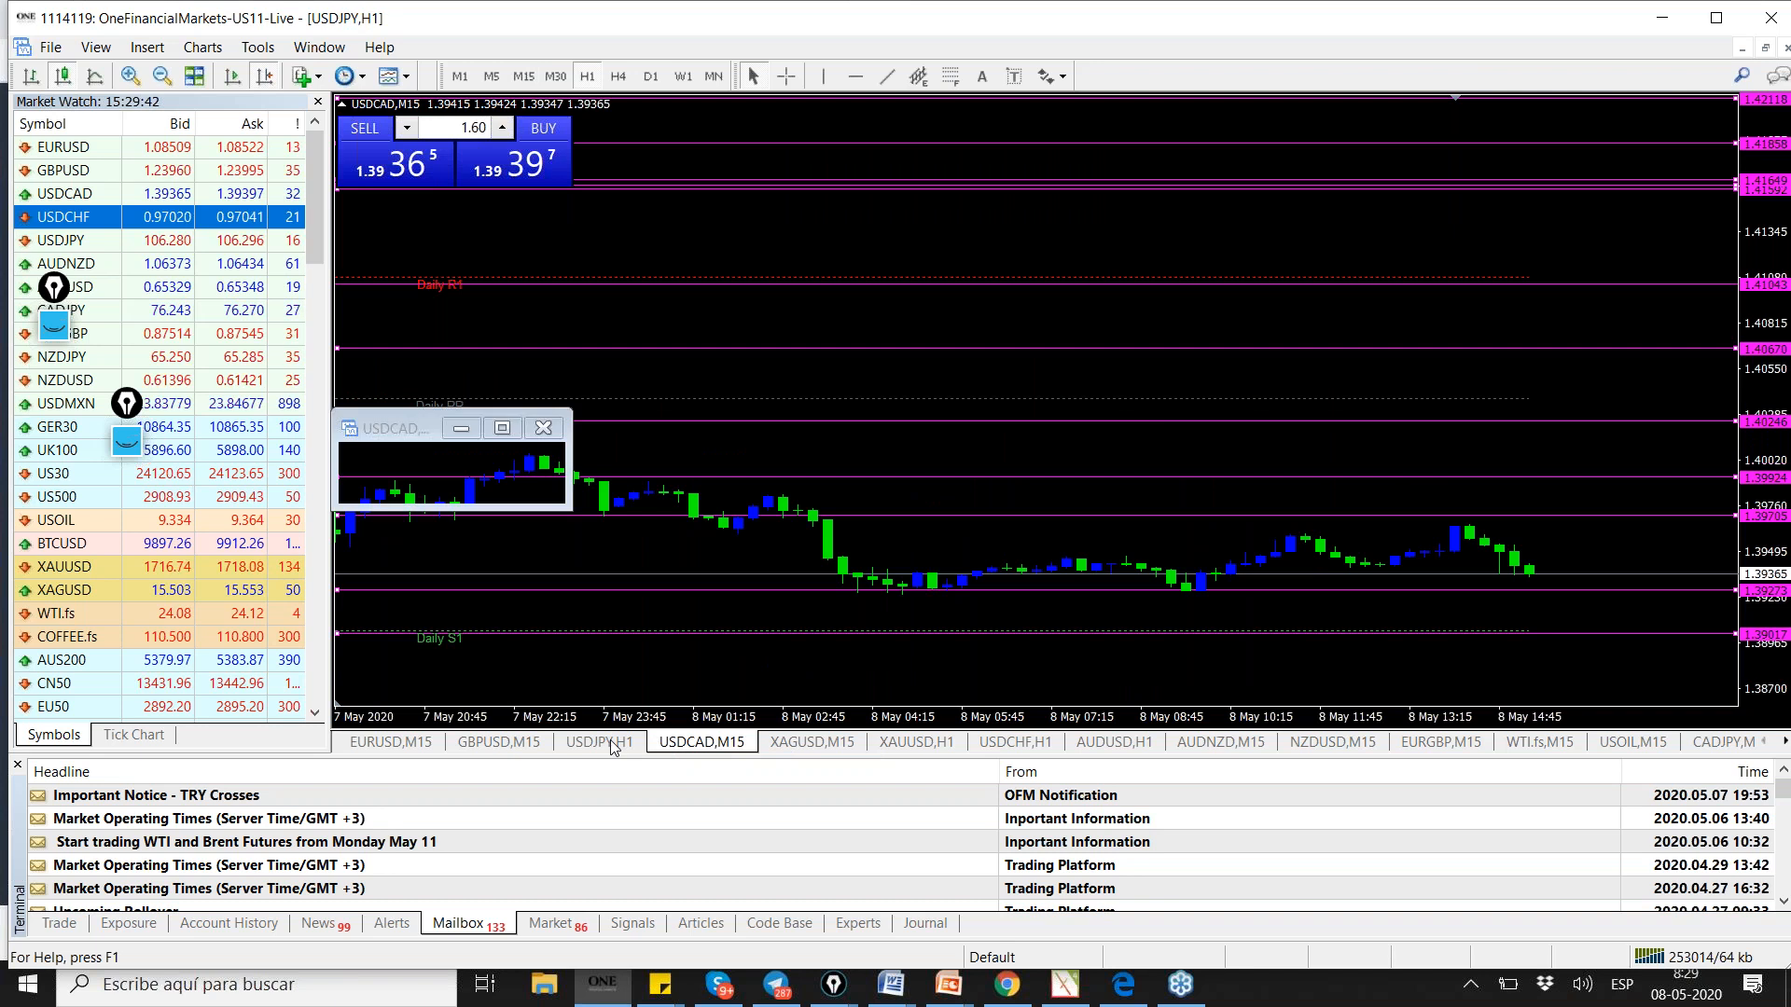
left_click(597, 742)
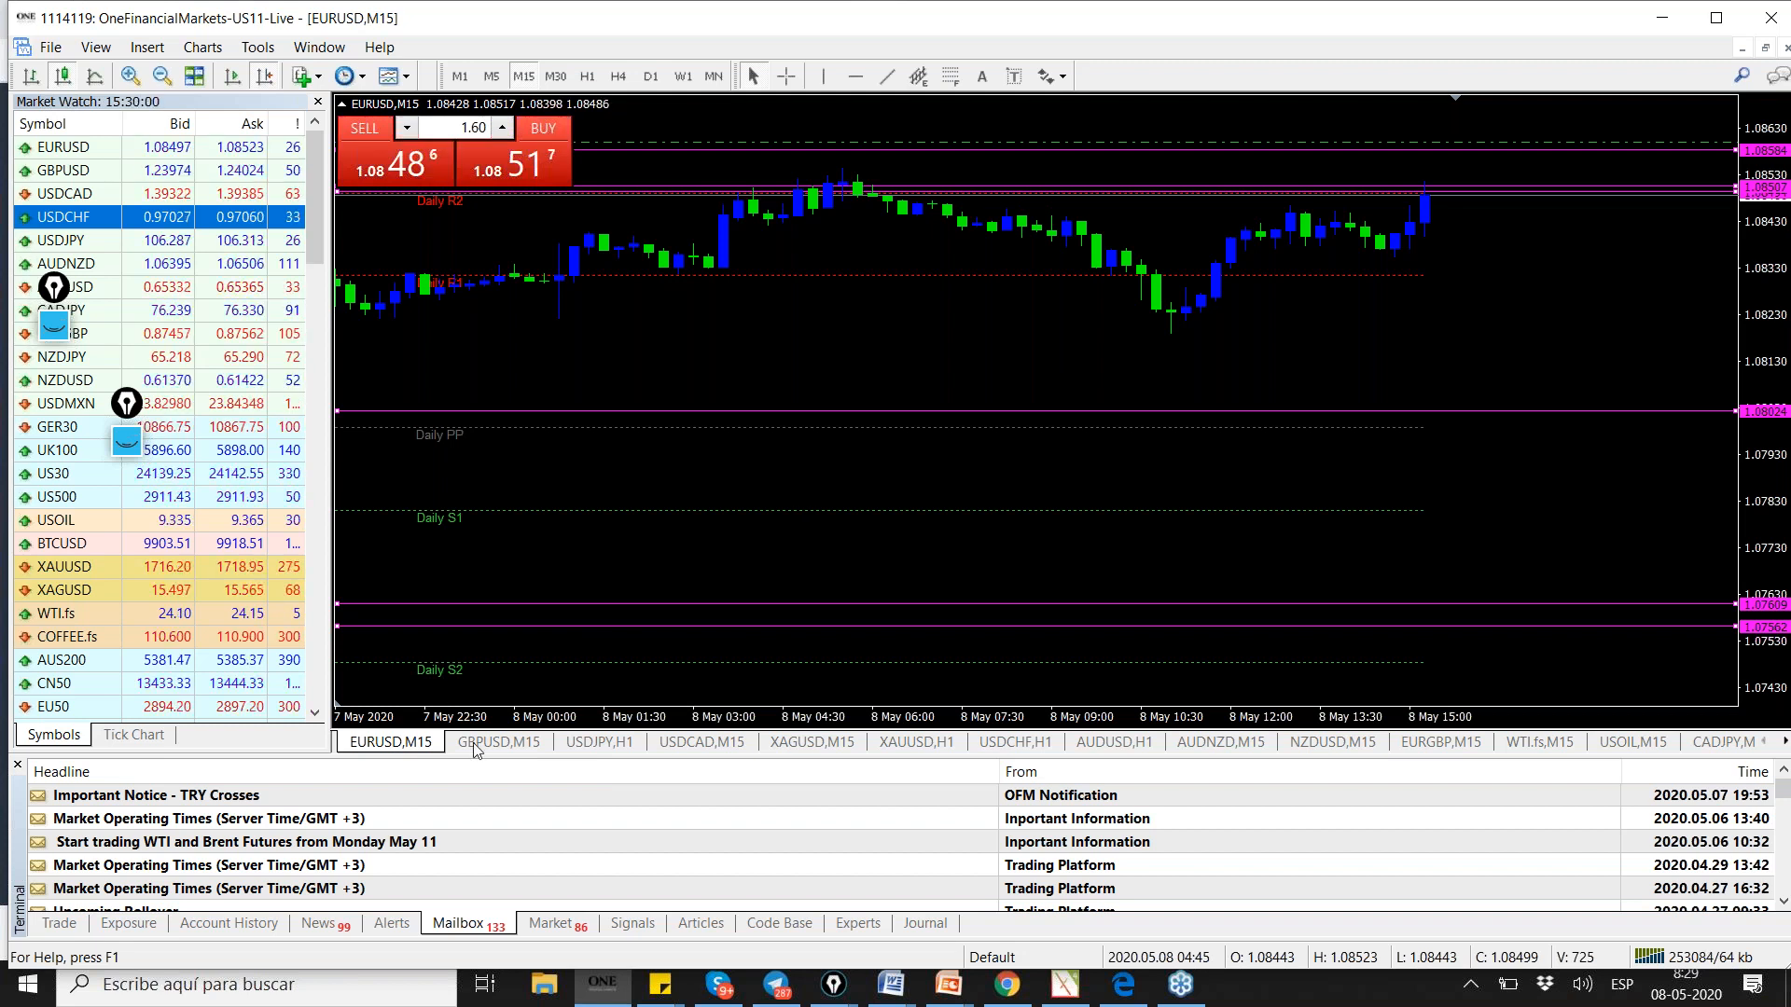
- Revisit the GBPUSD chart with its 0.80-lot buy stop, then return to EURUSD,M15
left_click(497, 742)
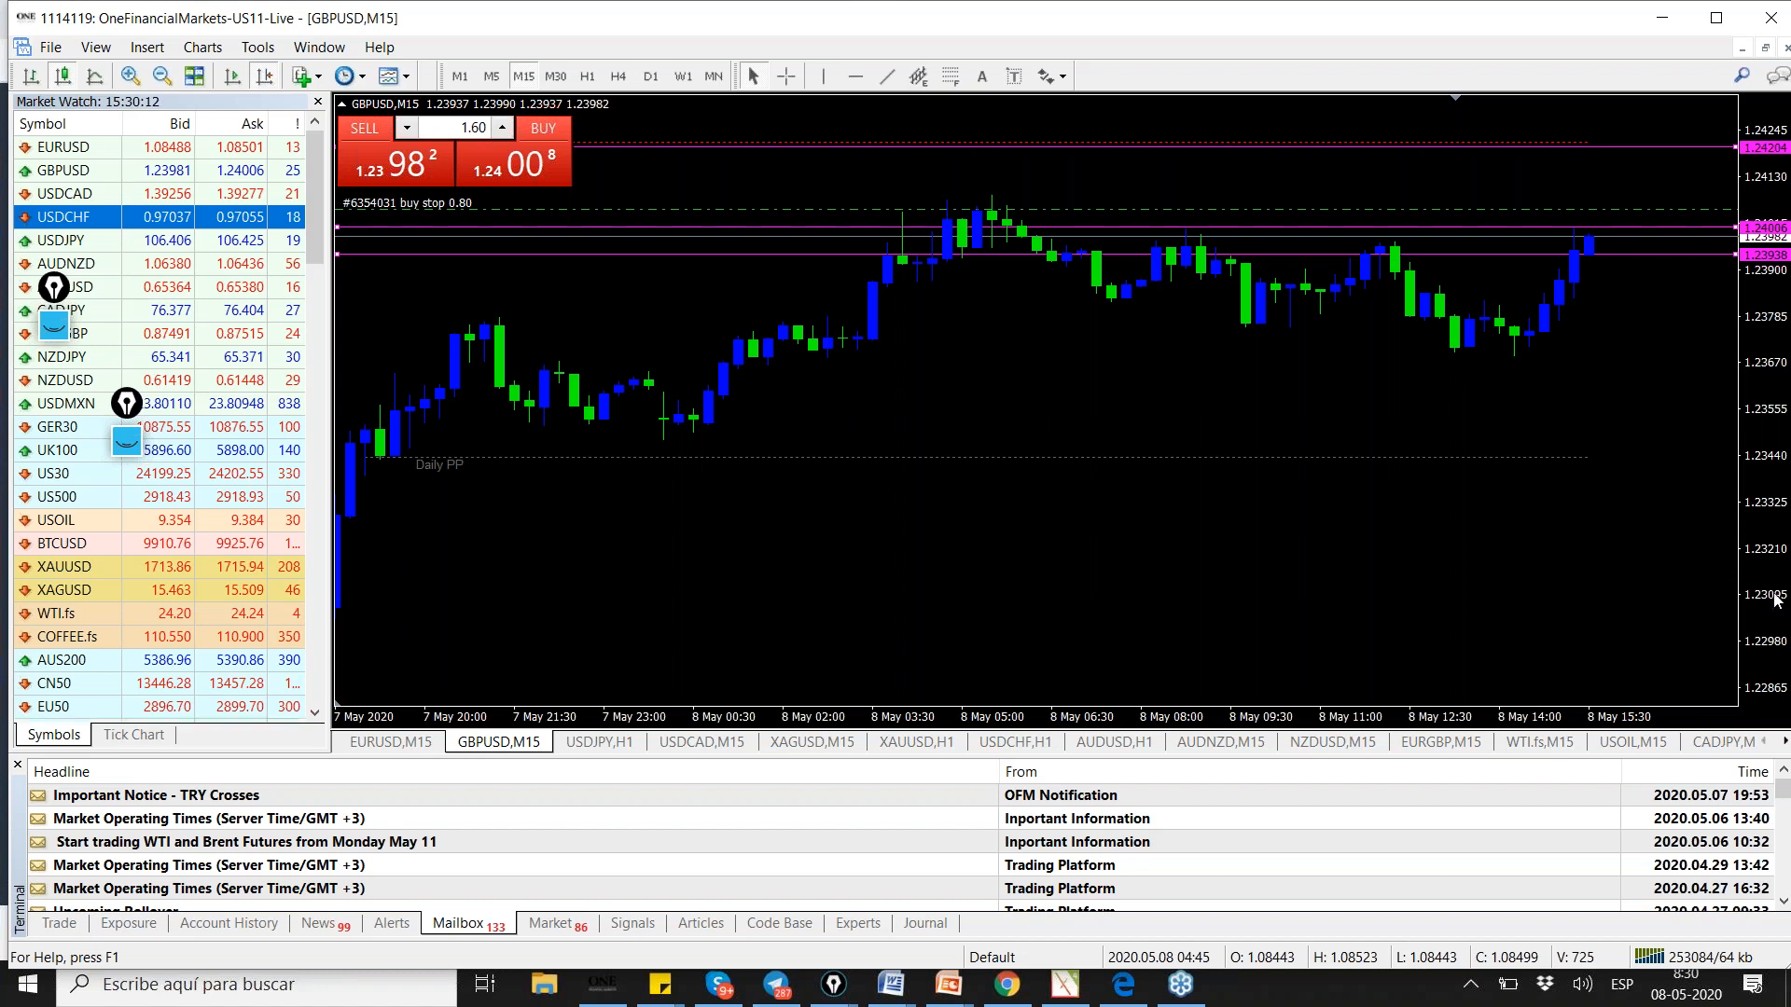
left_click(387, 741)
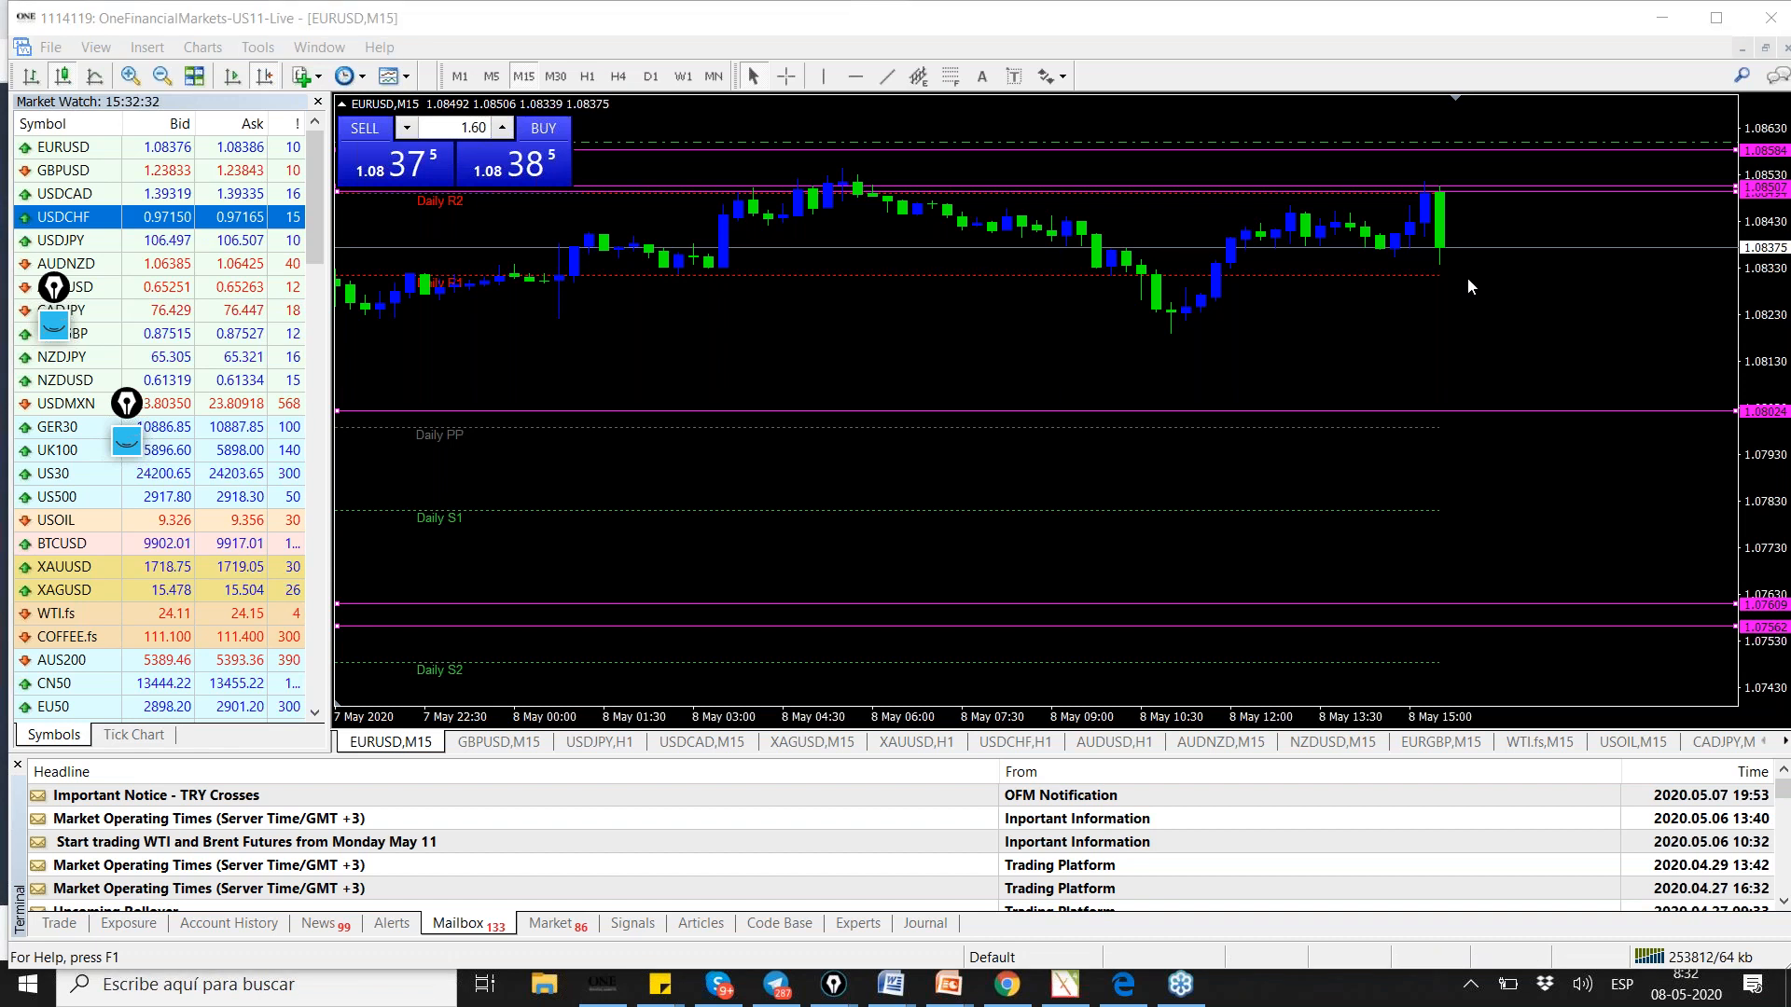
mouse_move(1482, 286)
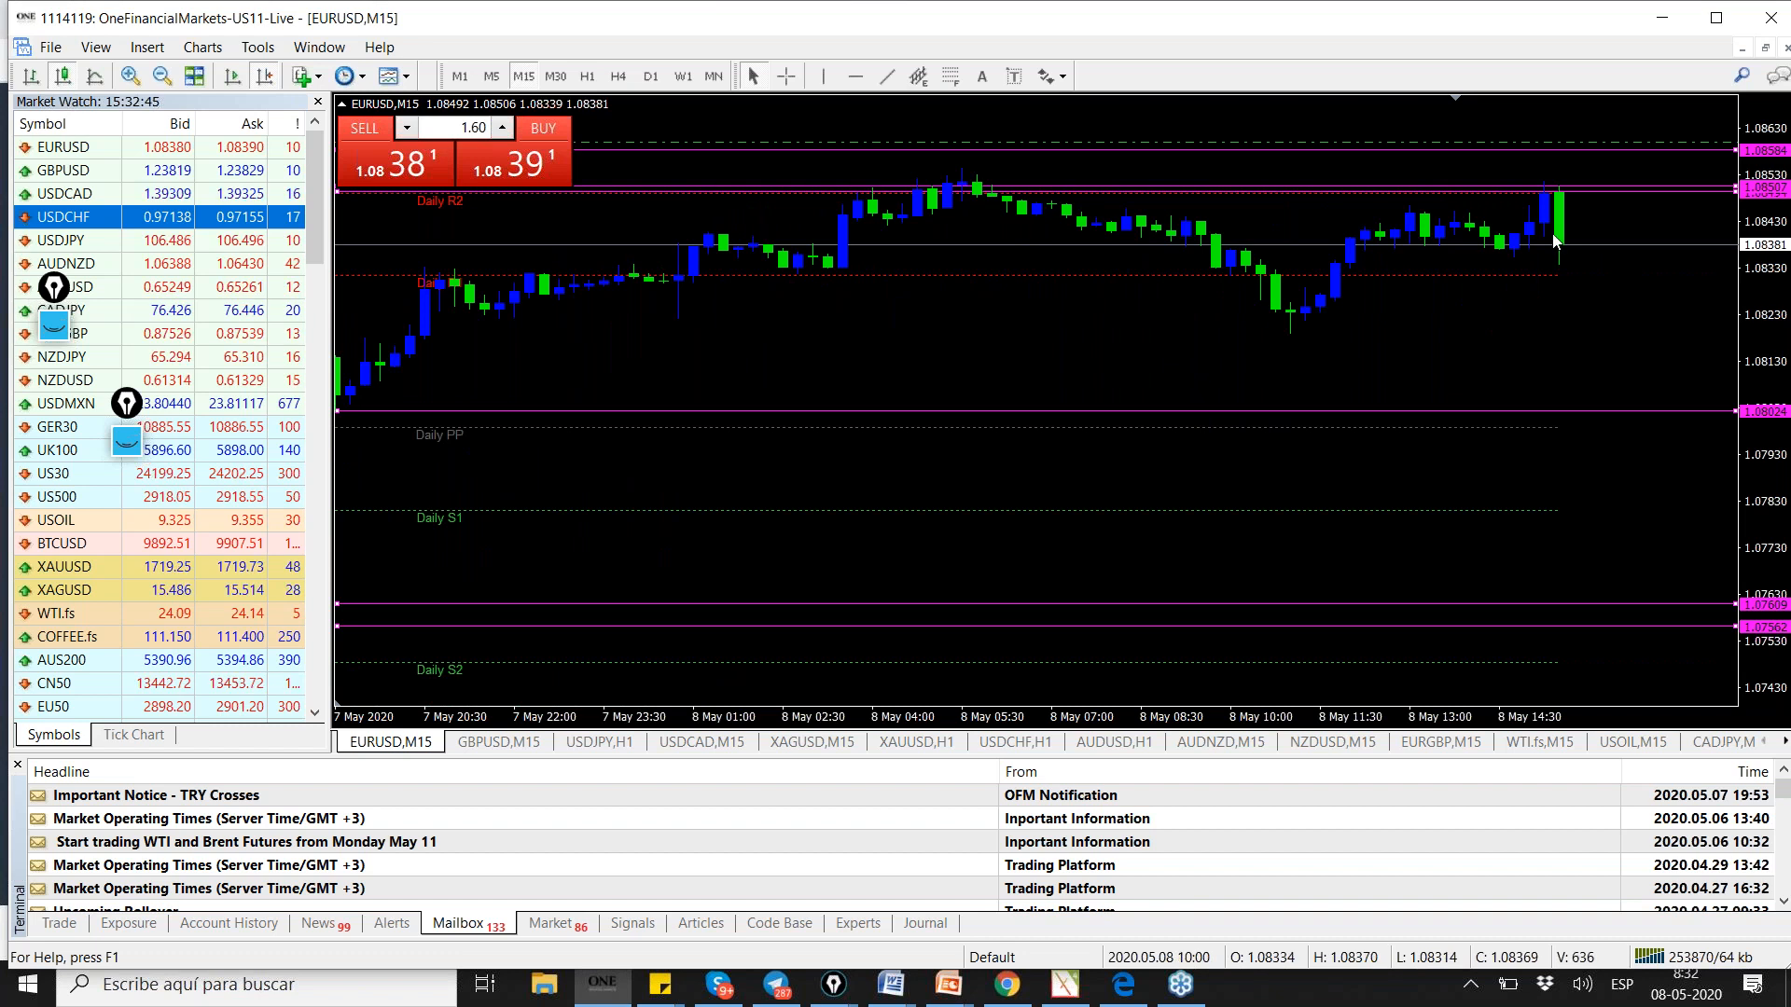
- Glance at the GBPUSD and USDCAD charts, then return to the EURUSD chart
left_click(495, 741)
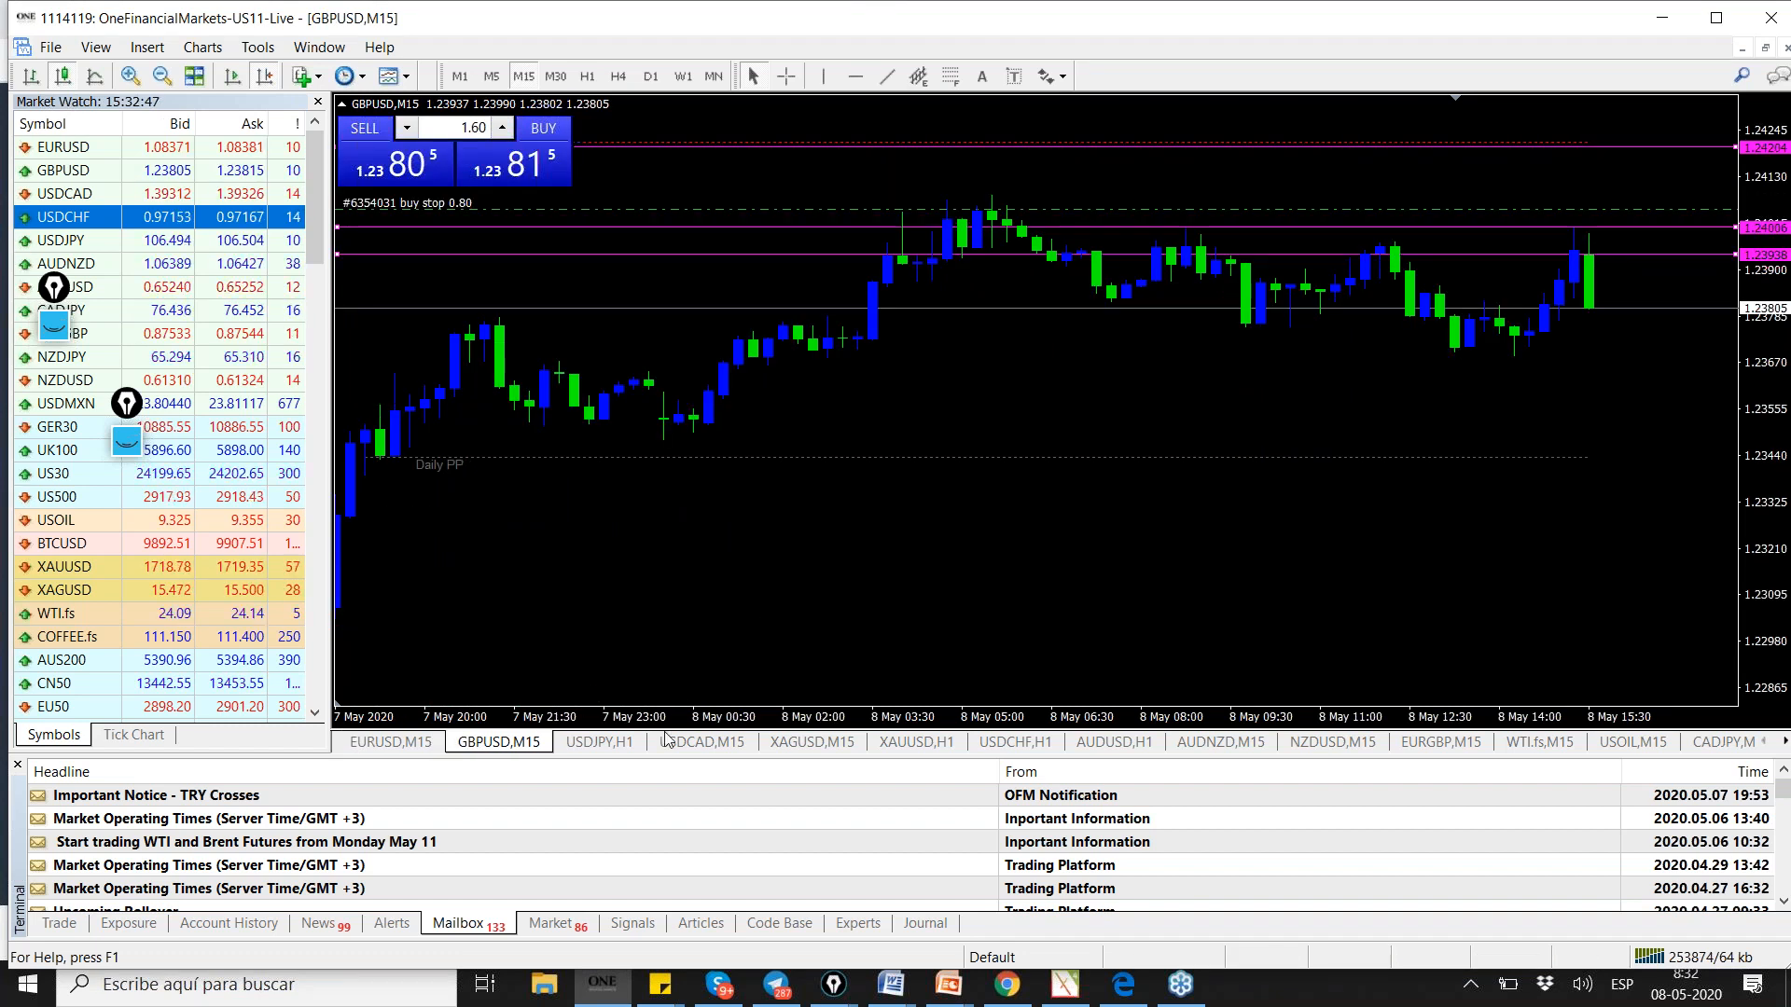
left_click(596, 741)
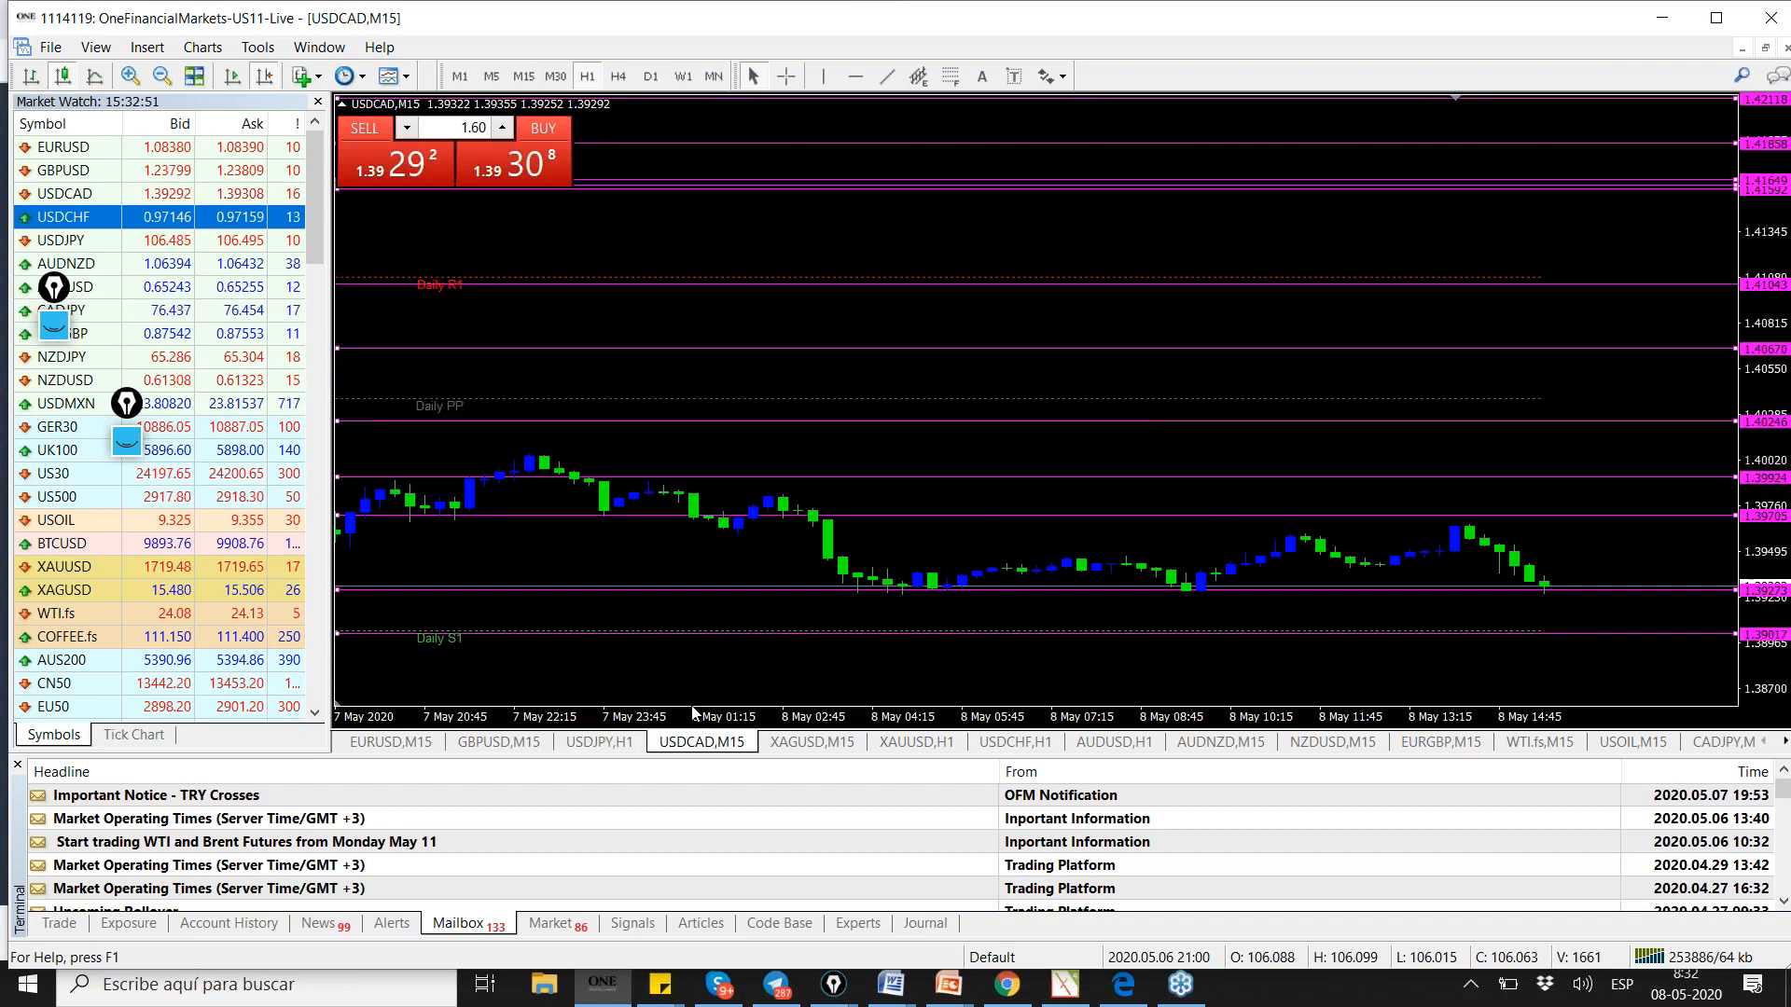
left_click(388, 742)
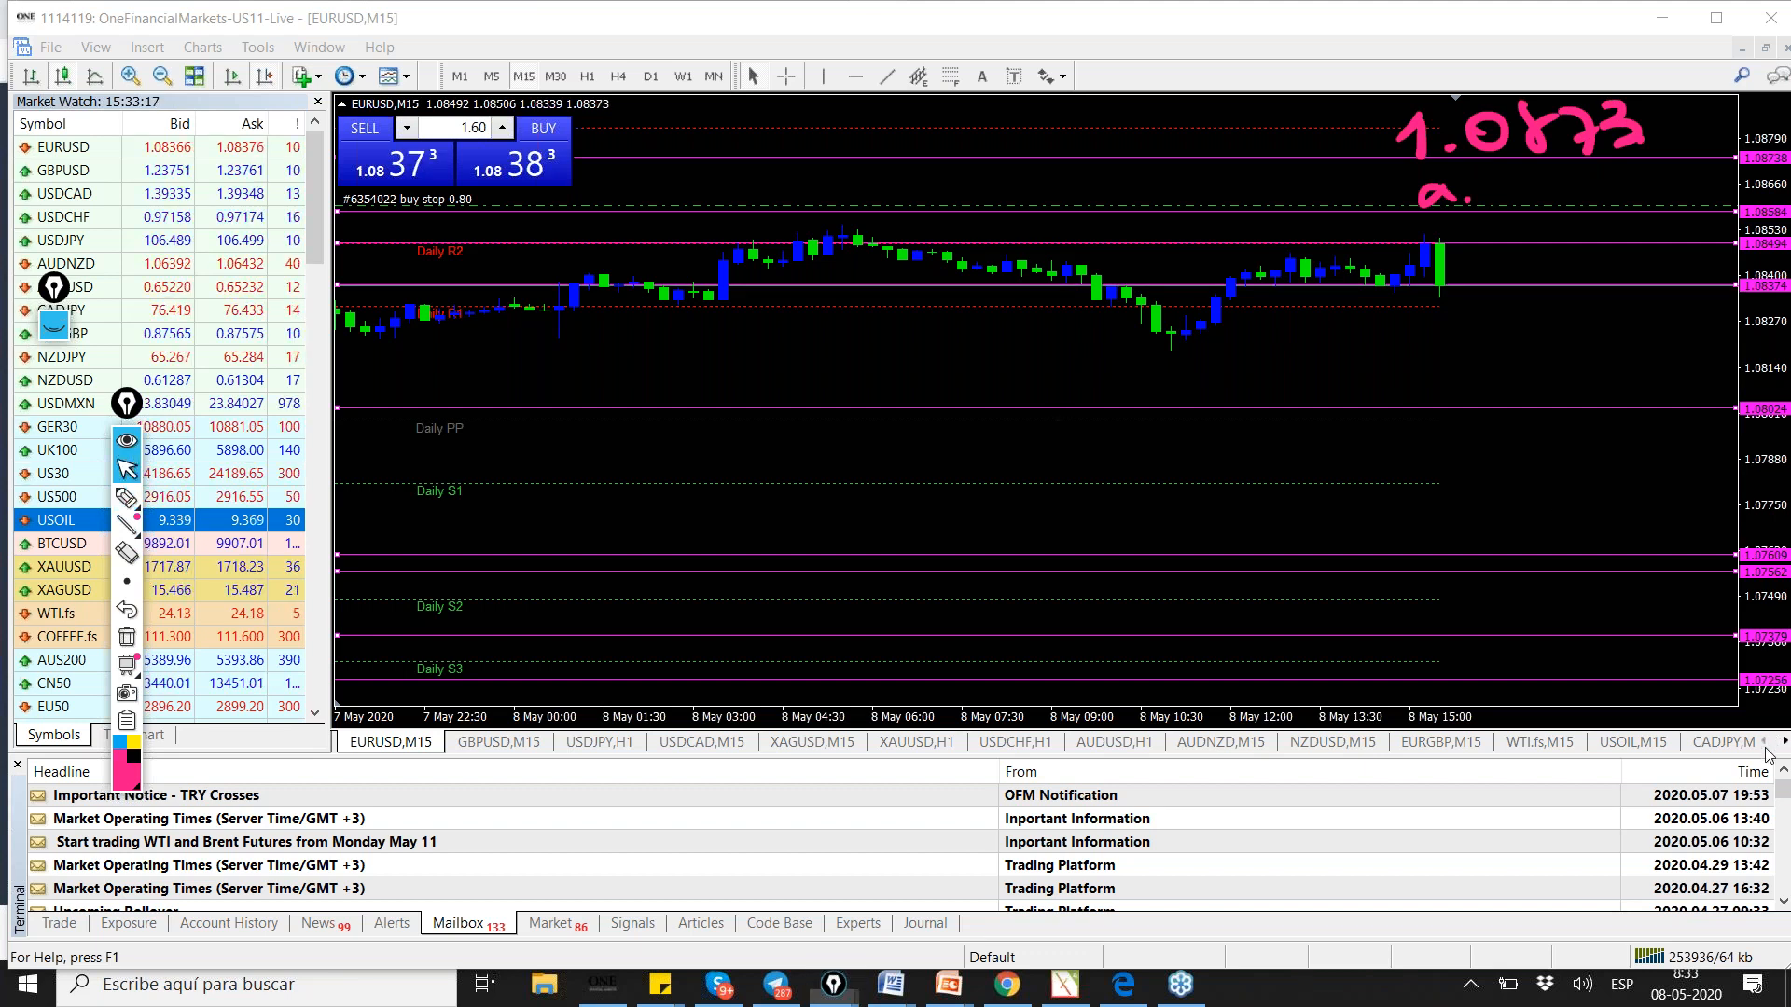
mouse_move(1297, 264)
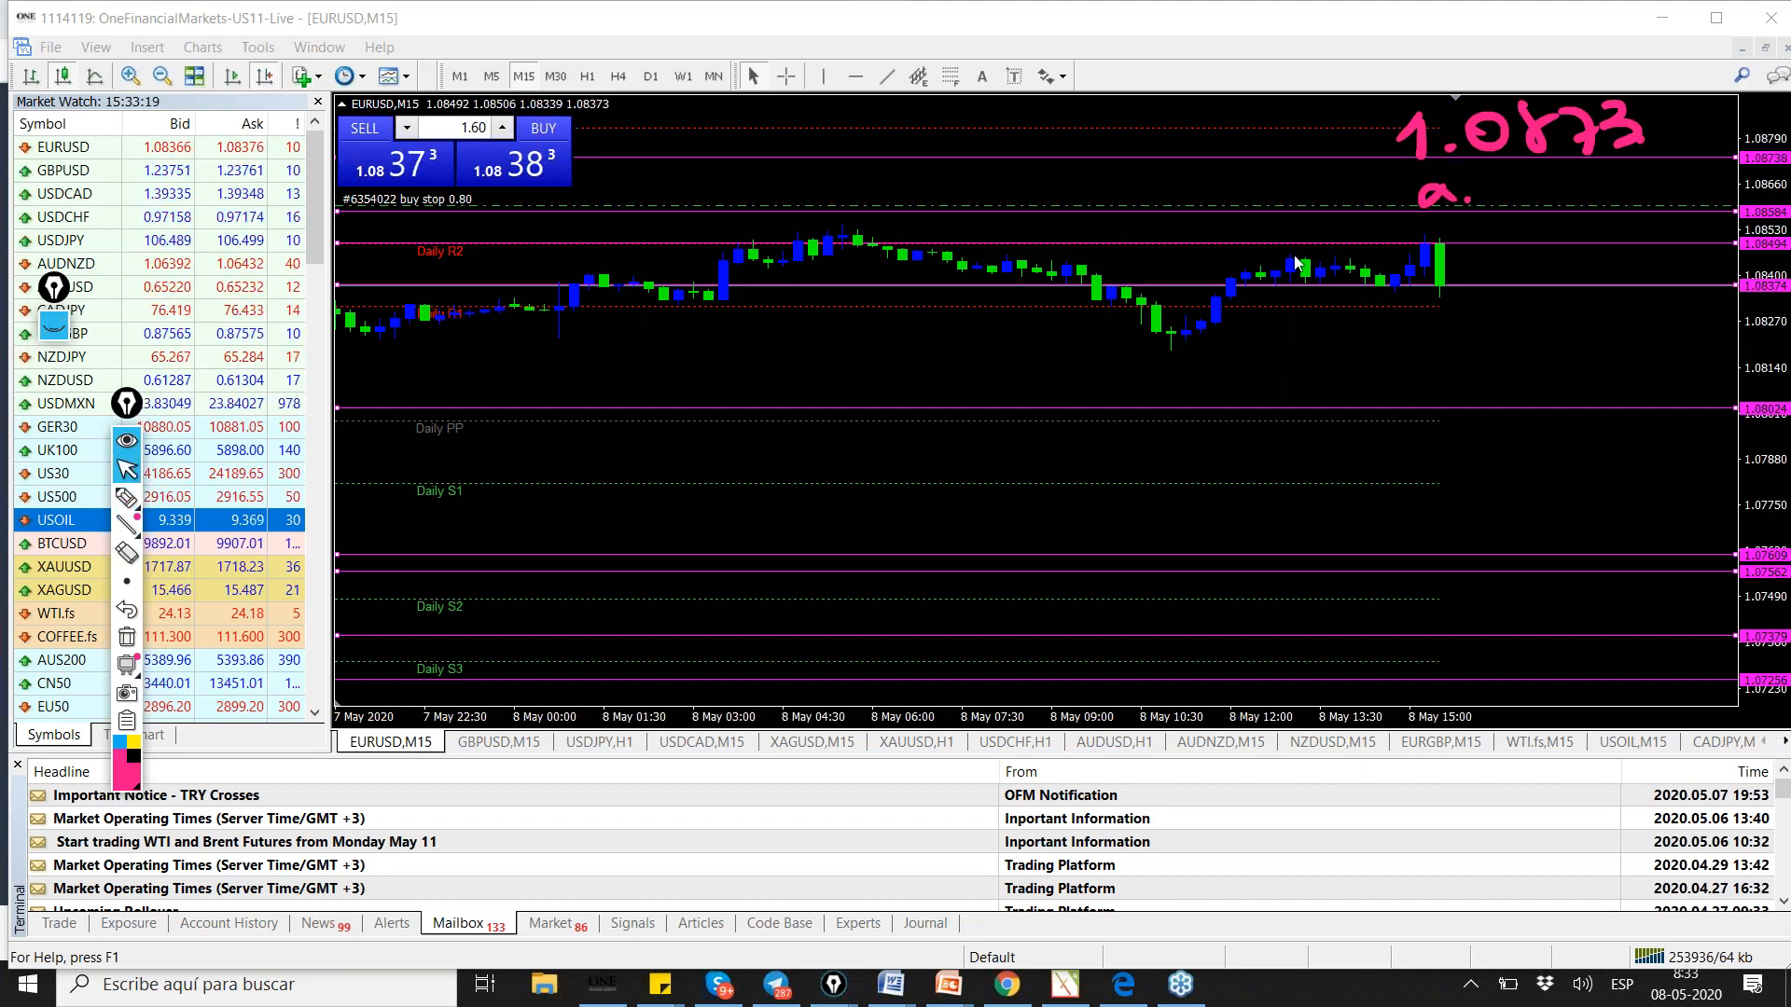
mouse_move(1481, 288)
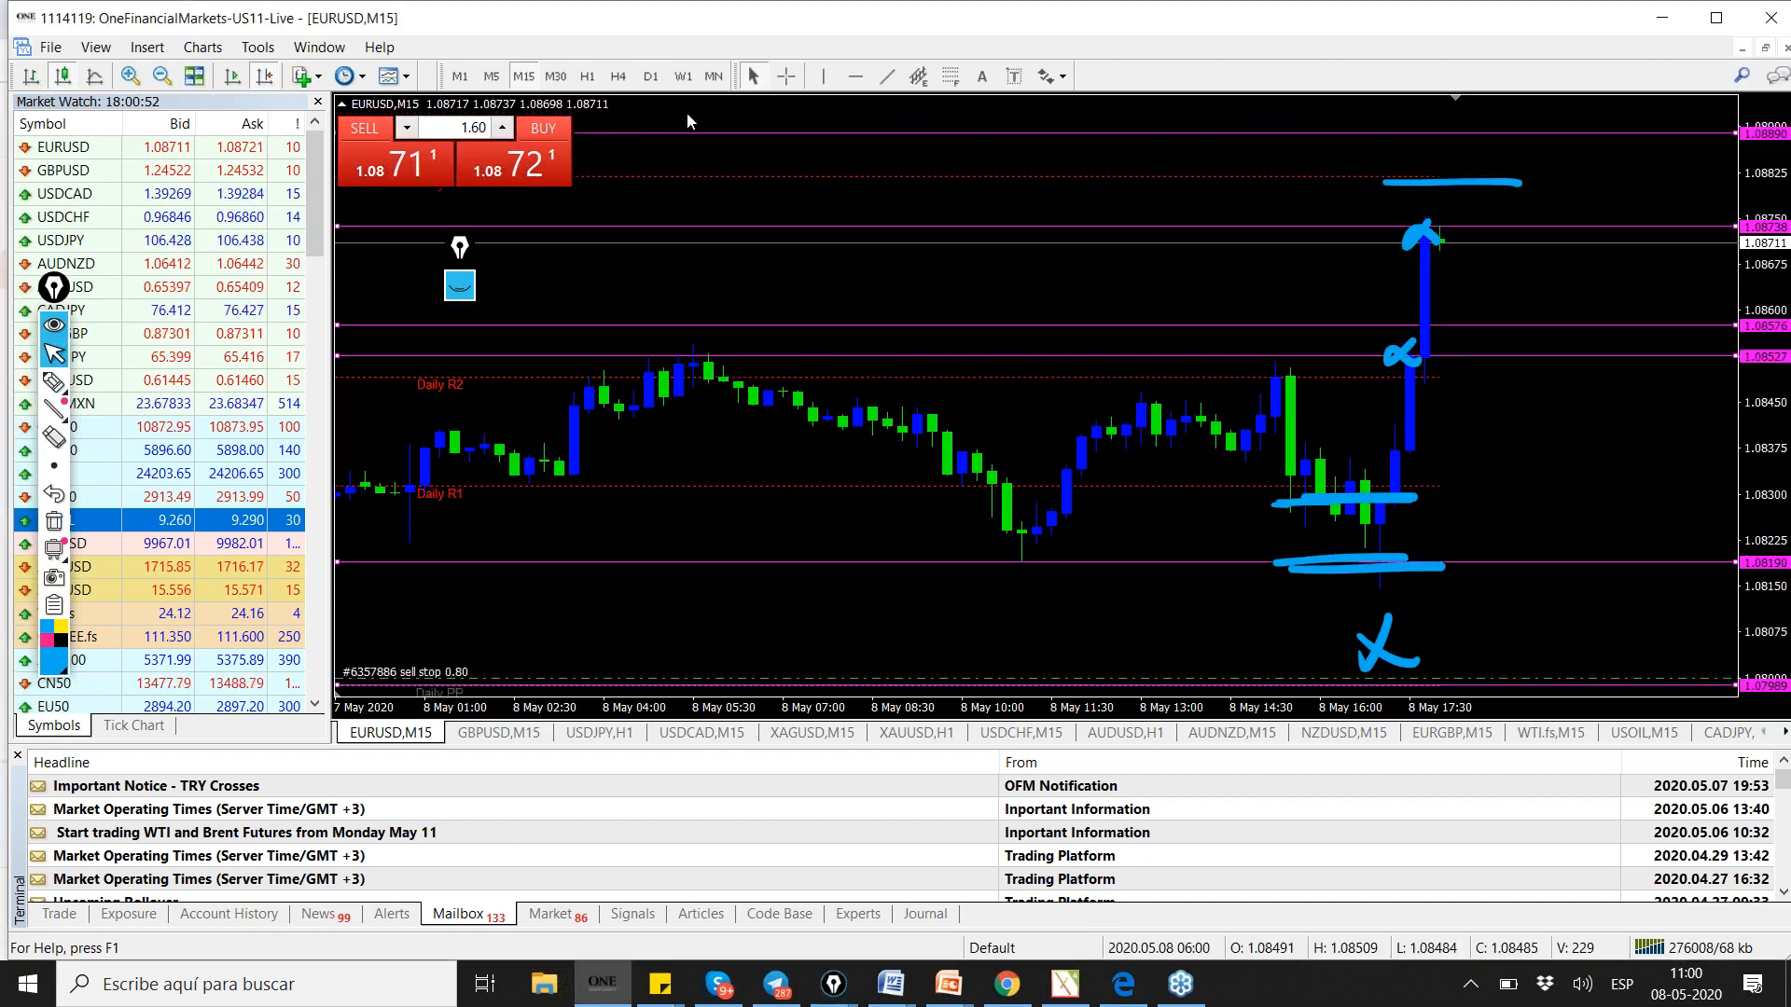
- Show EURUSD on the hourly timeframe, then move to the GBPUSD chart
left_click(586, 76)
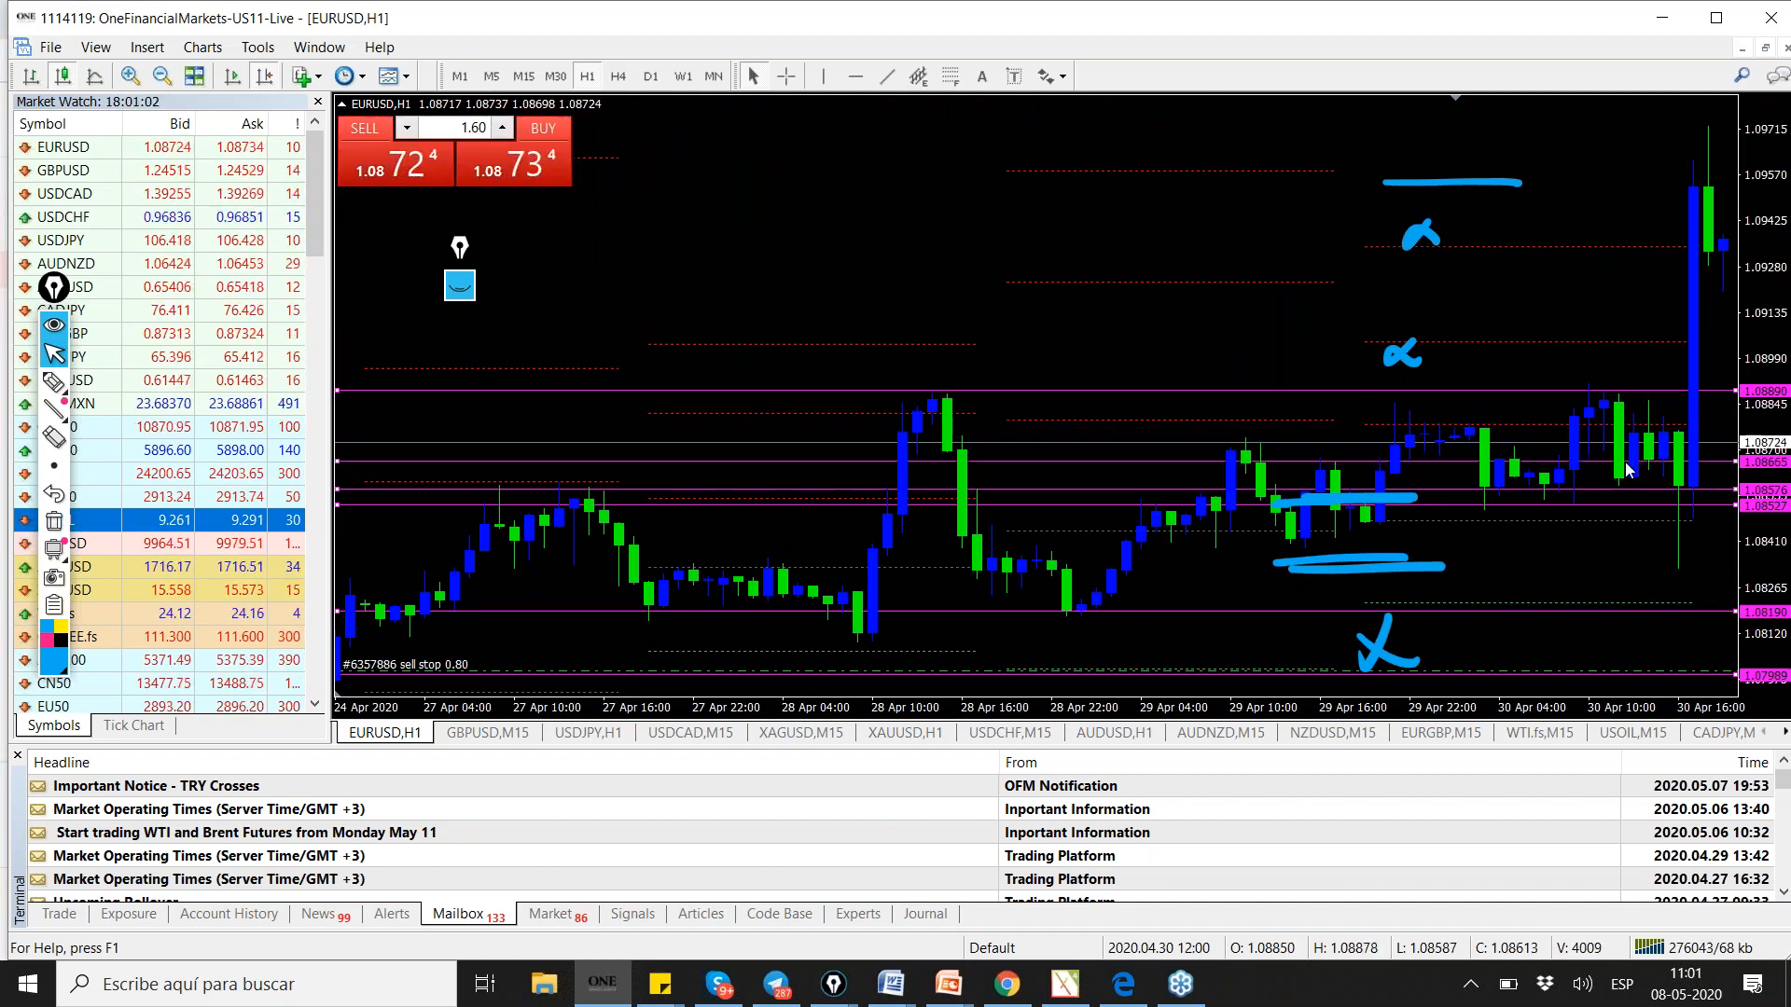
mouse_move(1553, 338)
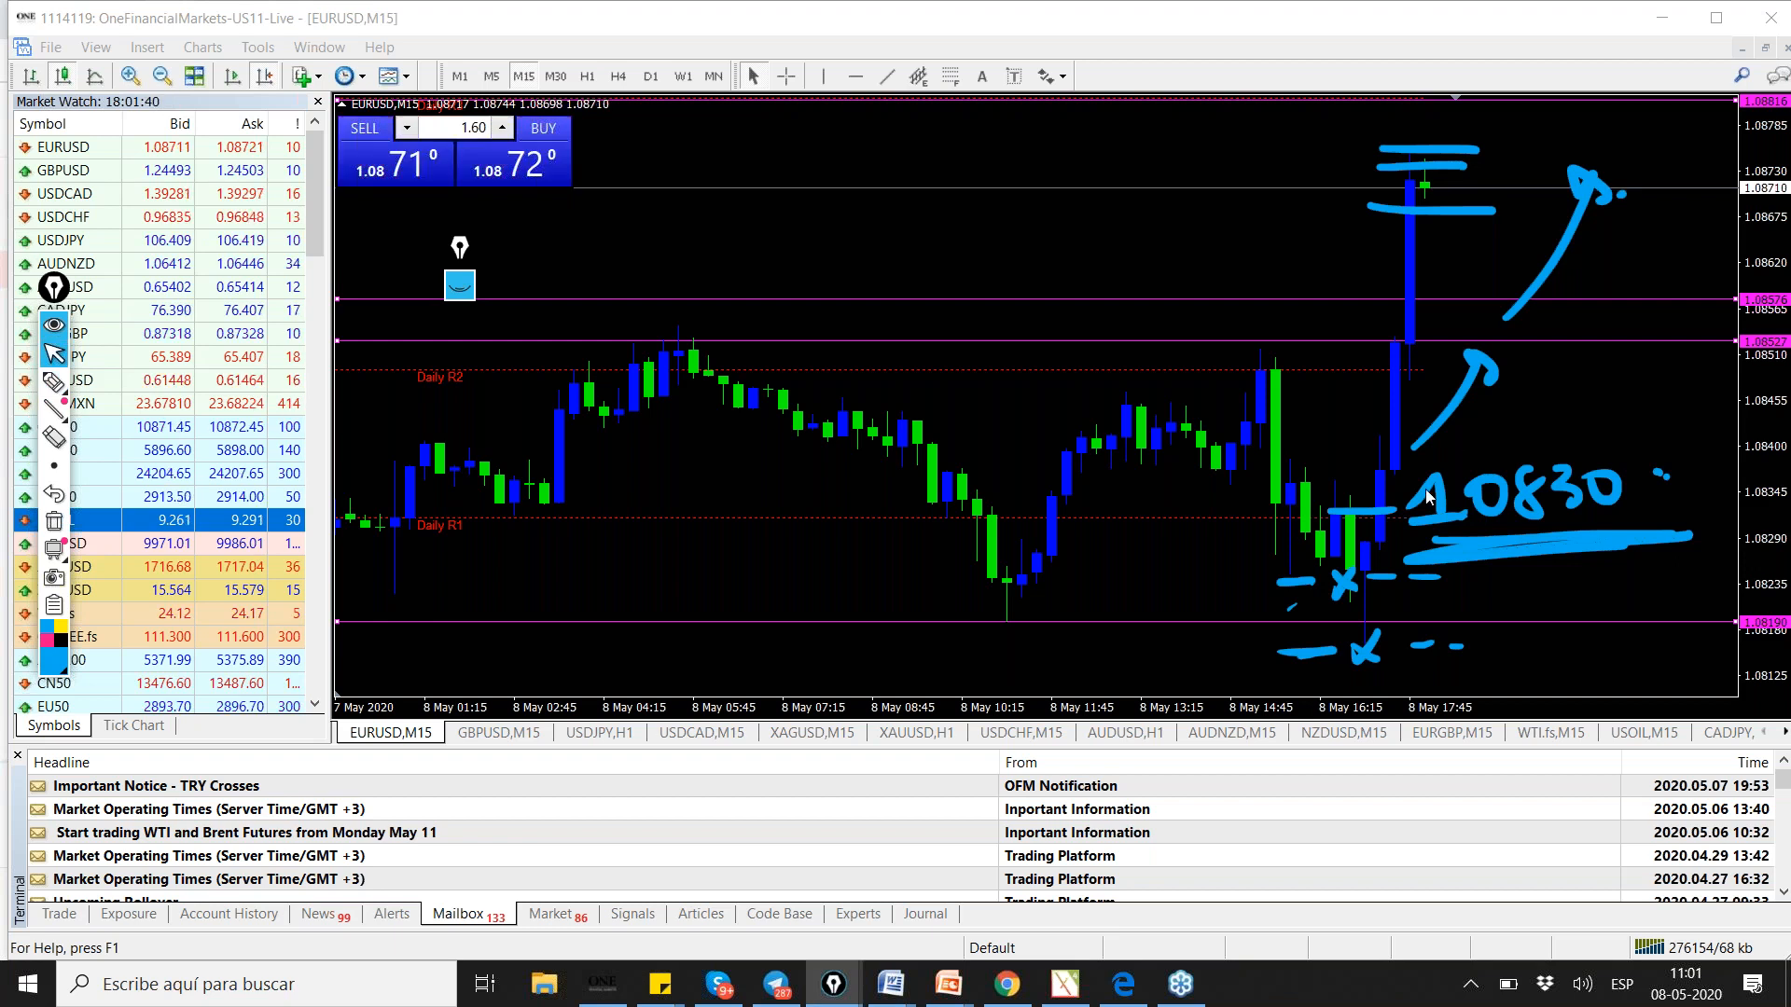
left_click(497, 732)
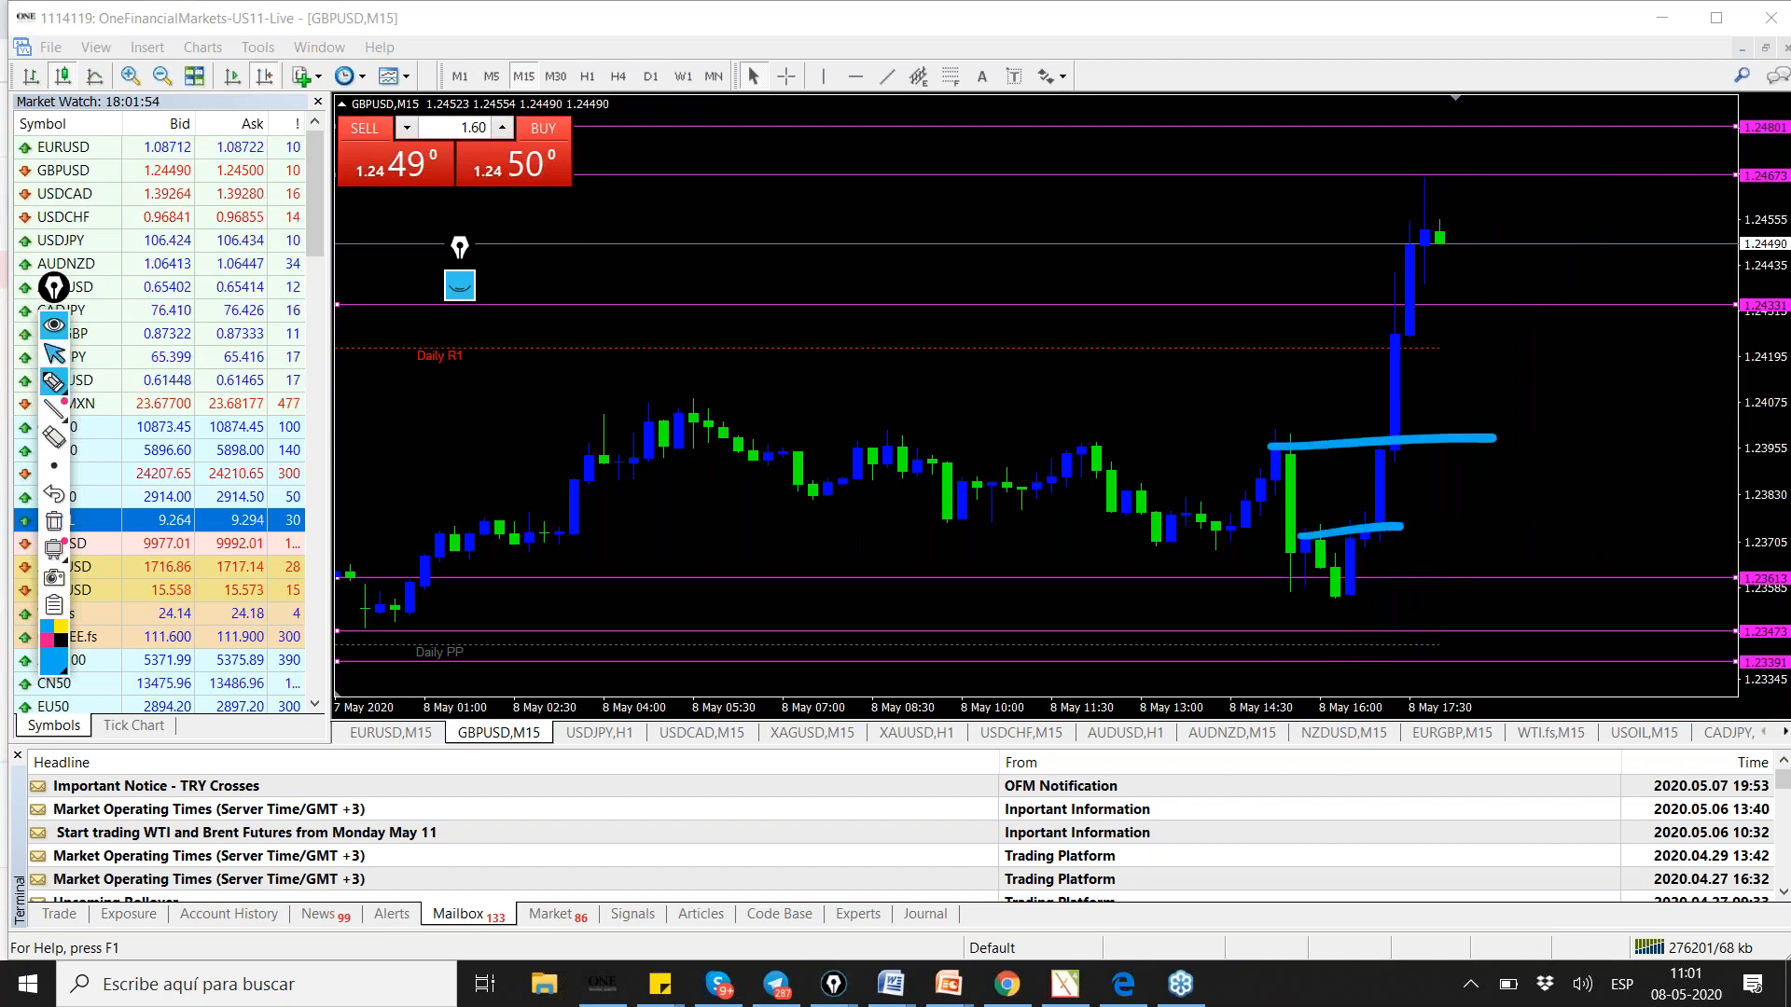
mouse_move(1609, 299)
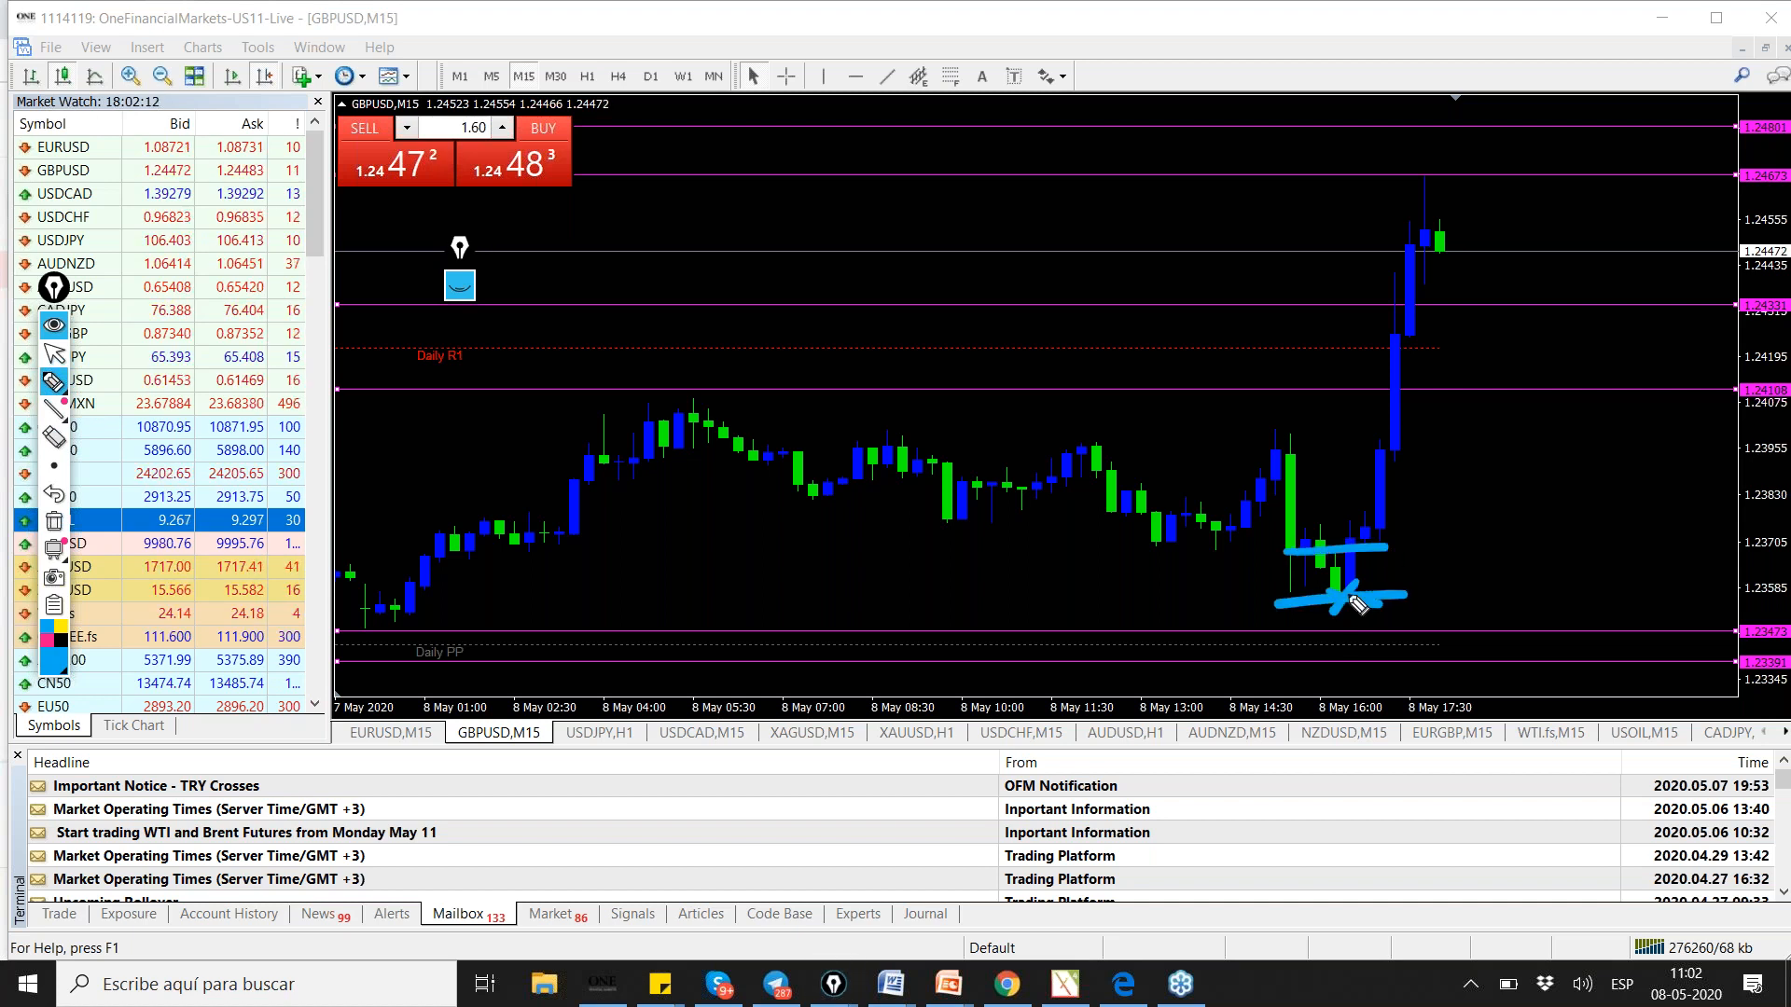
mouse_move(1450, 508)
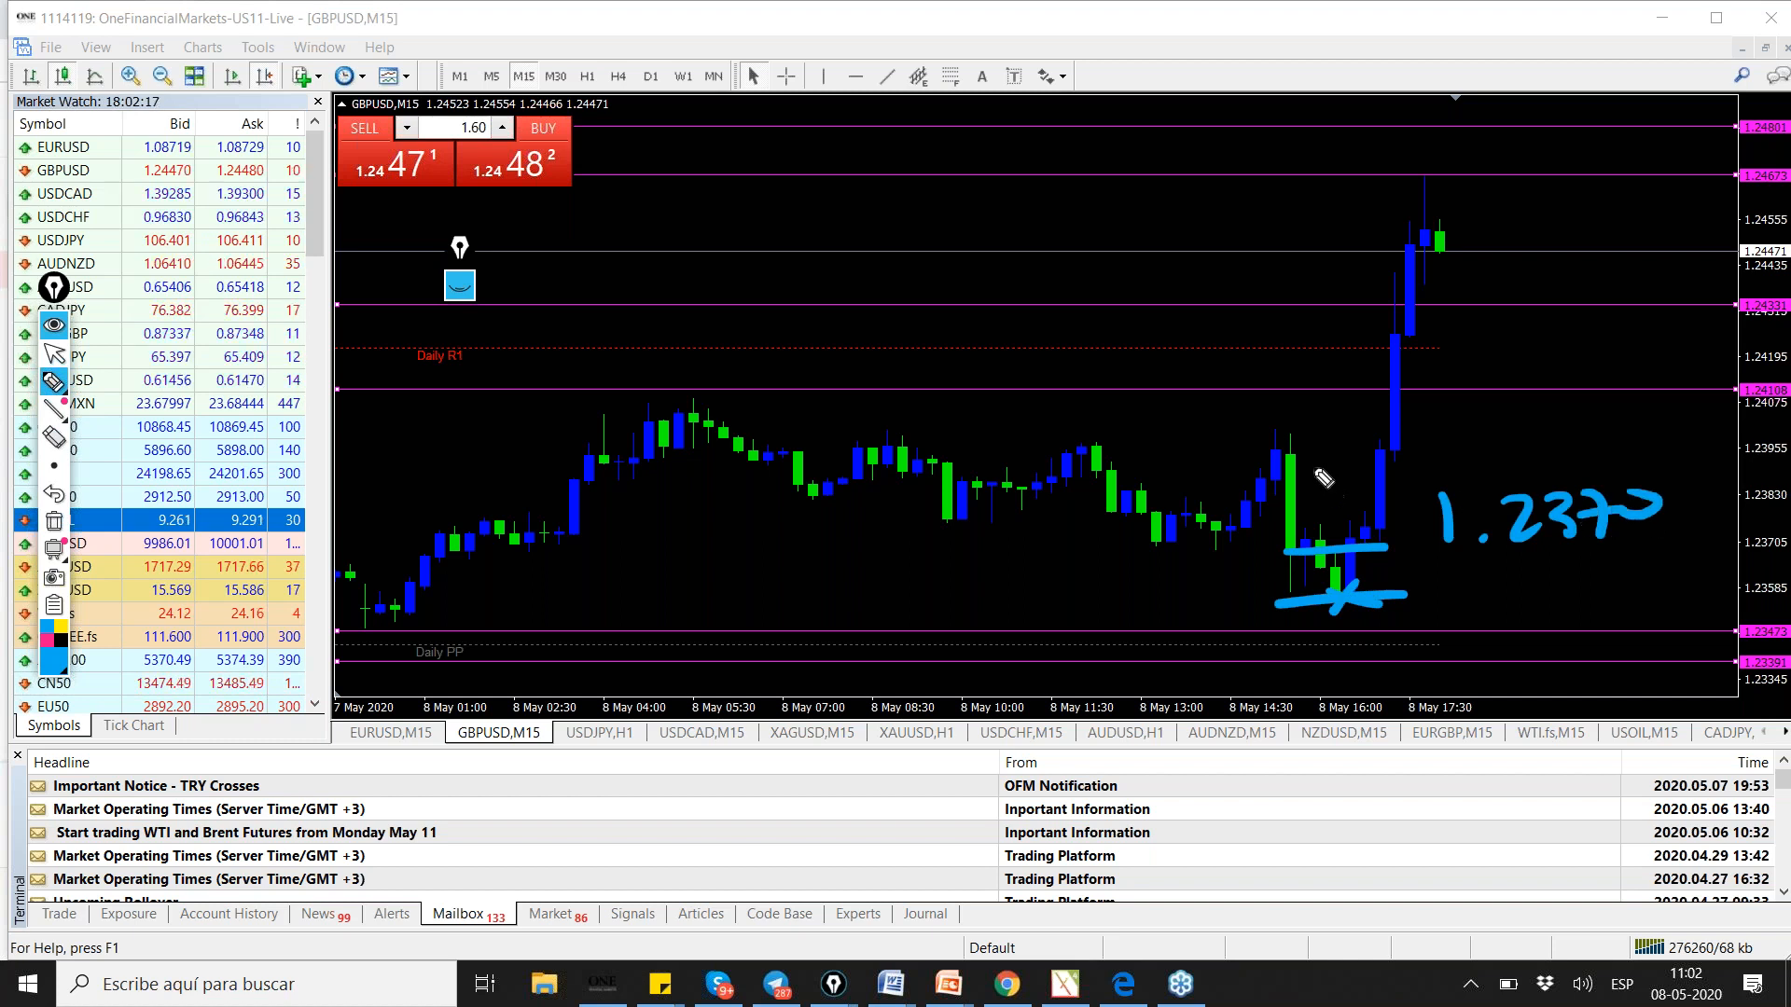
- Sketch another level mark on the GBPUSD chart, then switch to USDJPY
left_click_drag(1267, 448, 1451, 431)
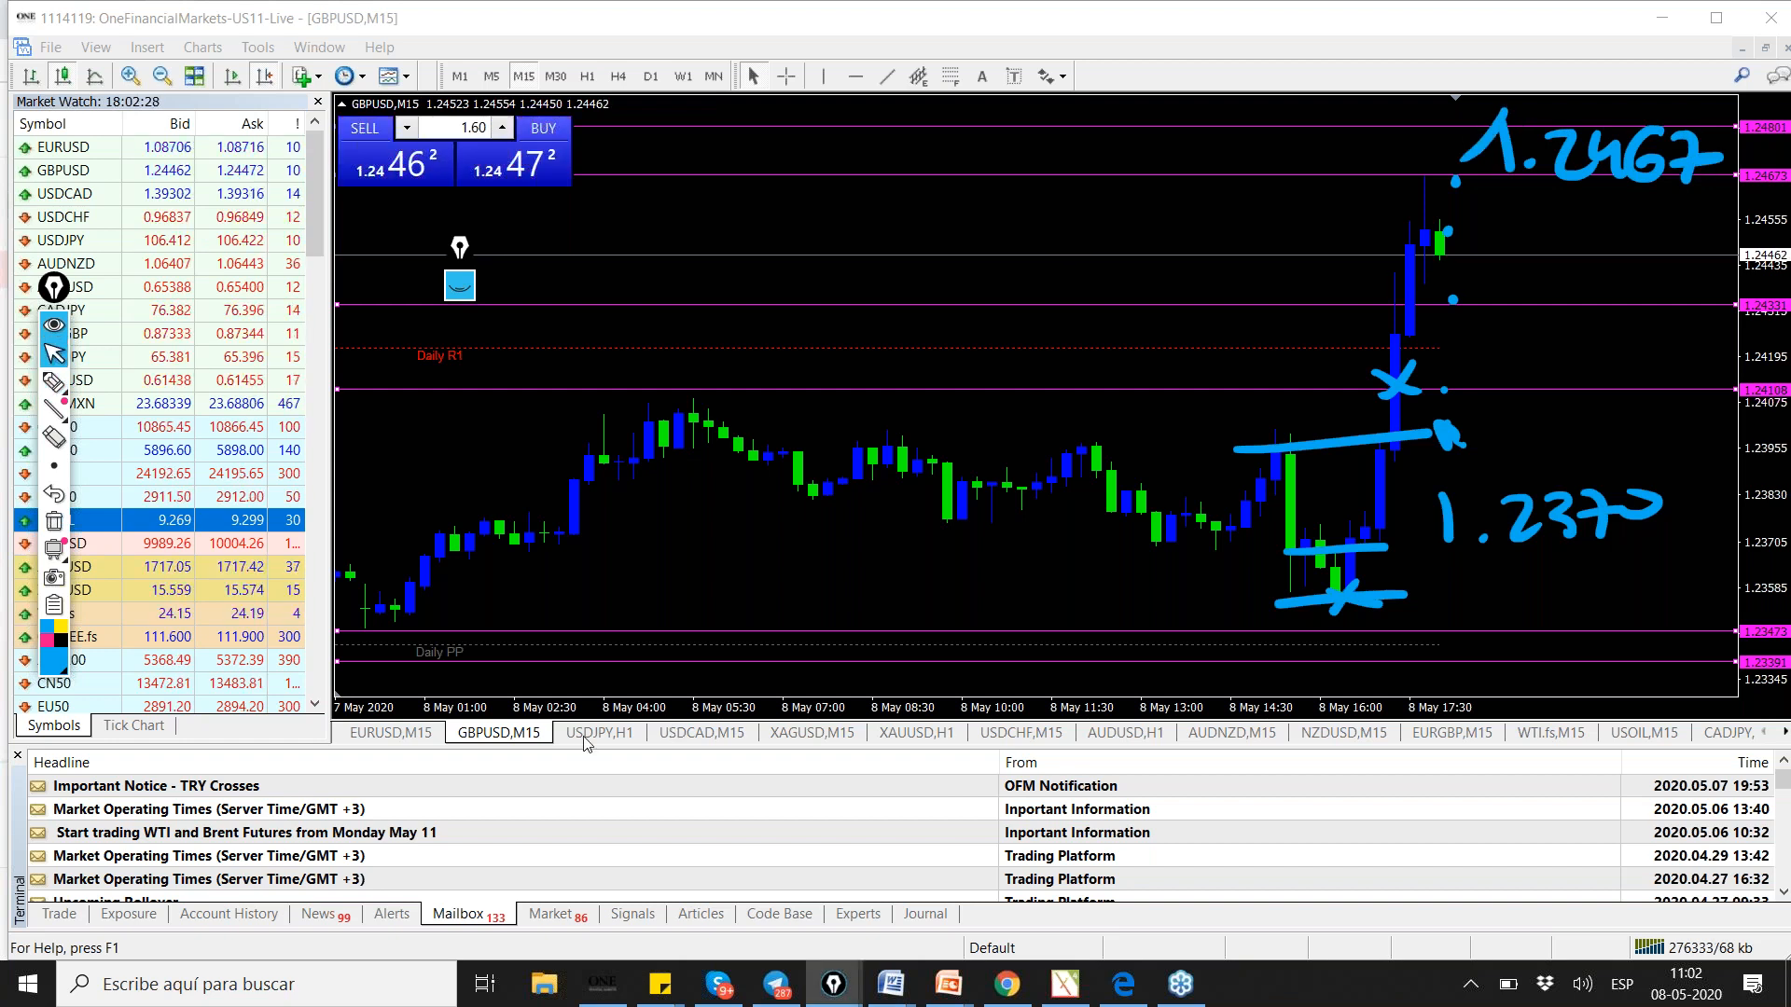
left_click(599, 732)
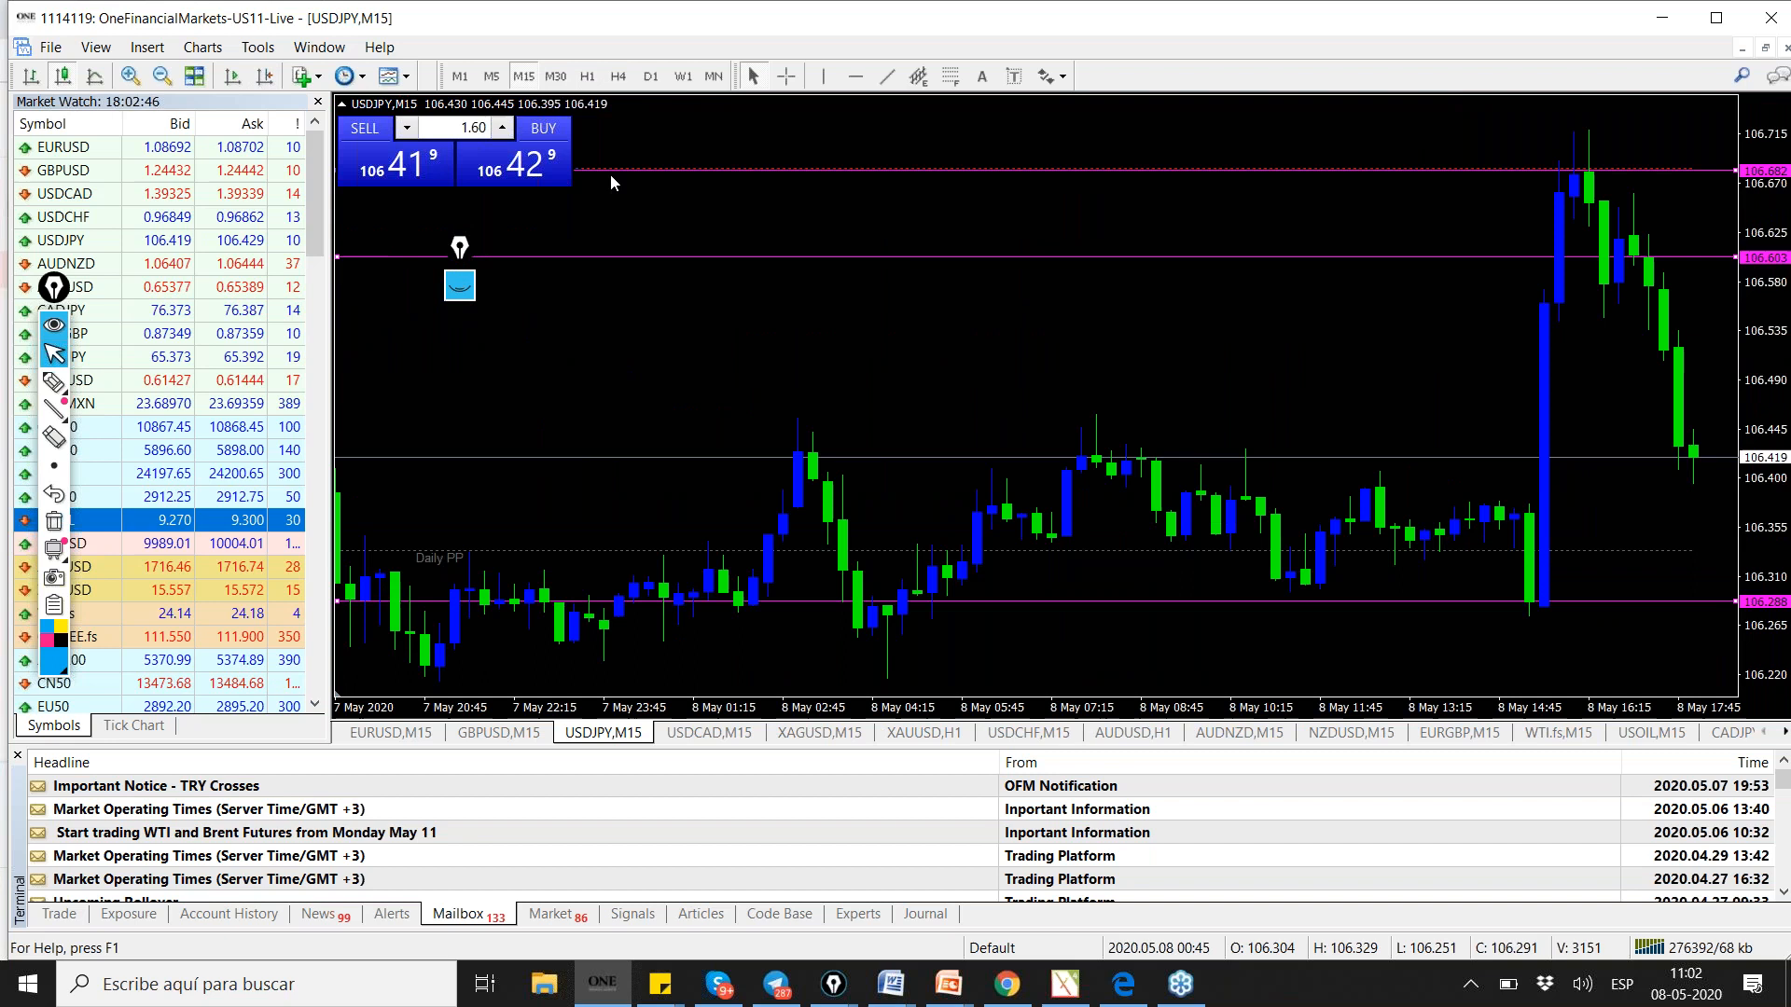
- Check USDJPY on H1, return to M15, and handwrite 106.30, 106.26 and a stop note
left_click(586, 77)
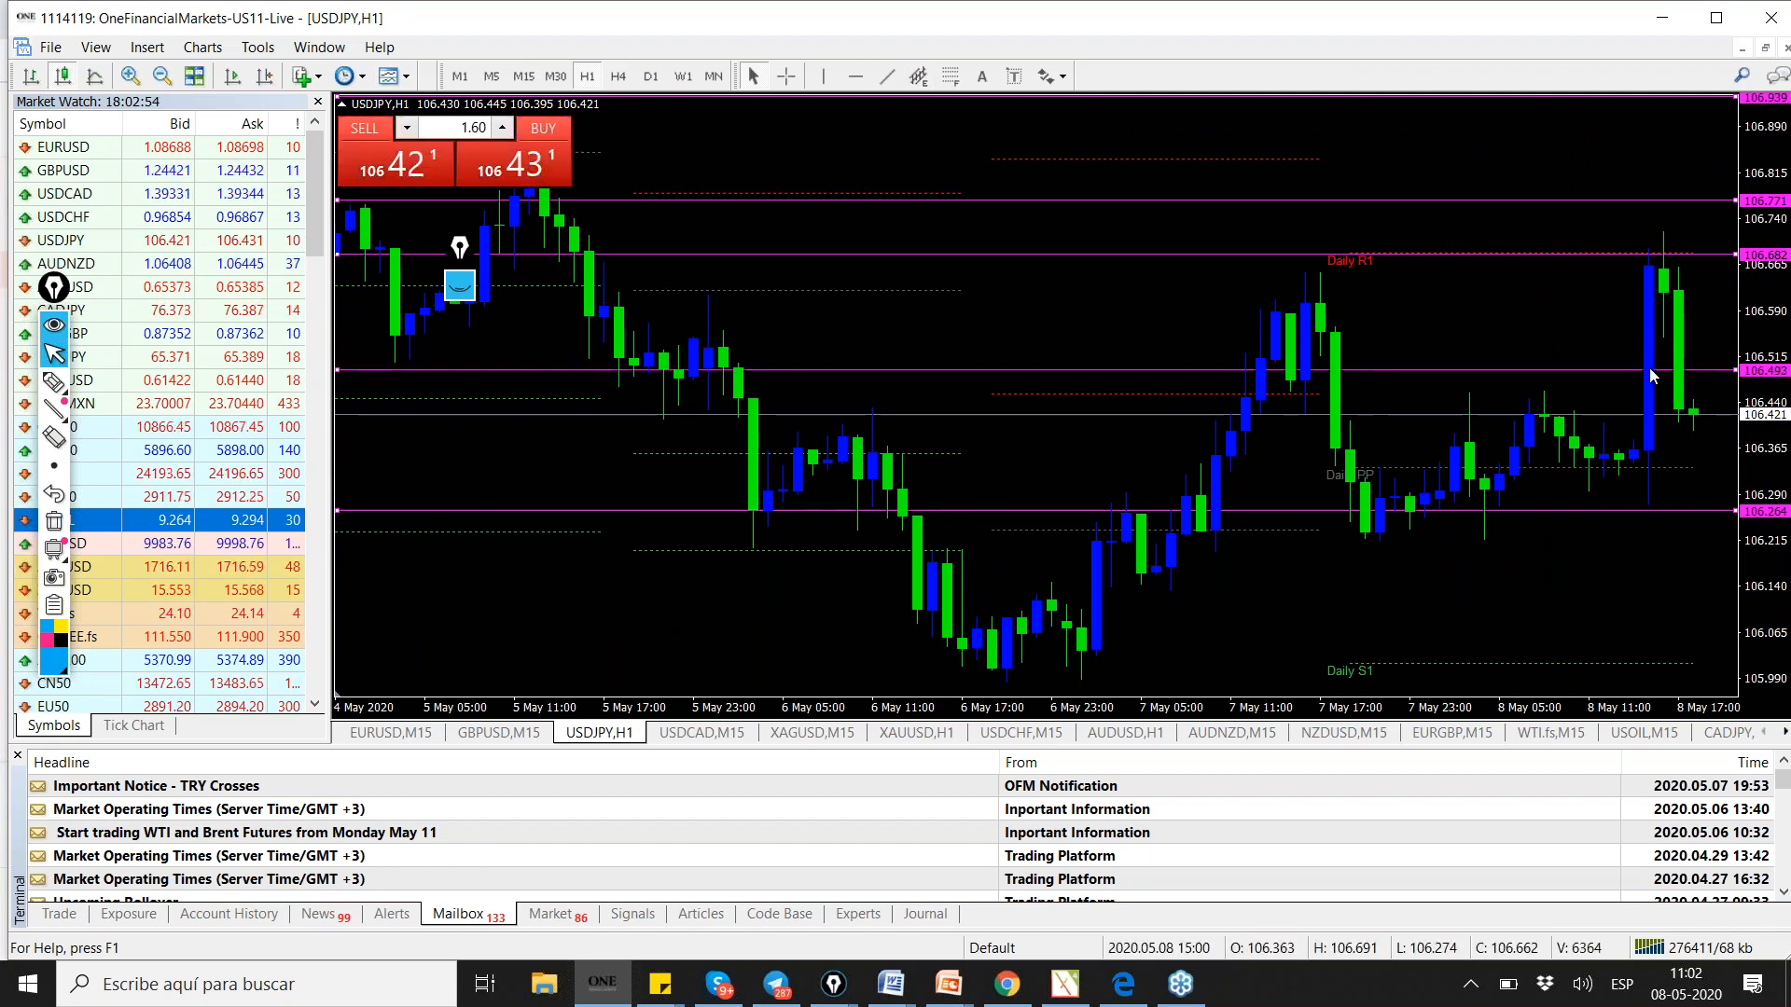
left_click(523, 75)
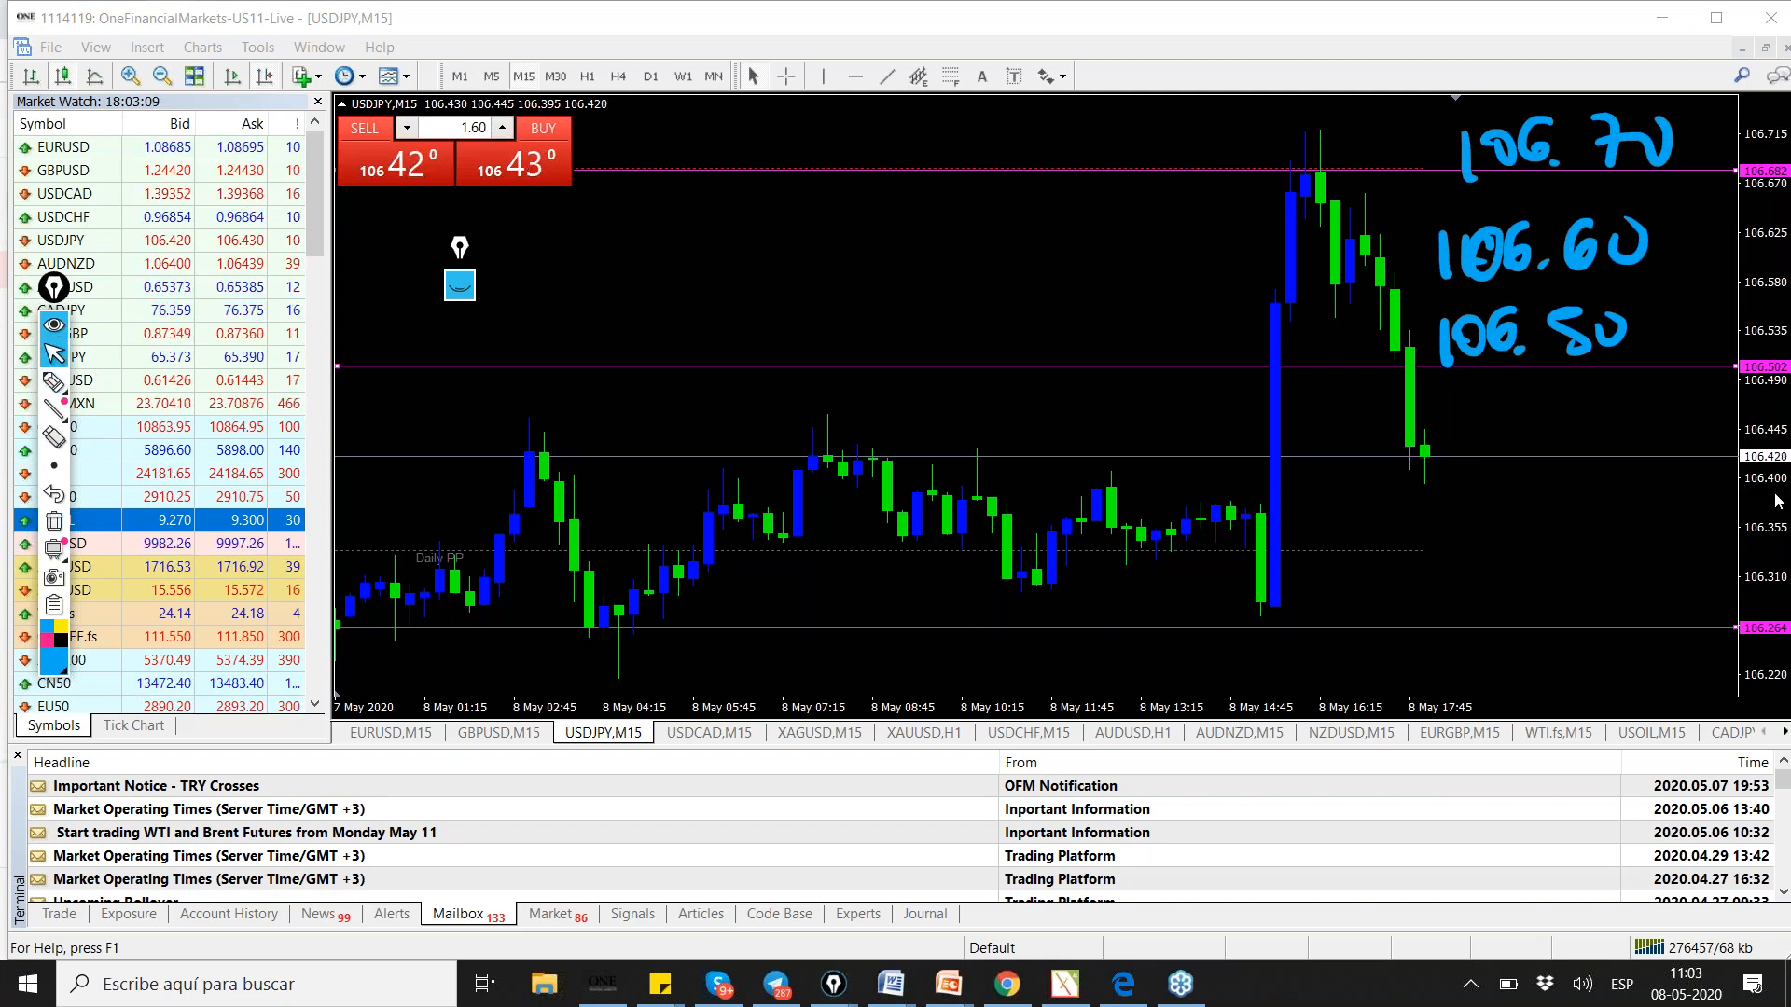
left_click_drag(1451, 543, 1496, 537)
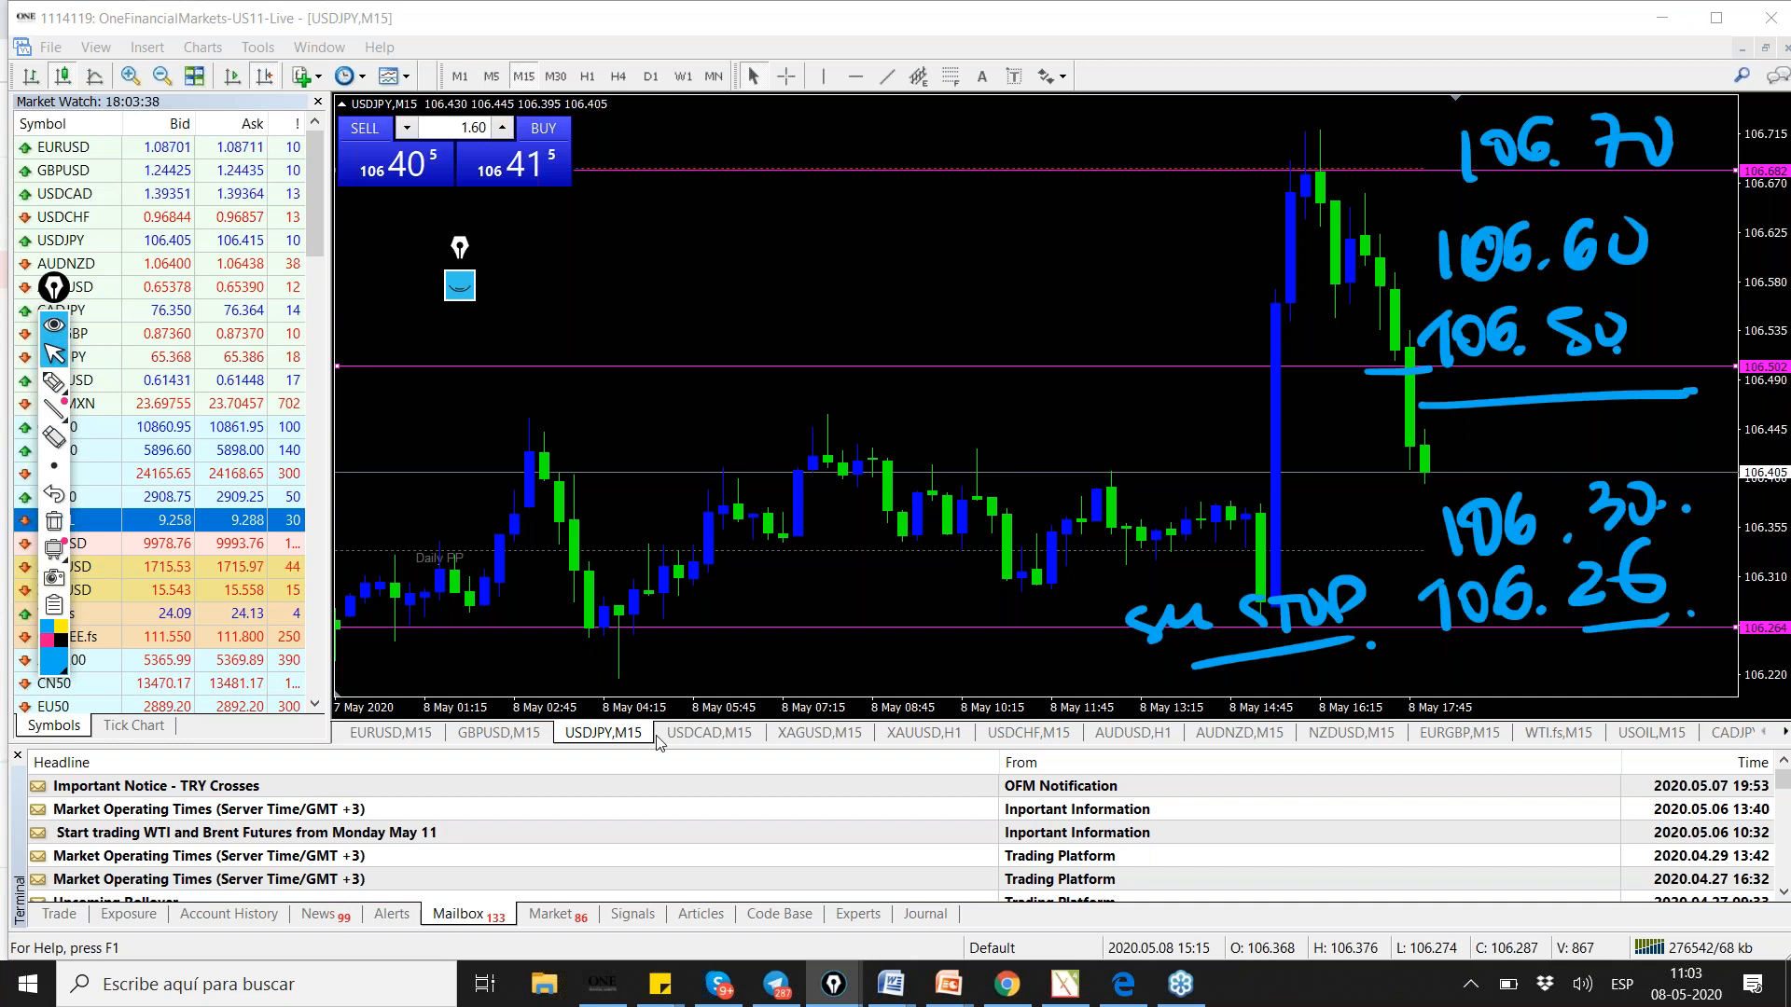
left_click(709, 732)
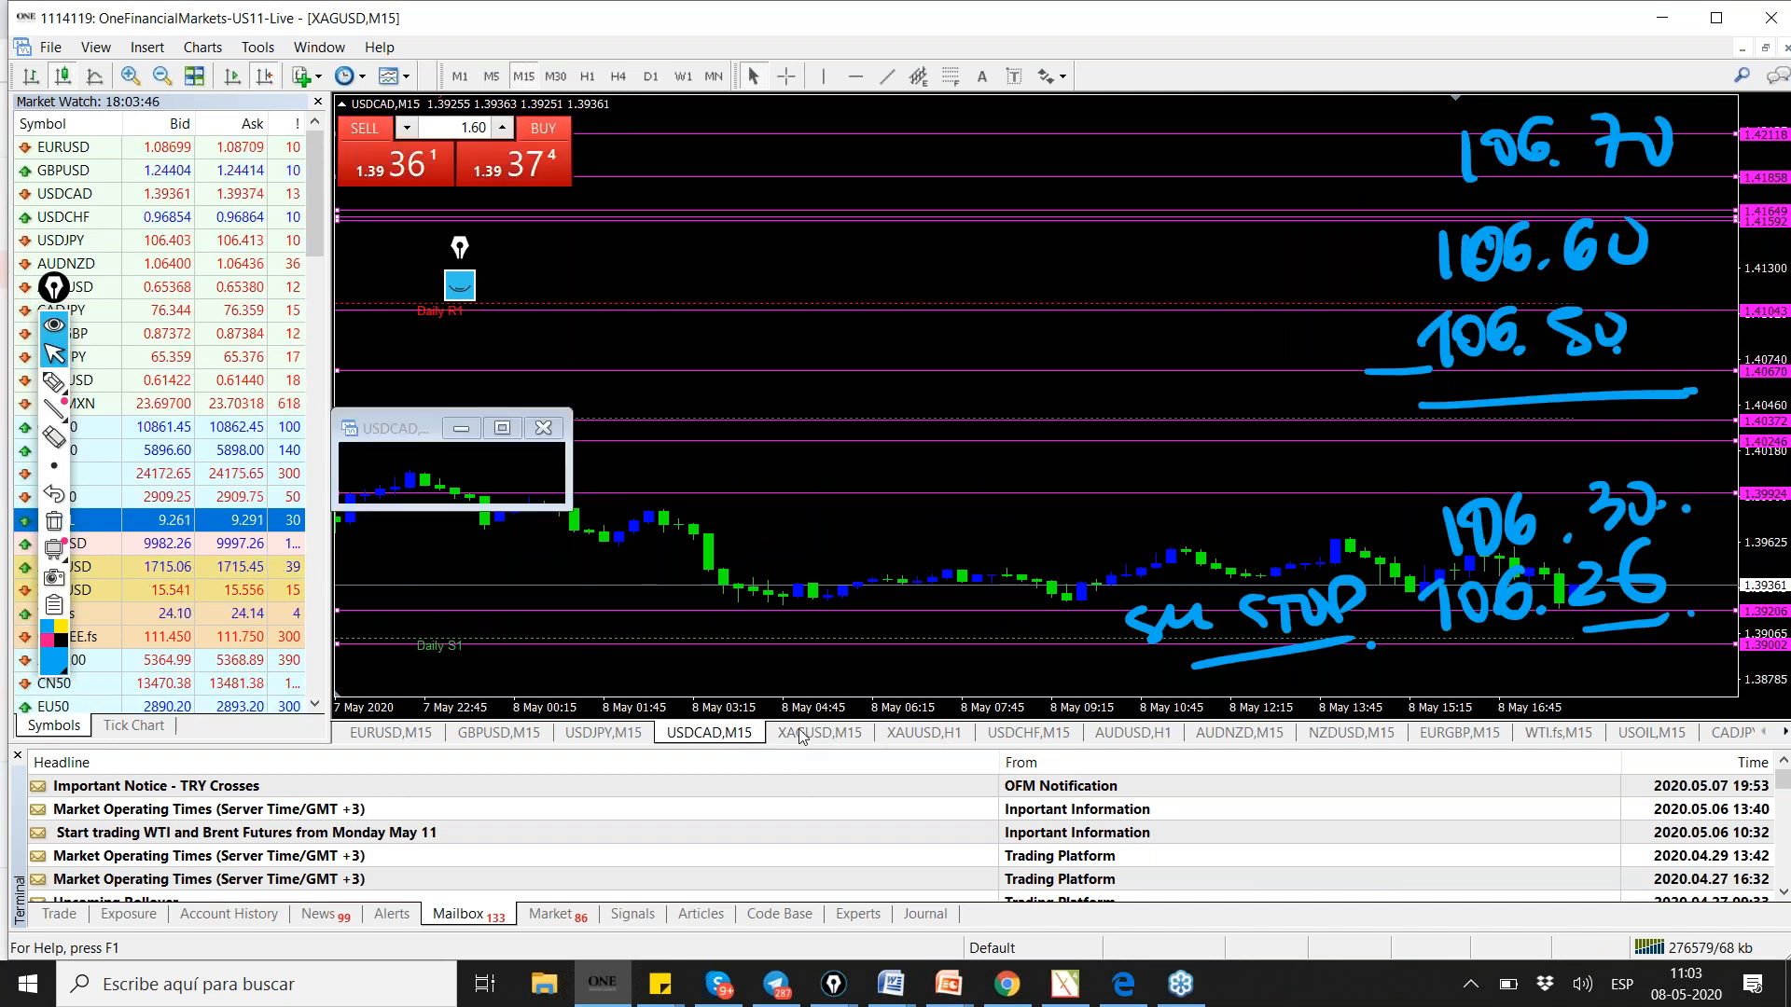
- Move through the XAGUSD and USDCHF charts, viewing USDCHF on H1 before returning to M15
left_click(819, 733)
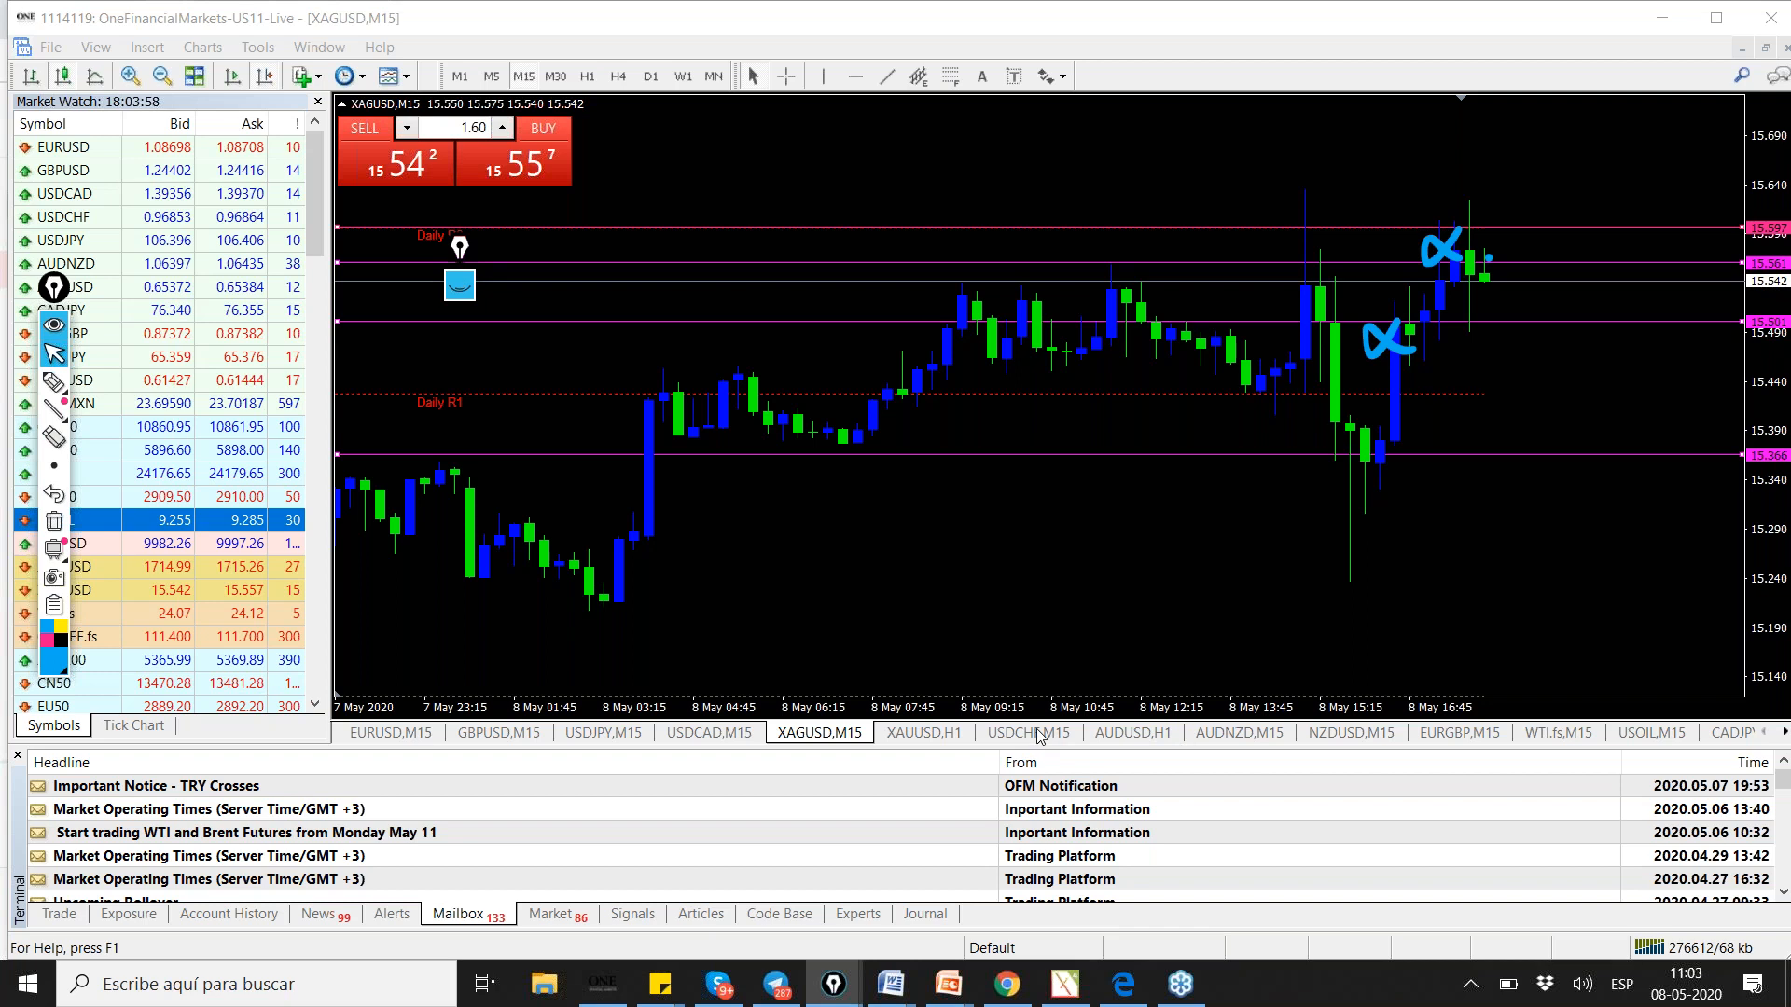
left_click(1026, 732)
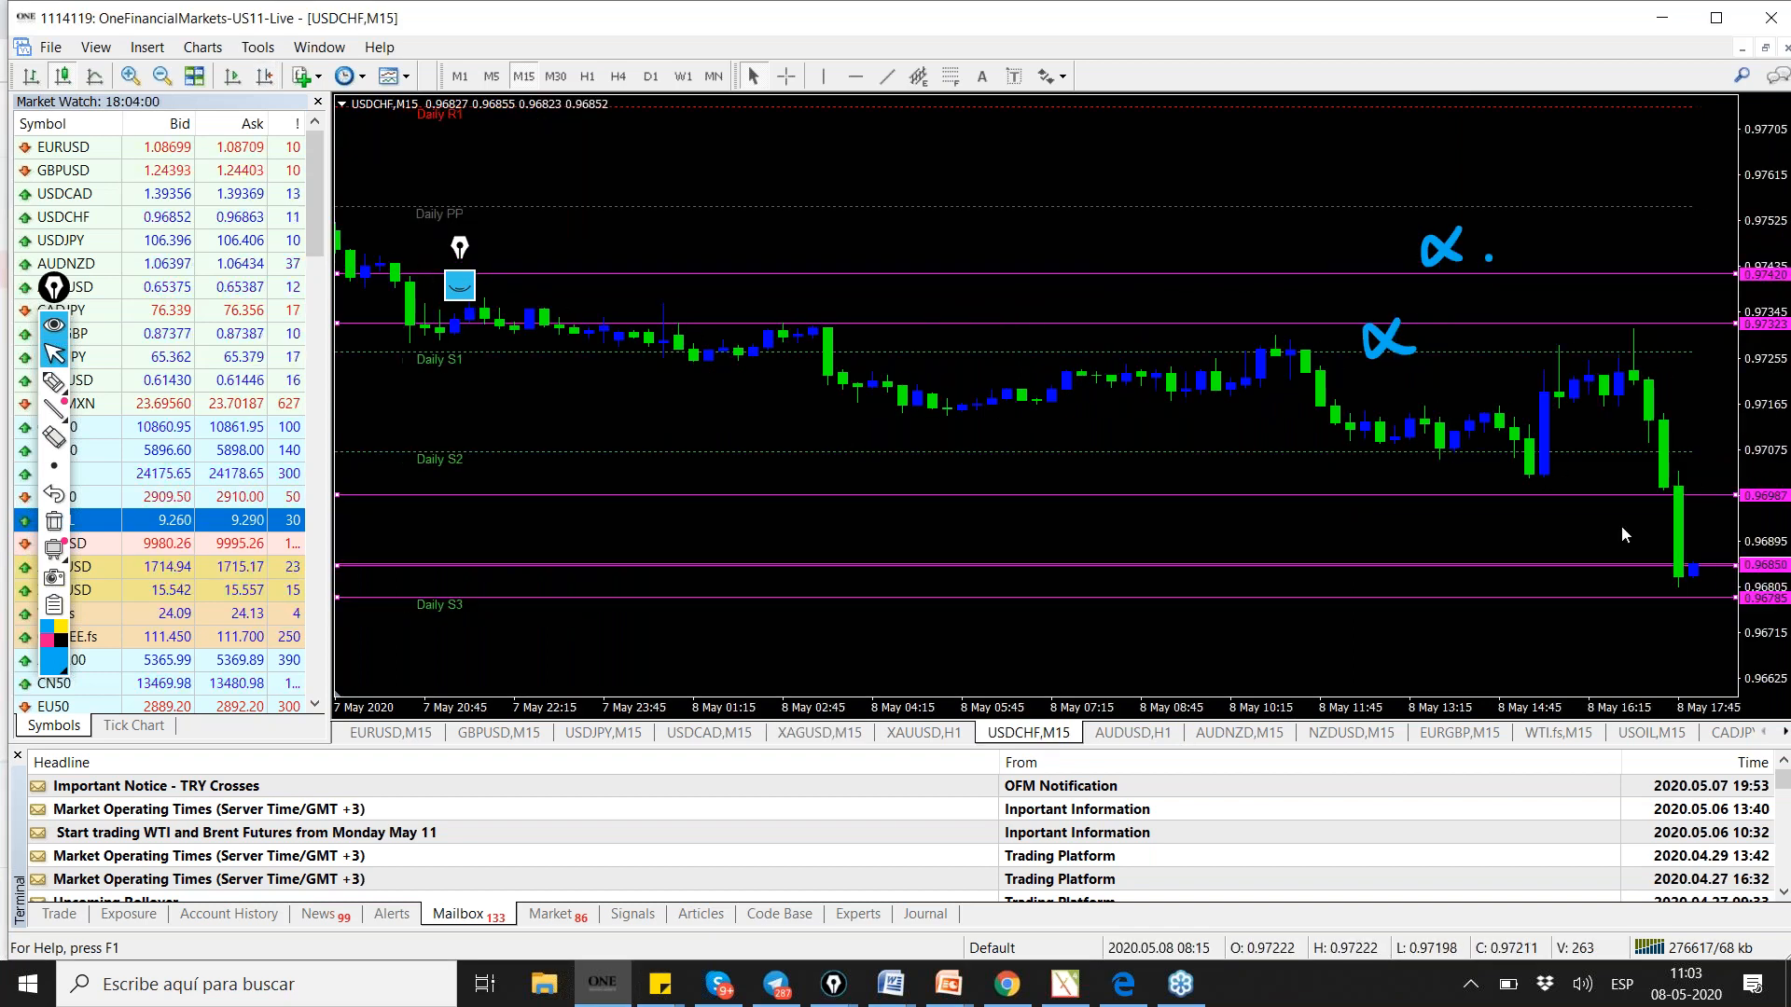
left_click(585, 76)
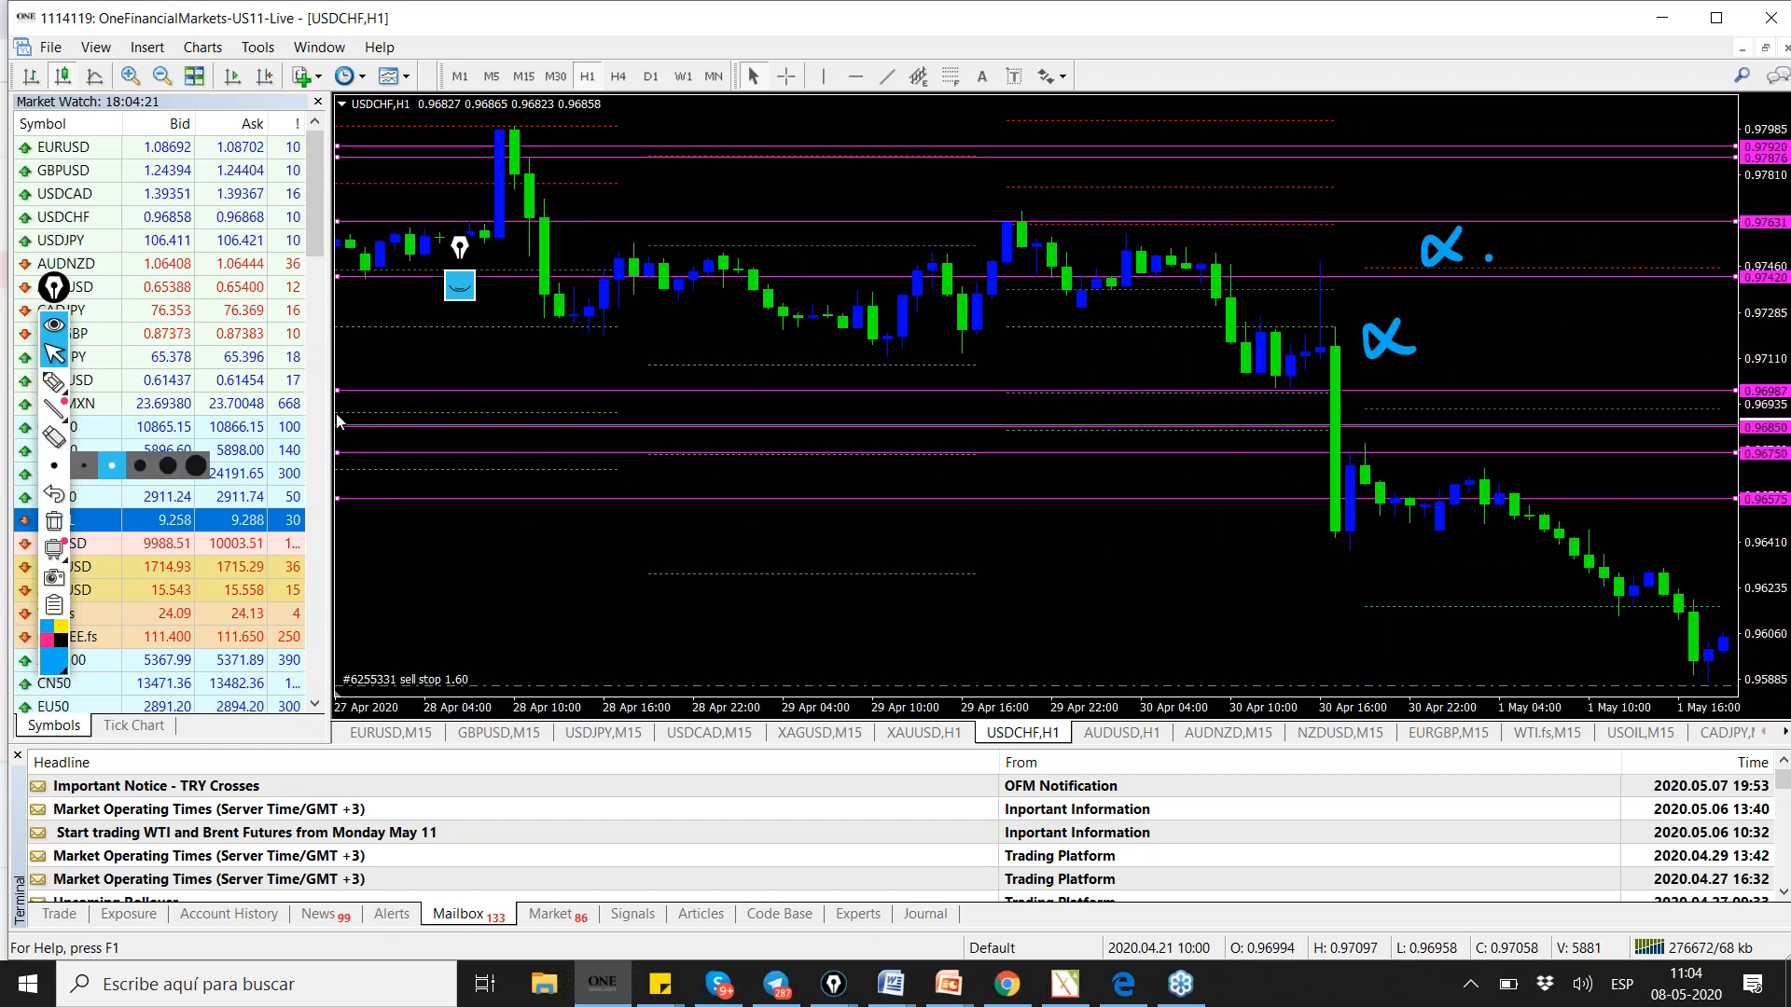
left_click(523, 76)
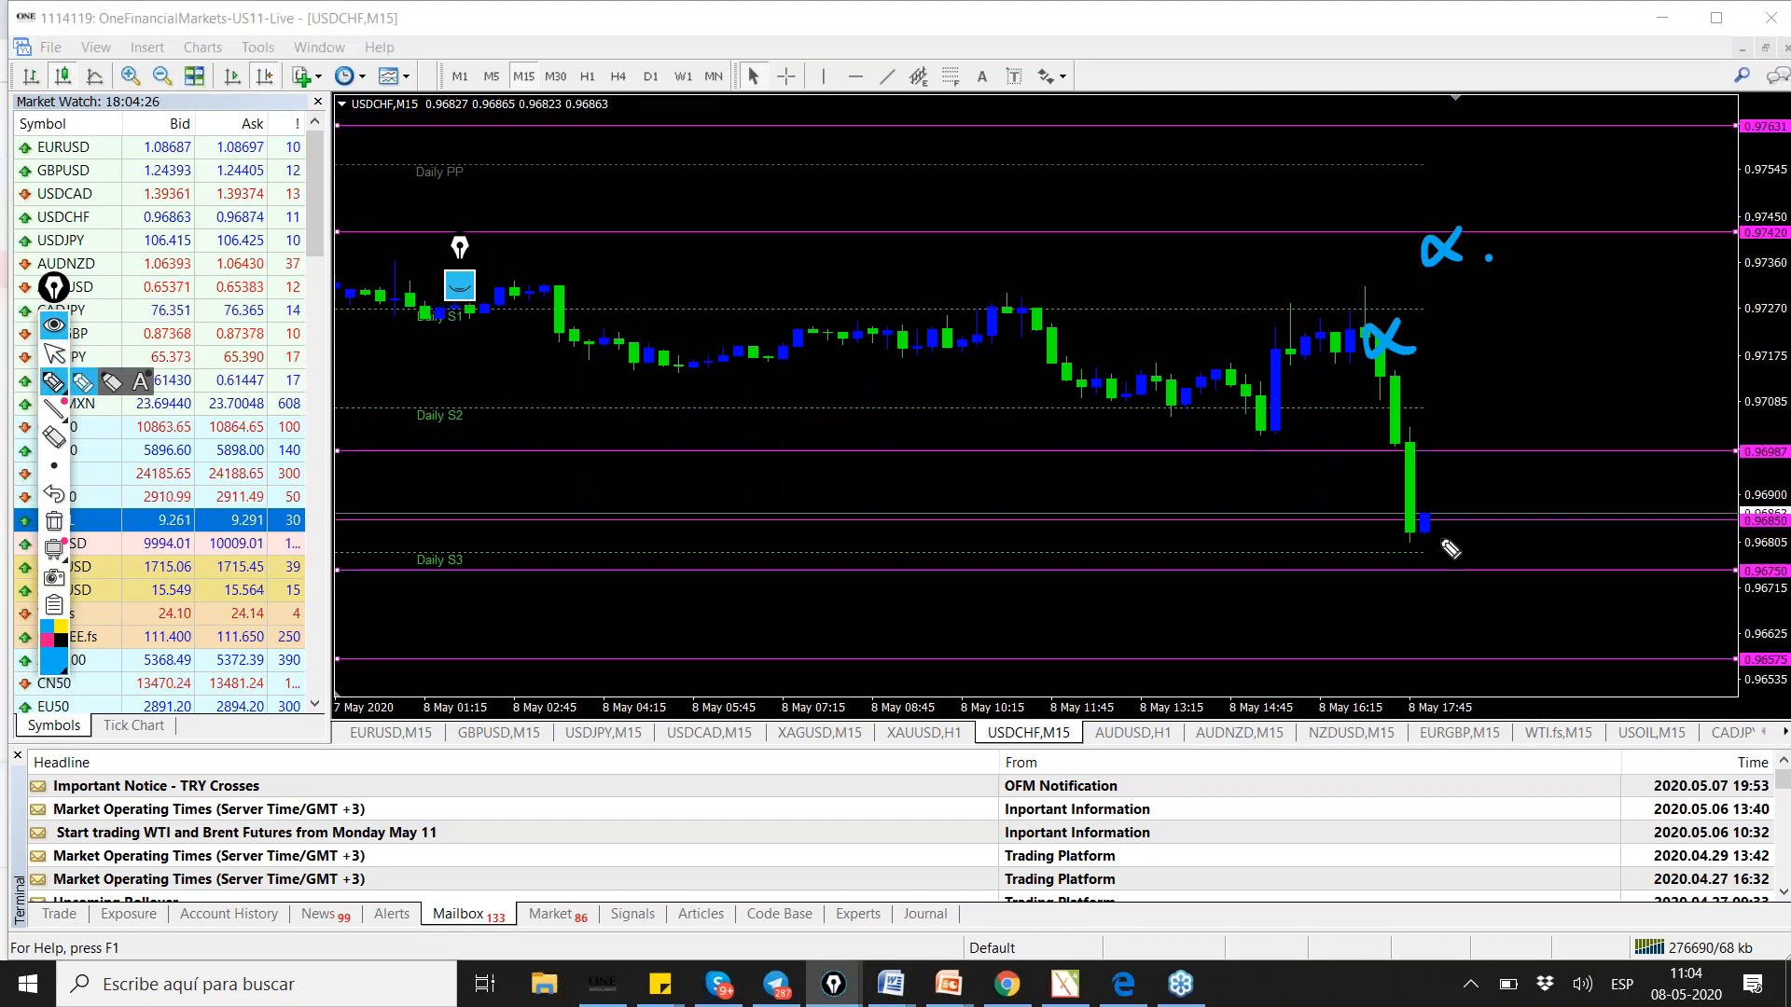
- Handwrite 0.9675 and 0.9657 with an arrow on USDCHF, then switch to EURUSD
left_click_drag(1422, 543, 1633, 548)
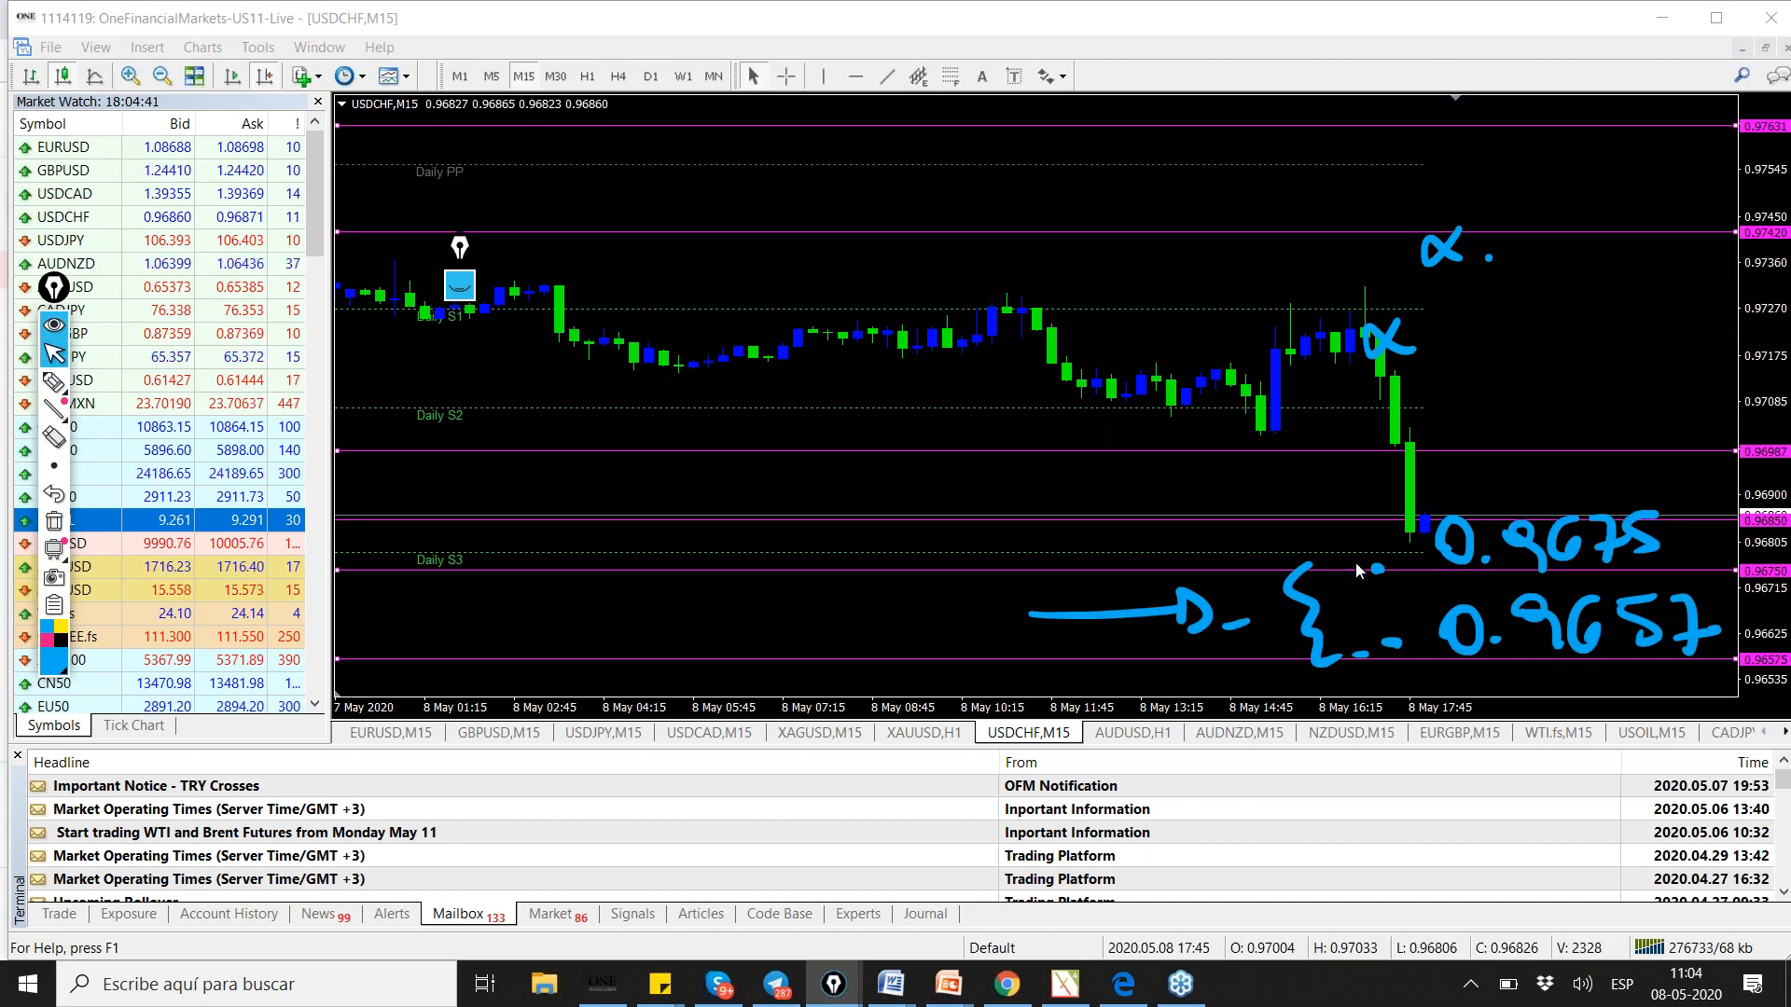
mouse_move(1385, 669)
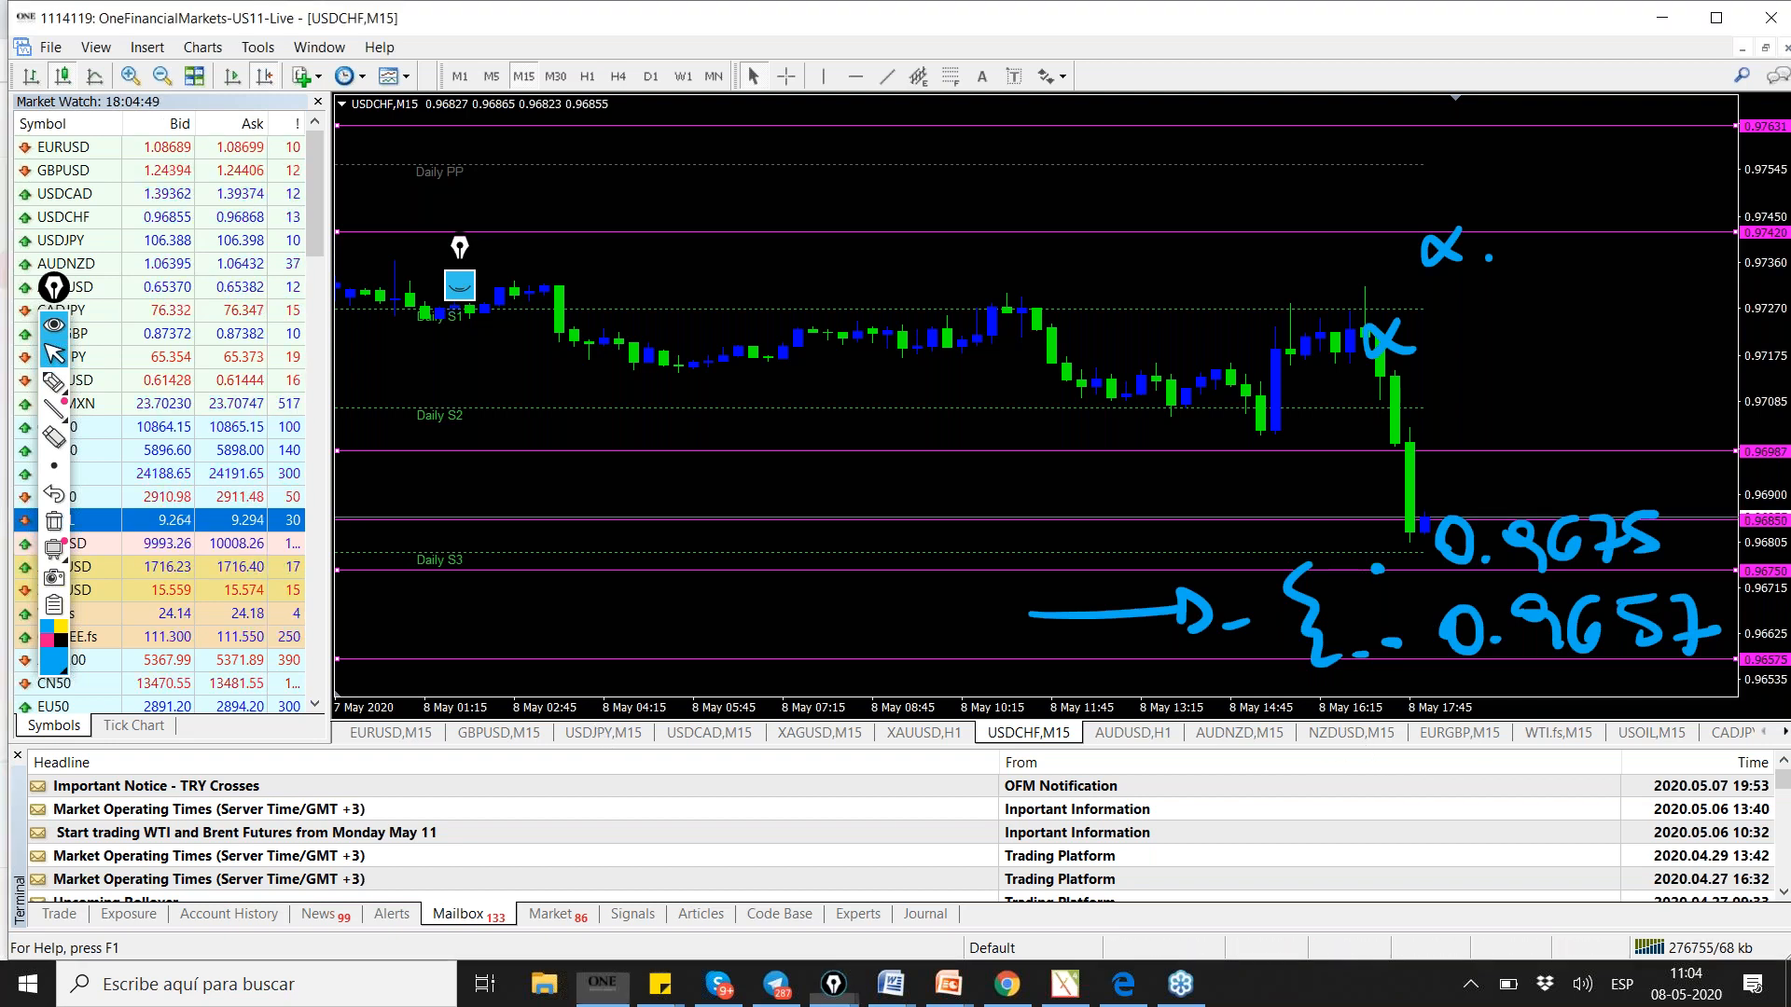
left_click(390, 732)
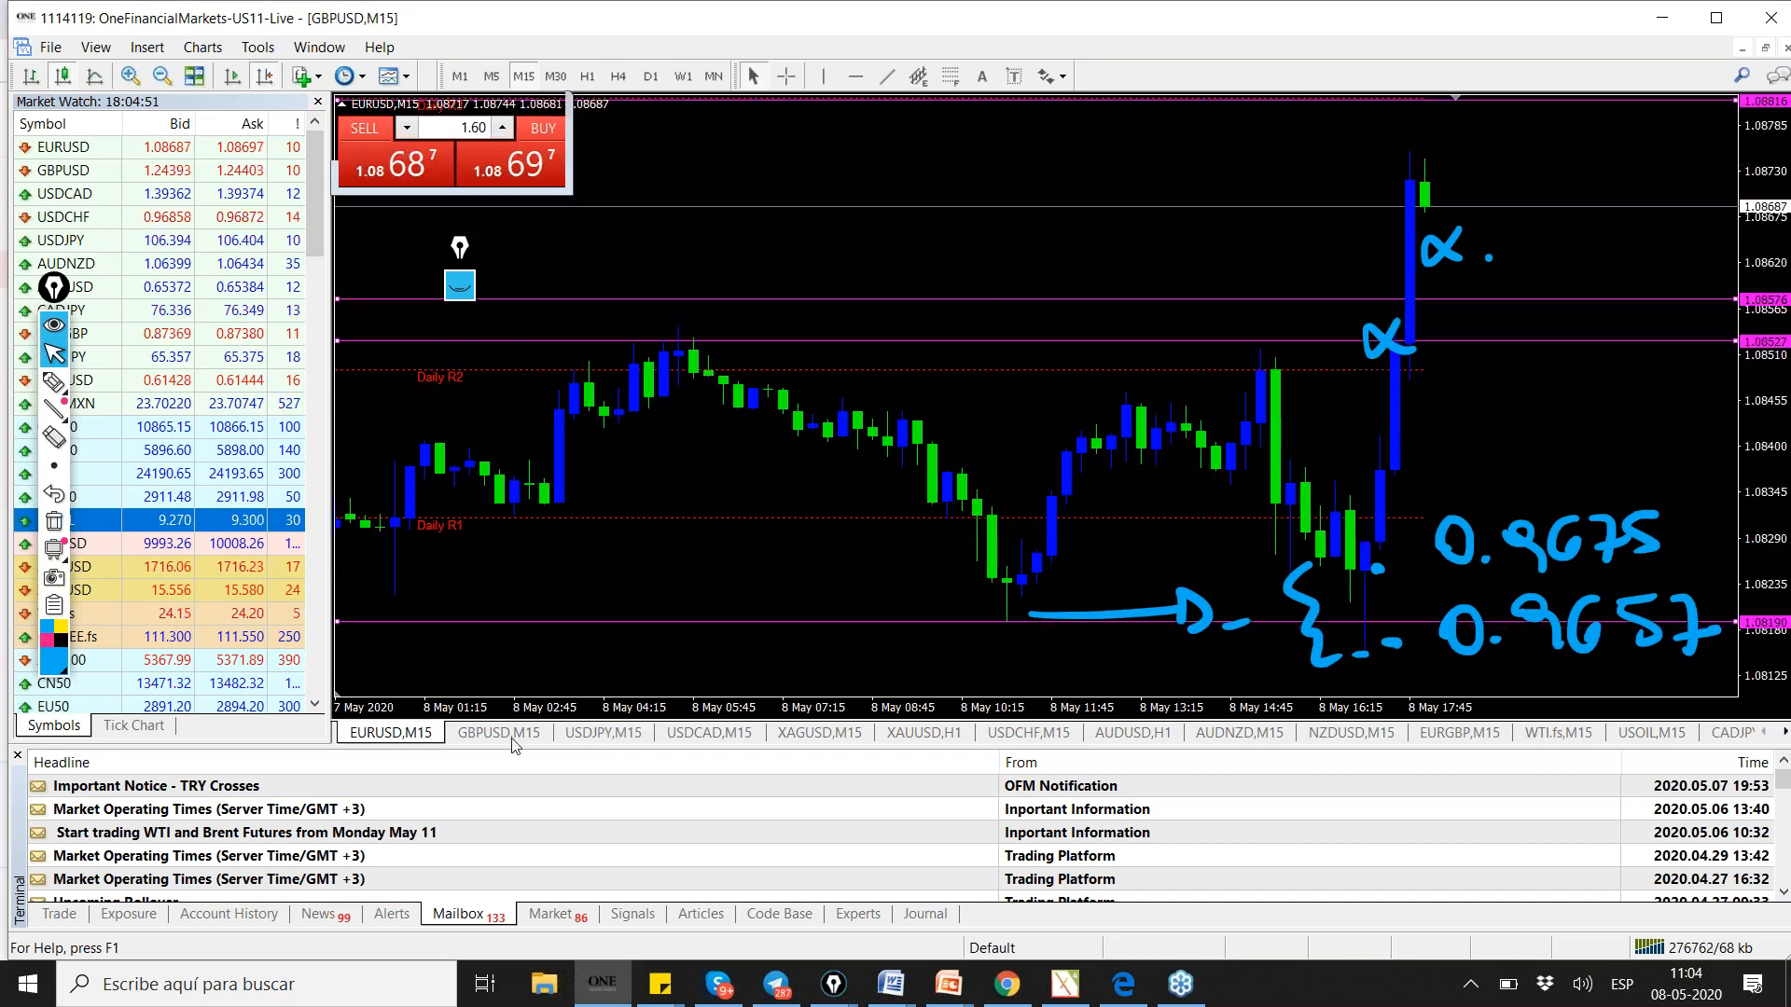
left_click(604, 732)
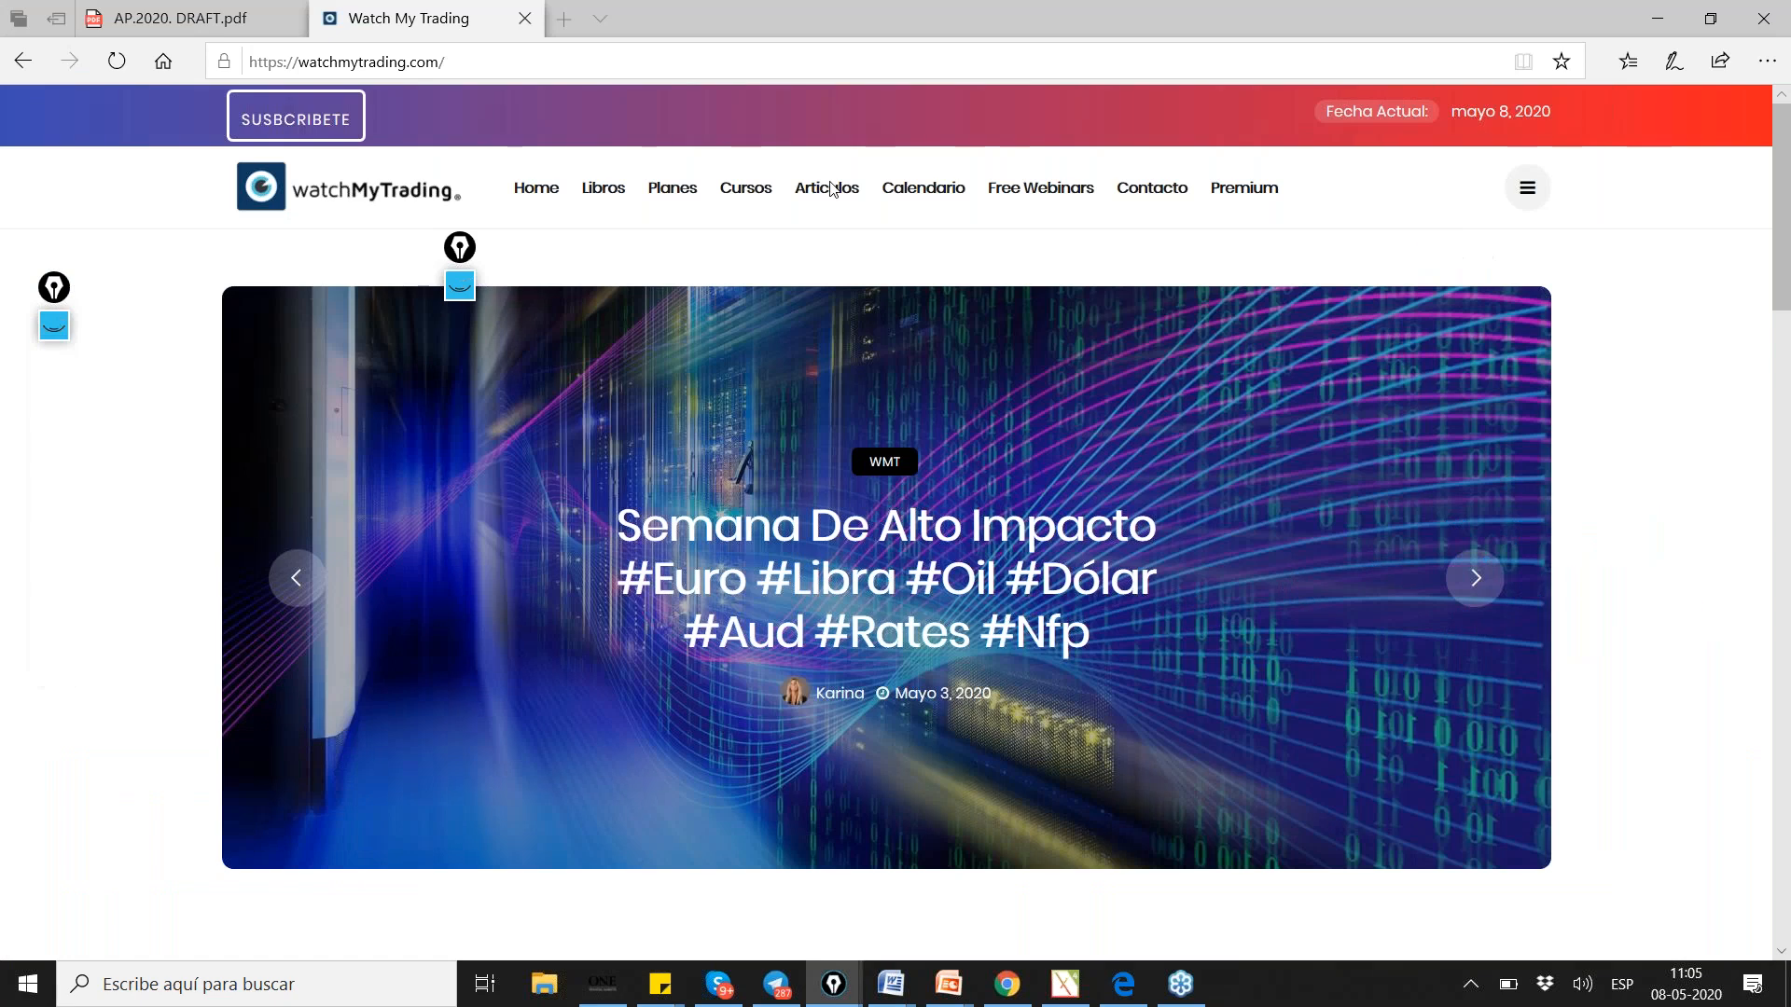
mouse_move(825, 187)
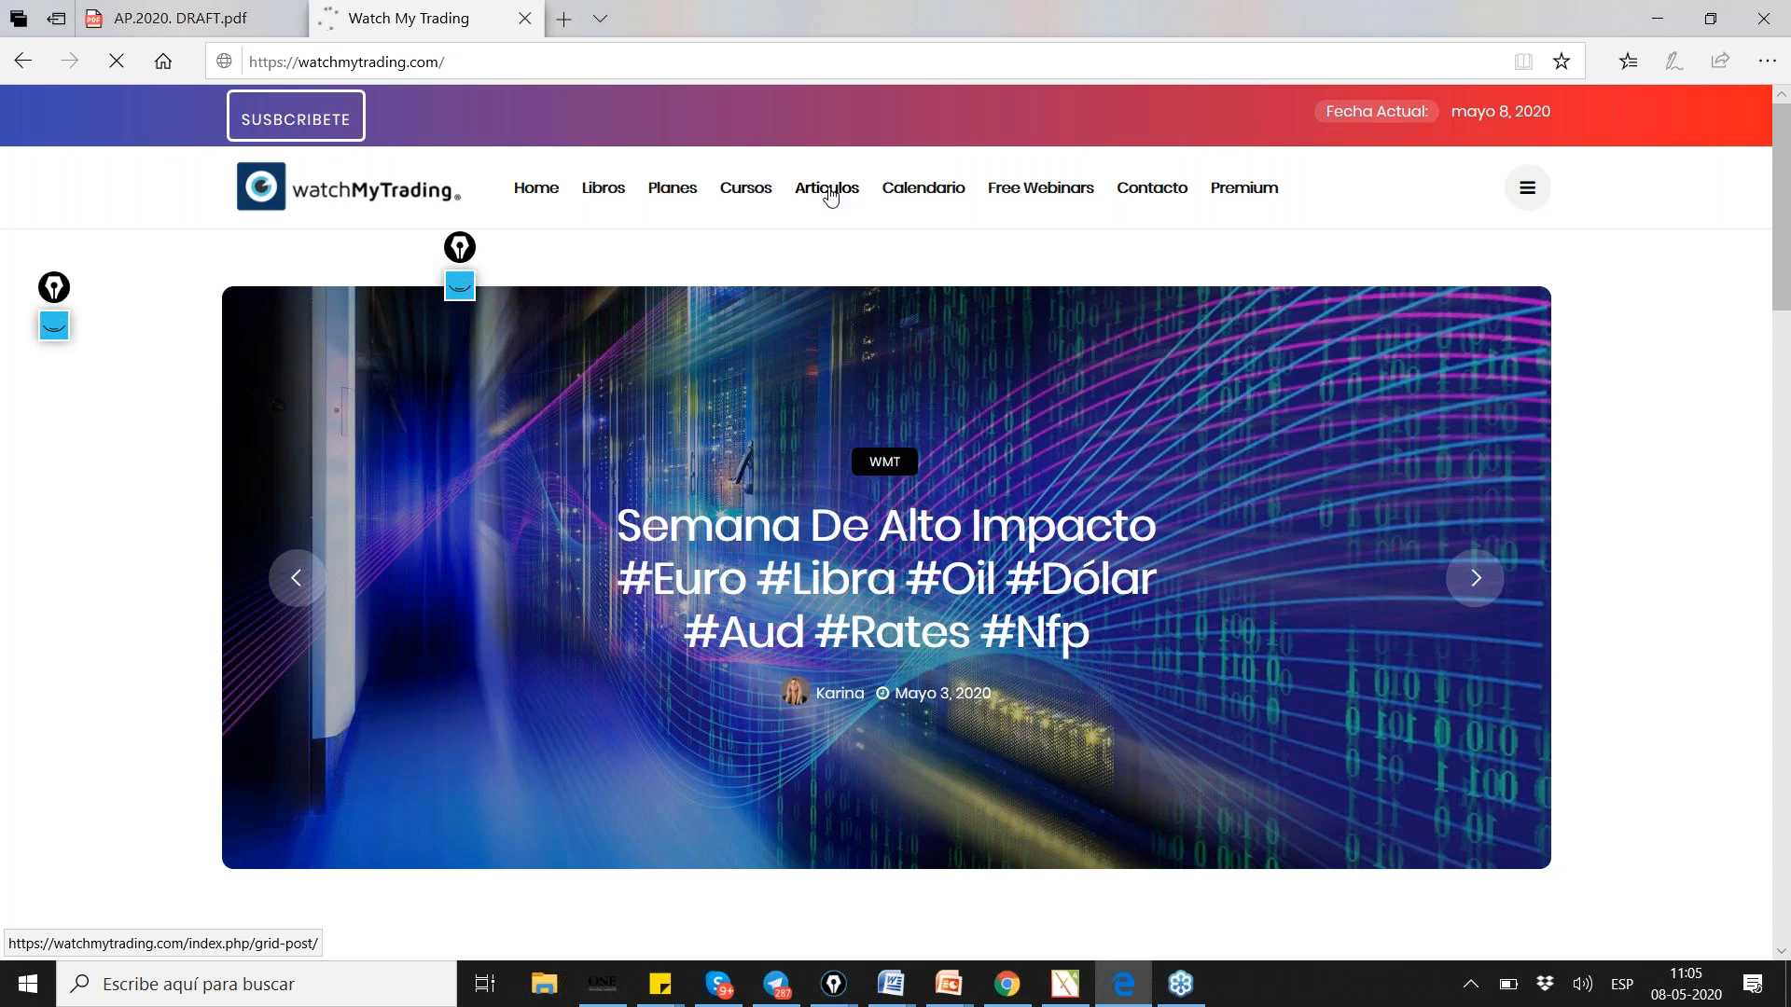
- Open the Articulos page and scroll down to the Inversor Junior day 9 and 10 posts
left_click(825, 188)
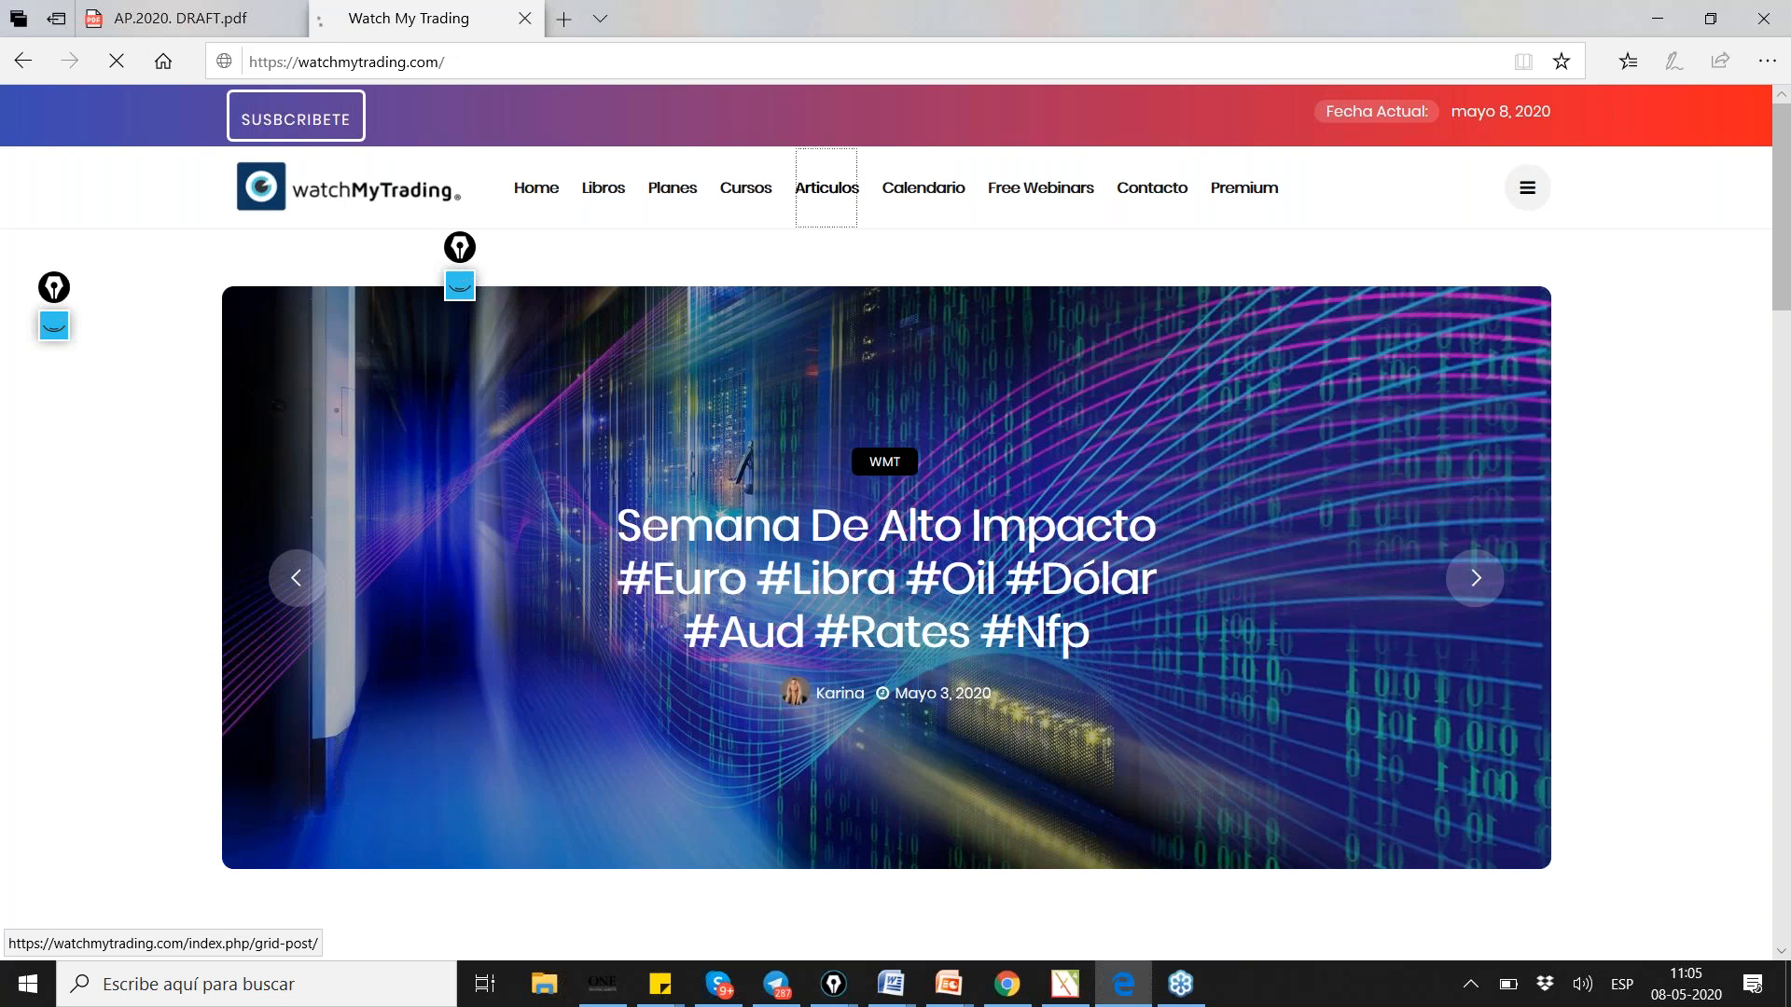
left_click(824, 188)
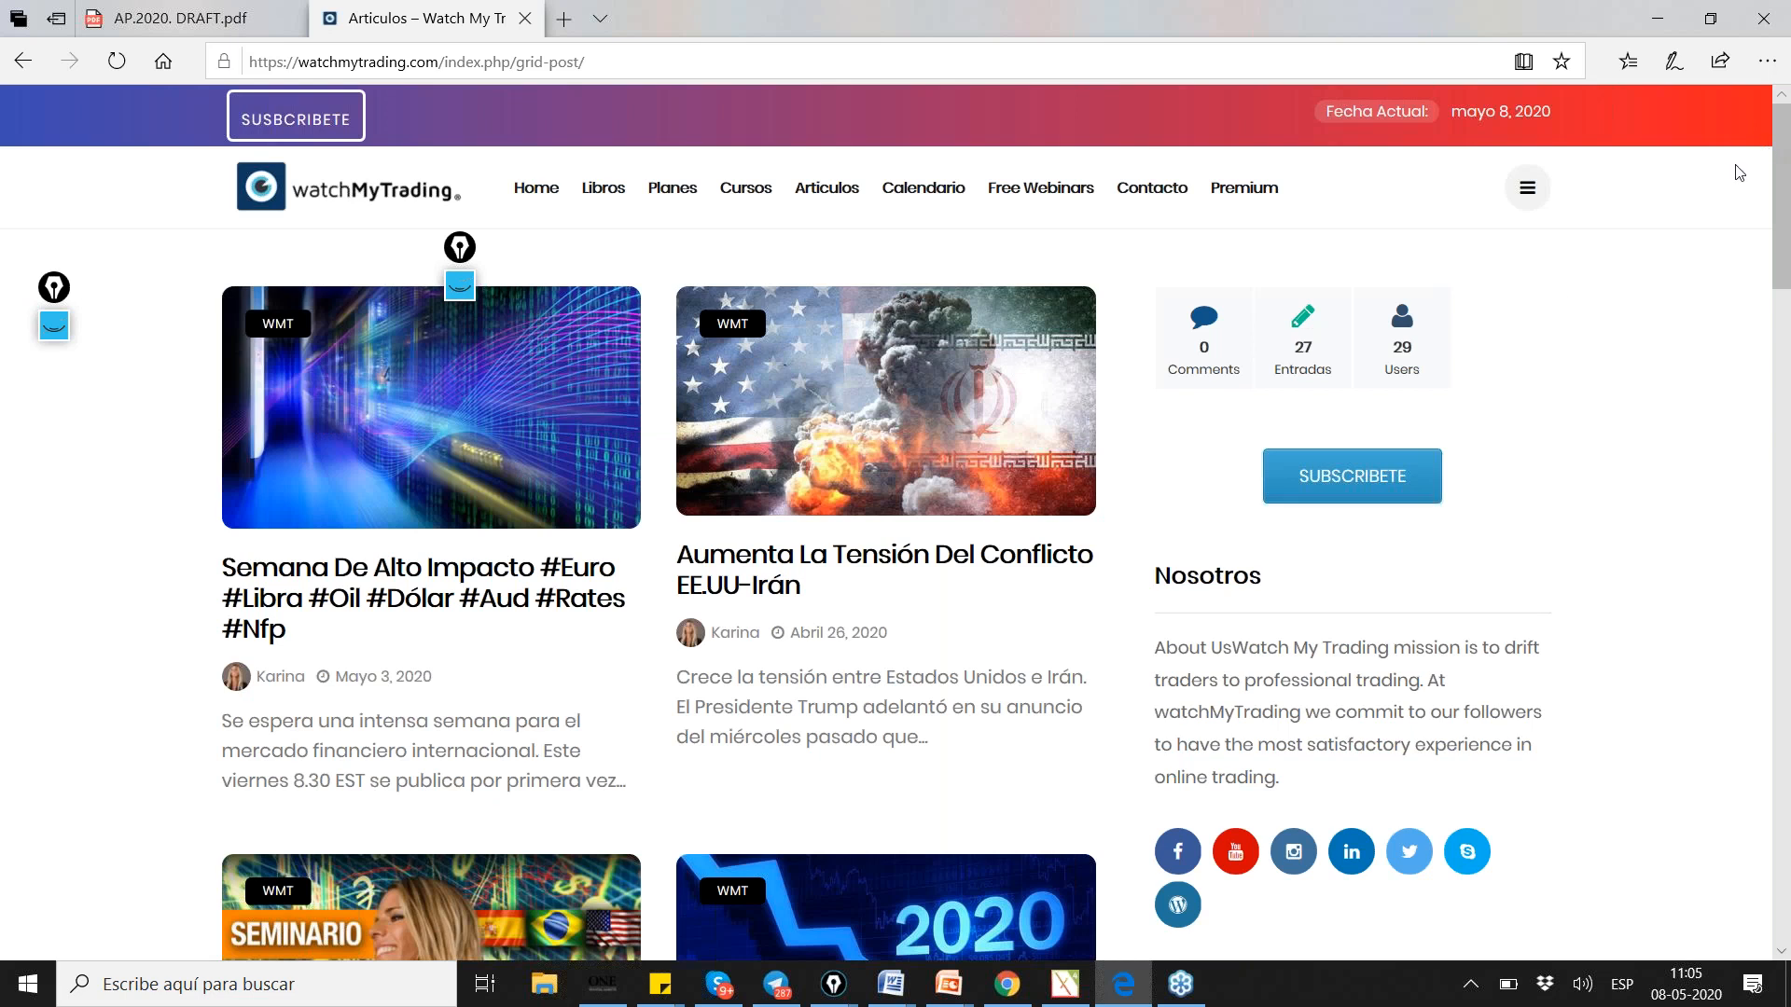
mouse_move(1776, 194)
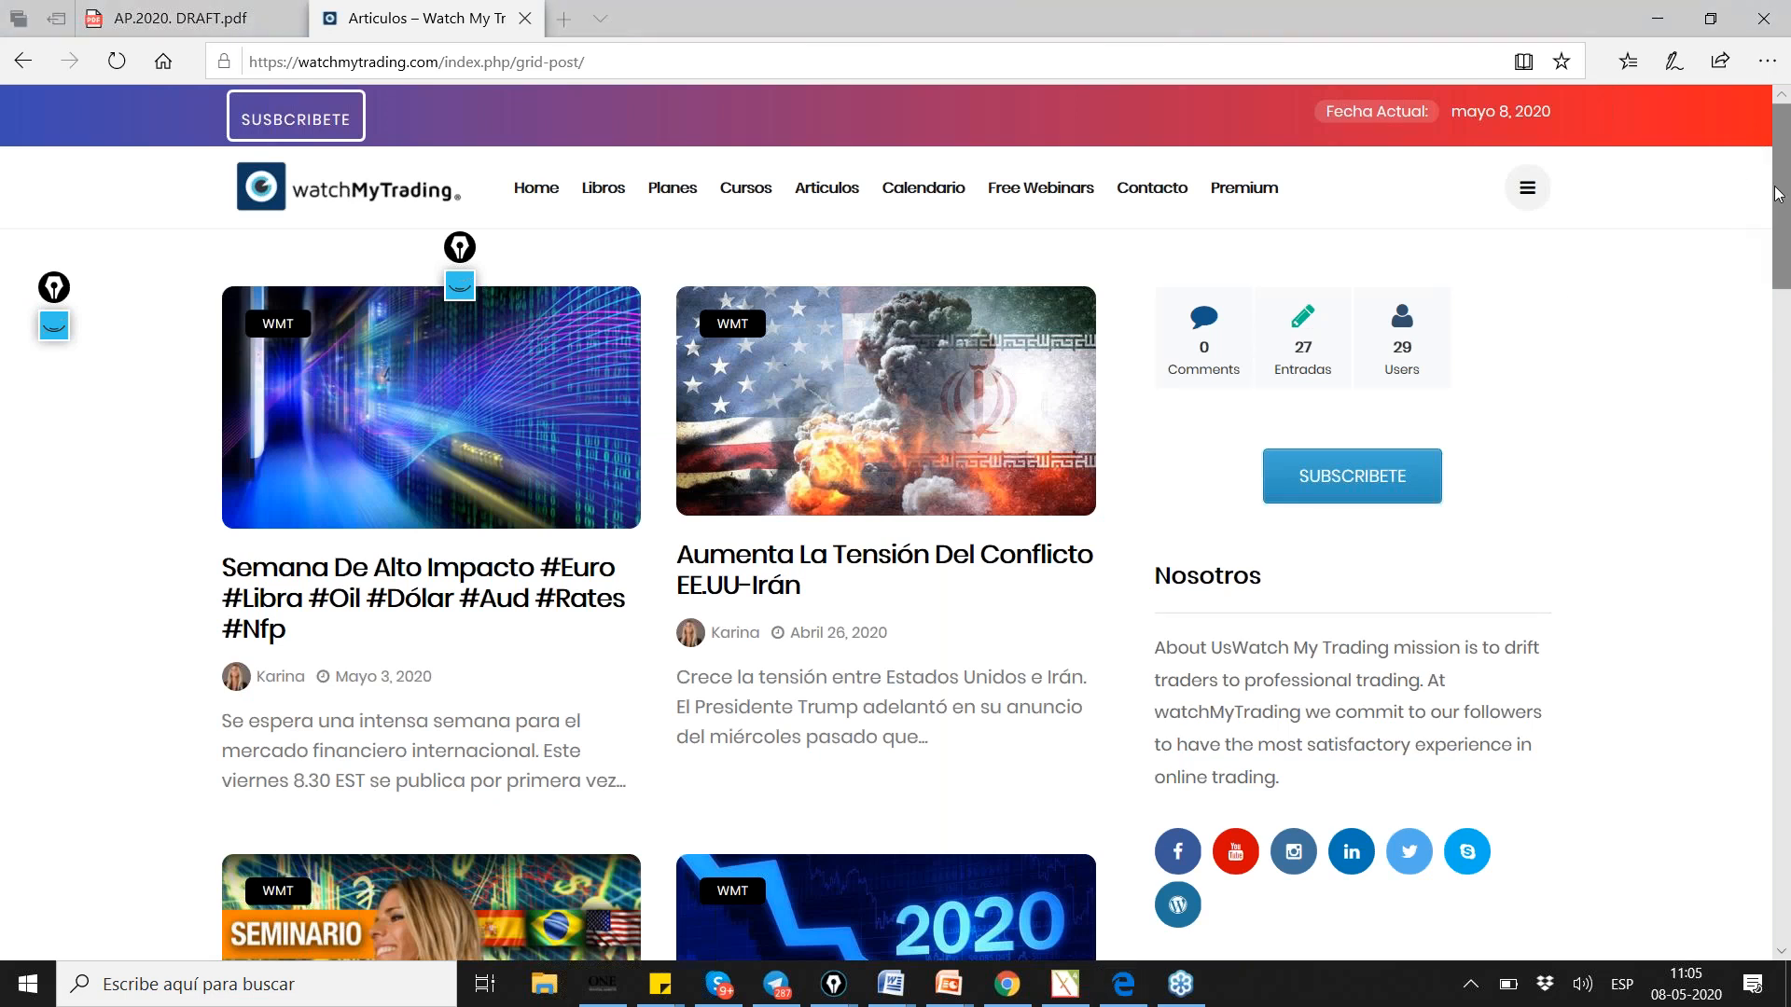
scroll("down", 3)
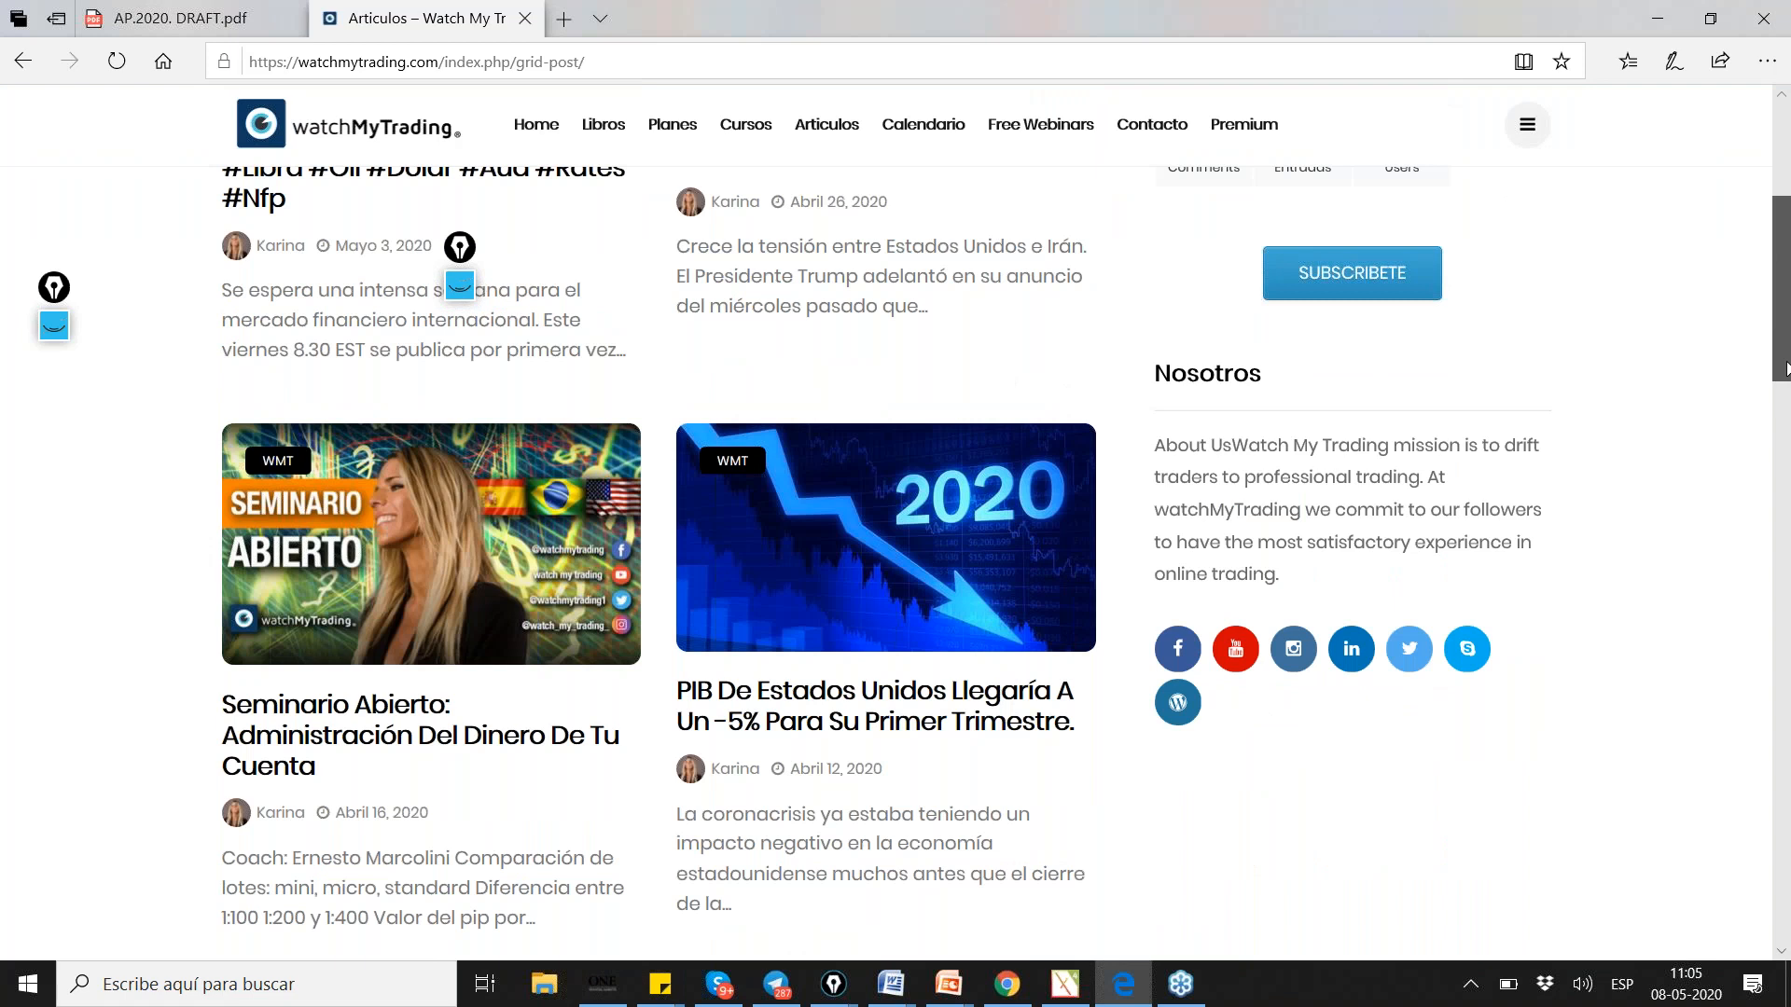
scroll("down", 3)
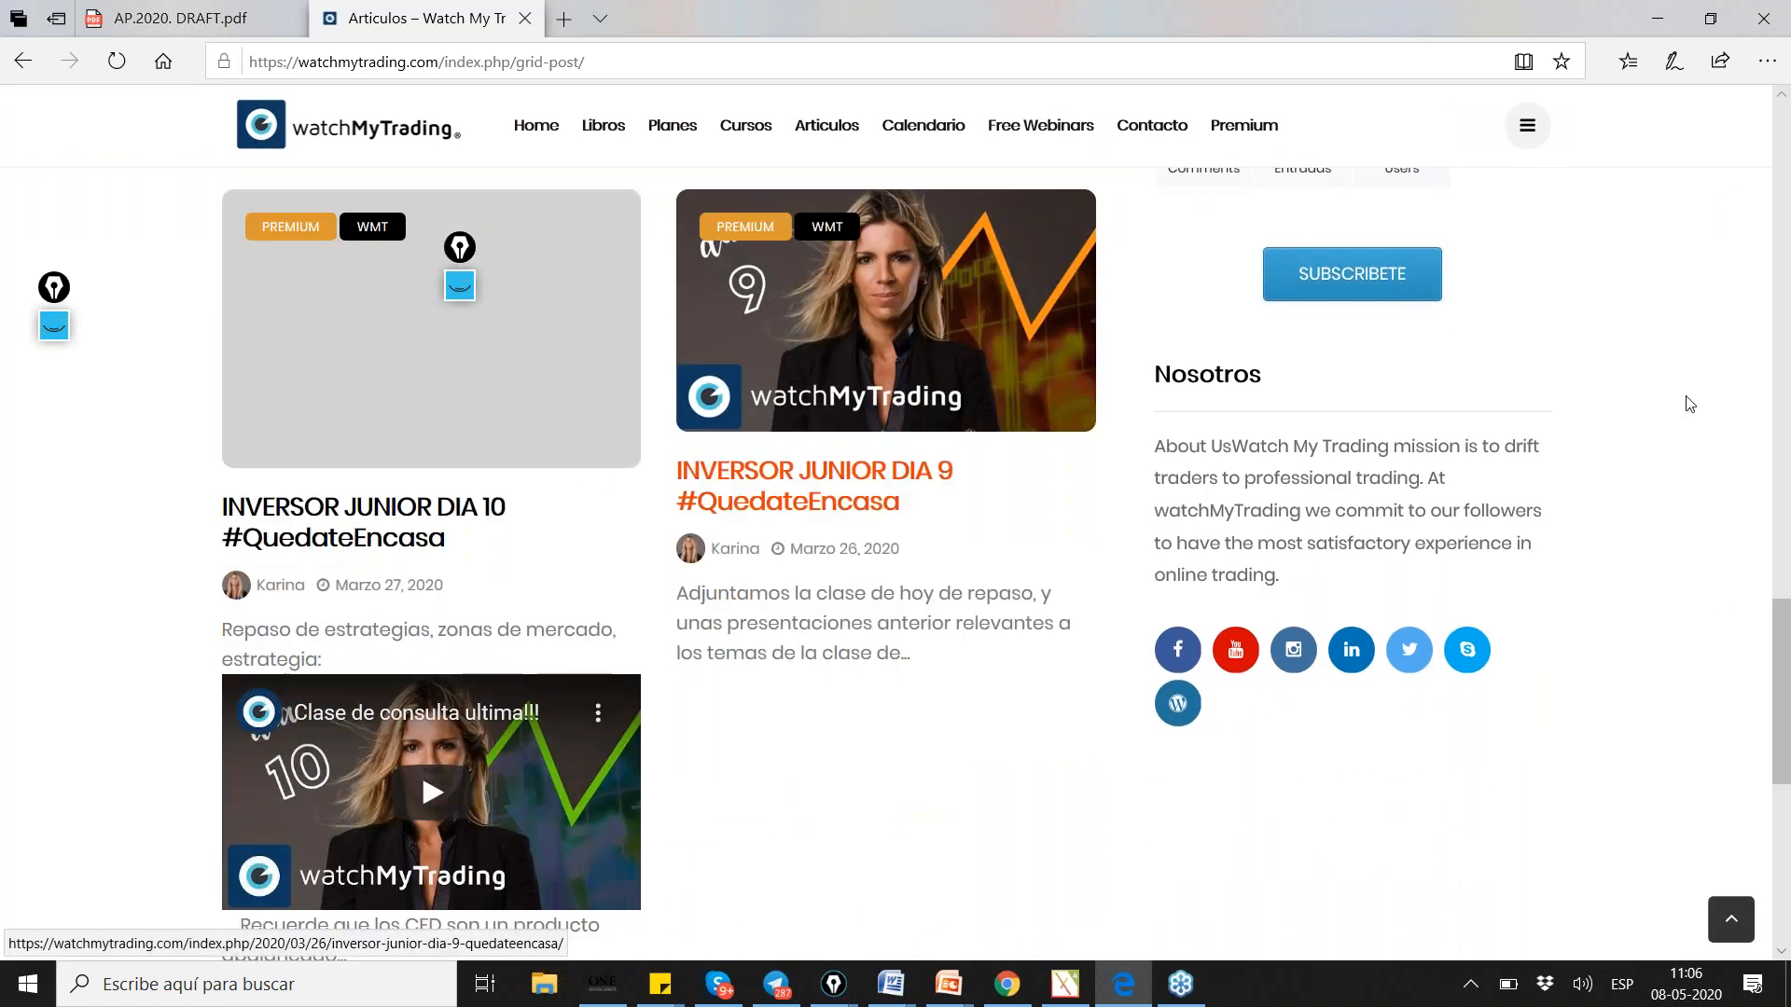
mouse_move(1741, 275)
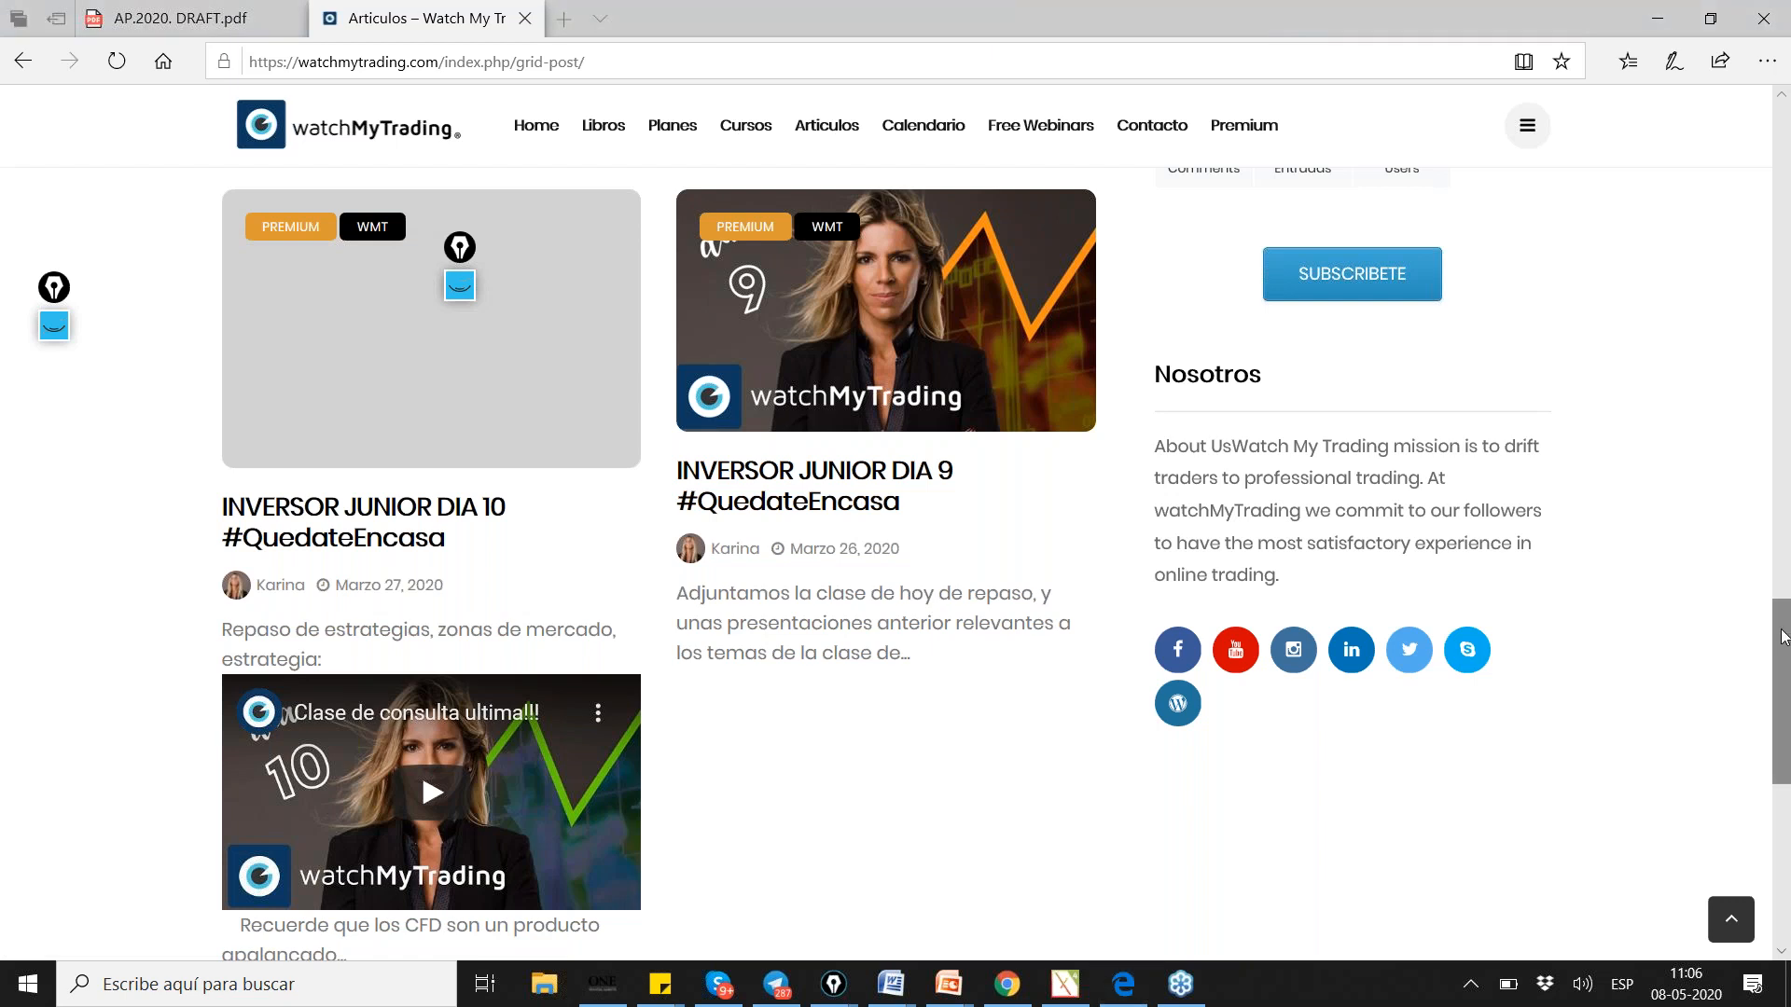
scroll("down", 3)
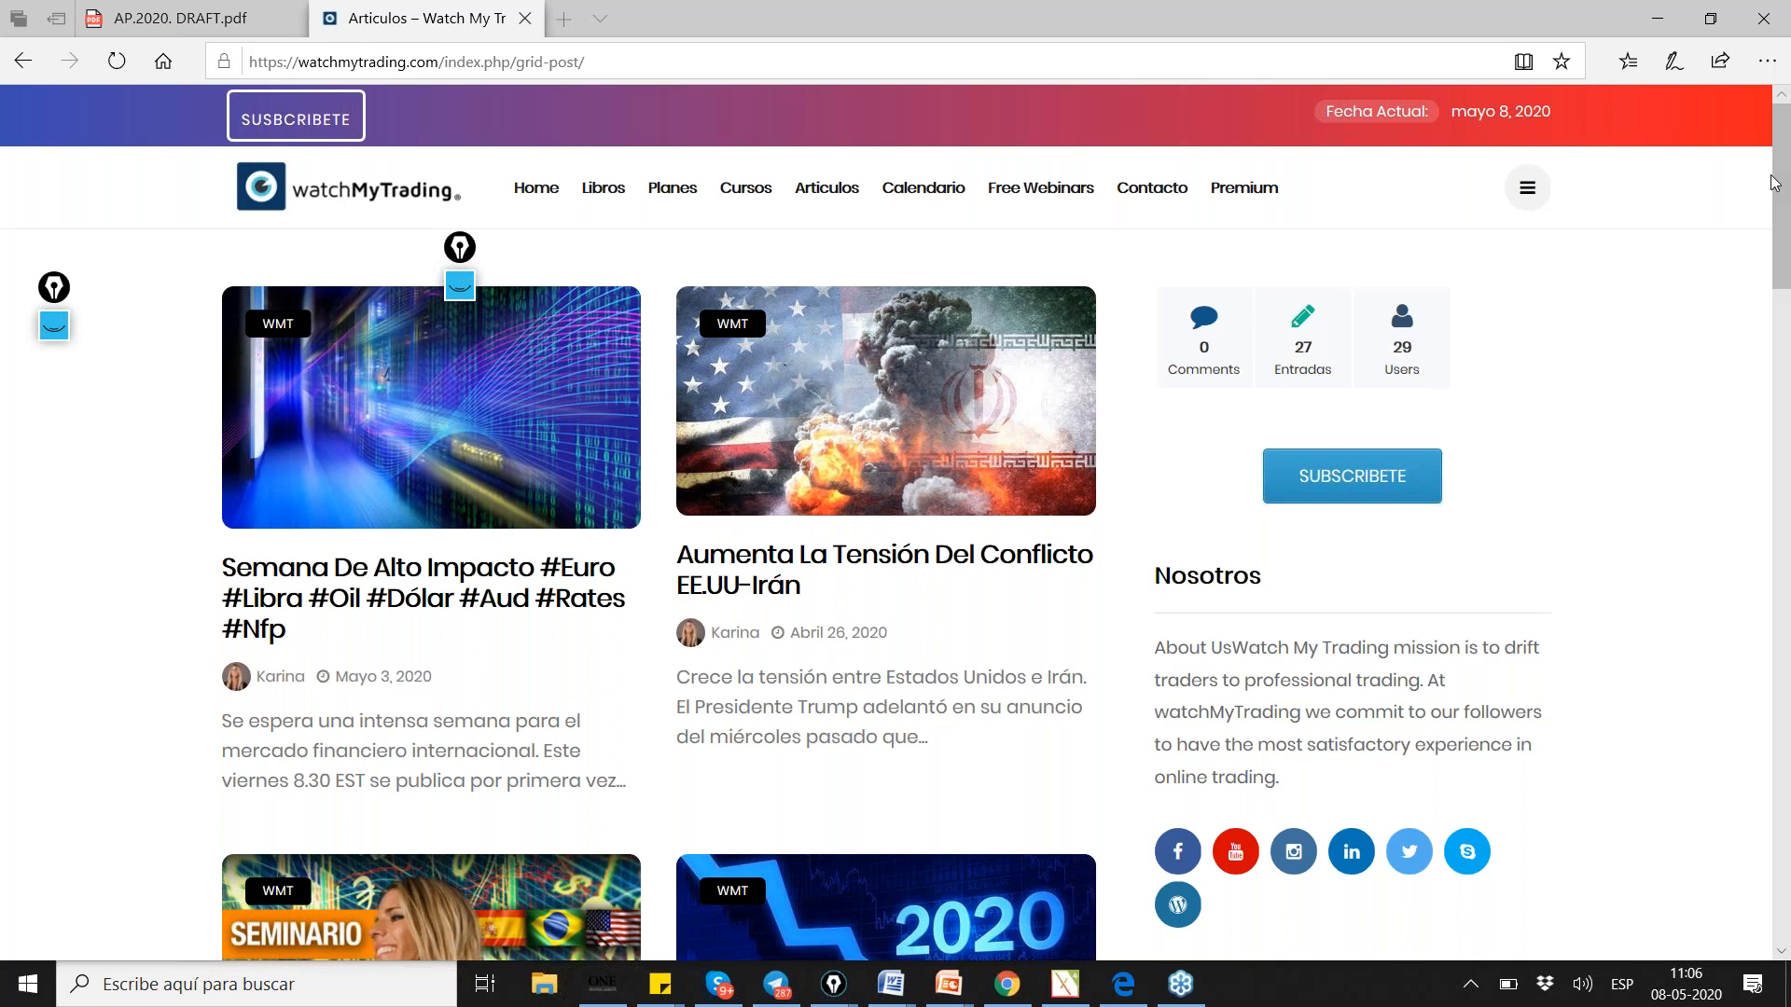
mouse_move(1443, 360)
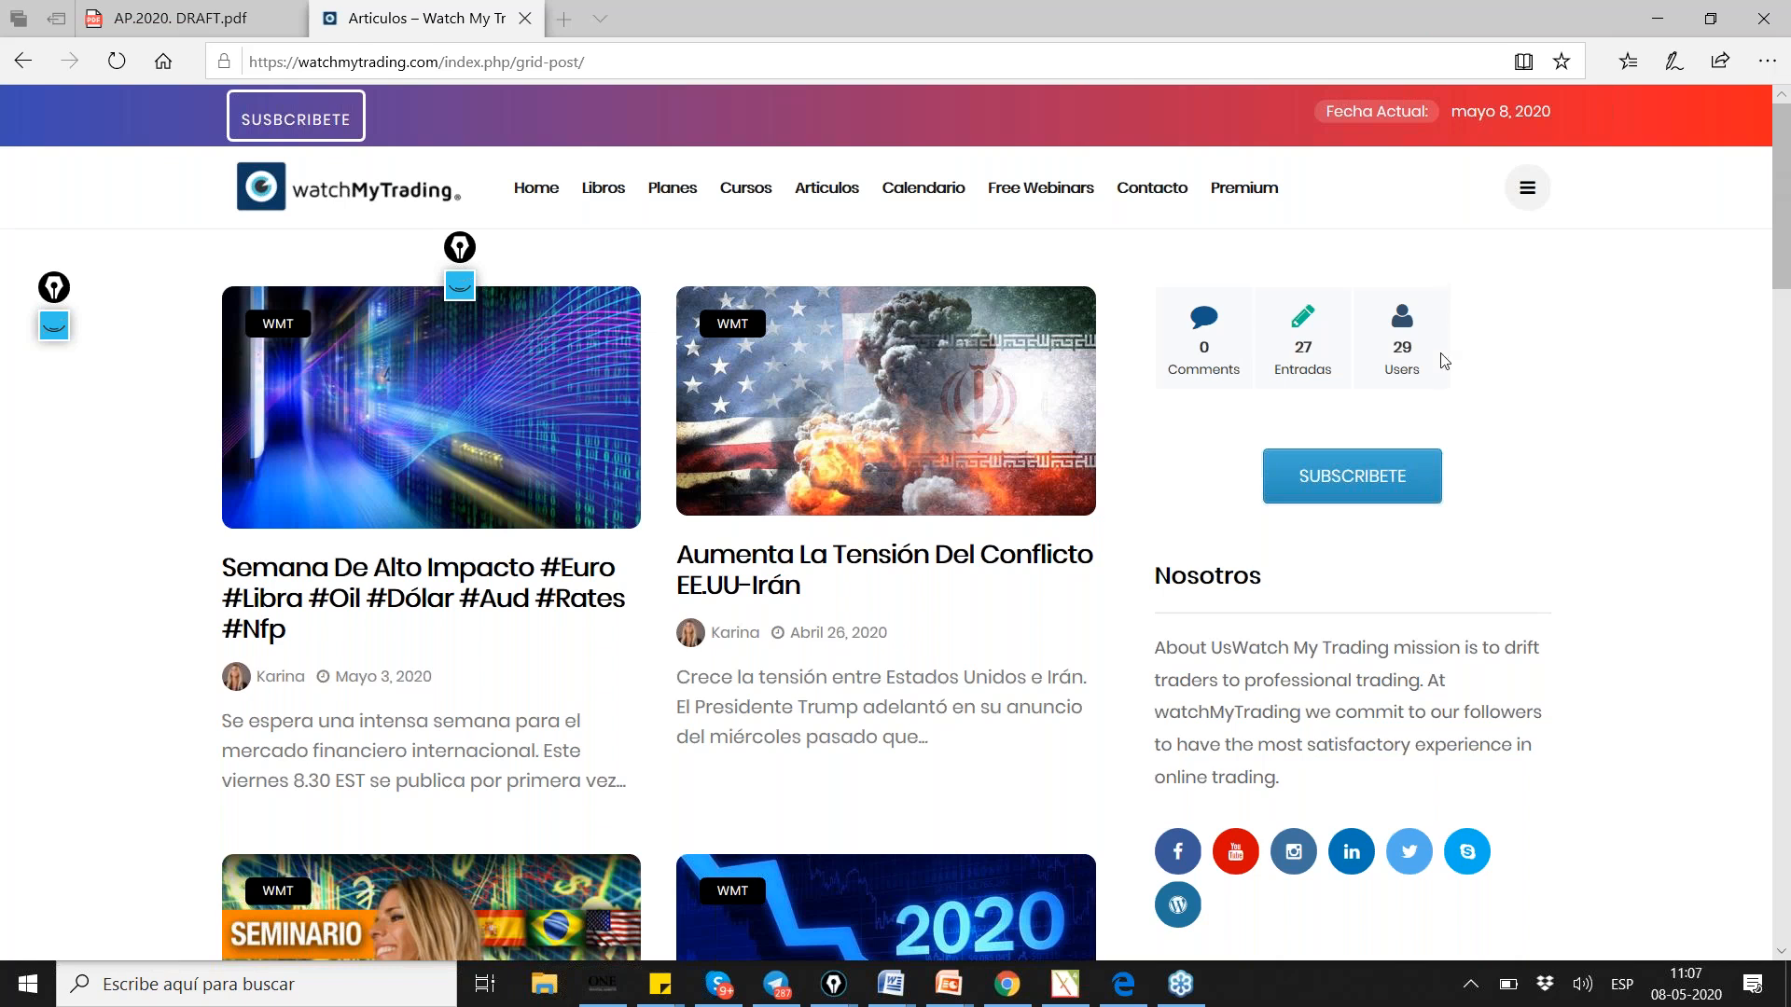
mouse_move(1289, 273)
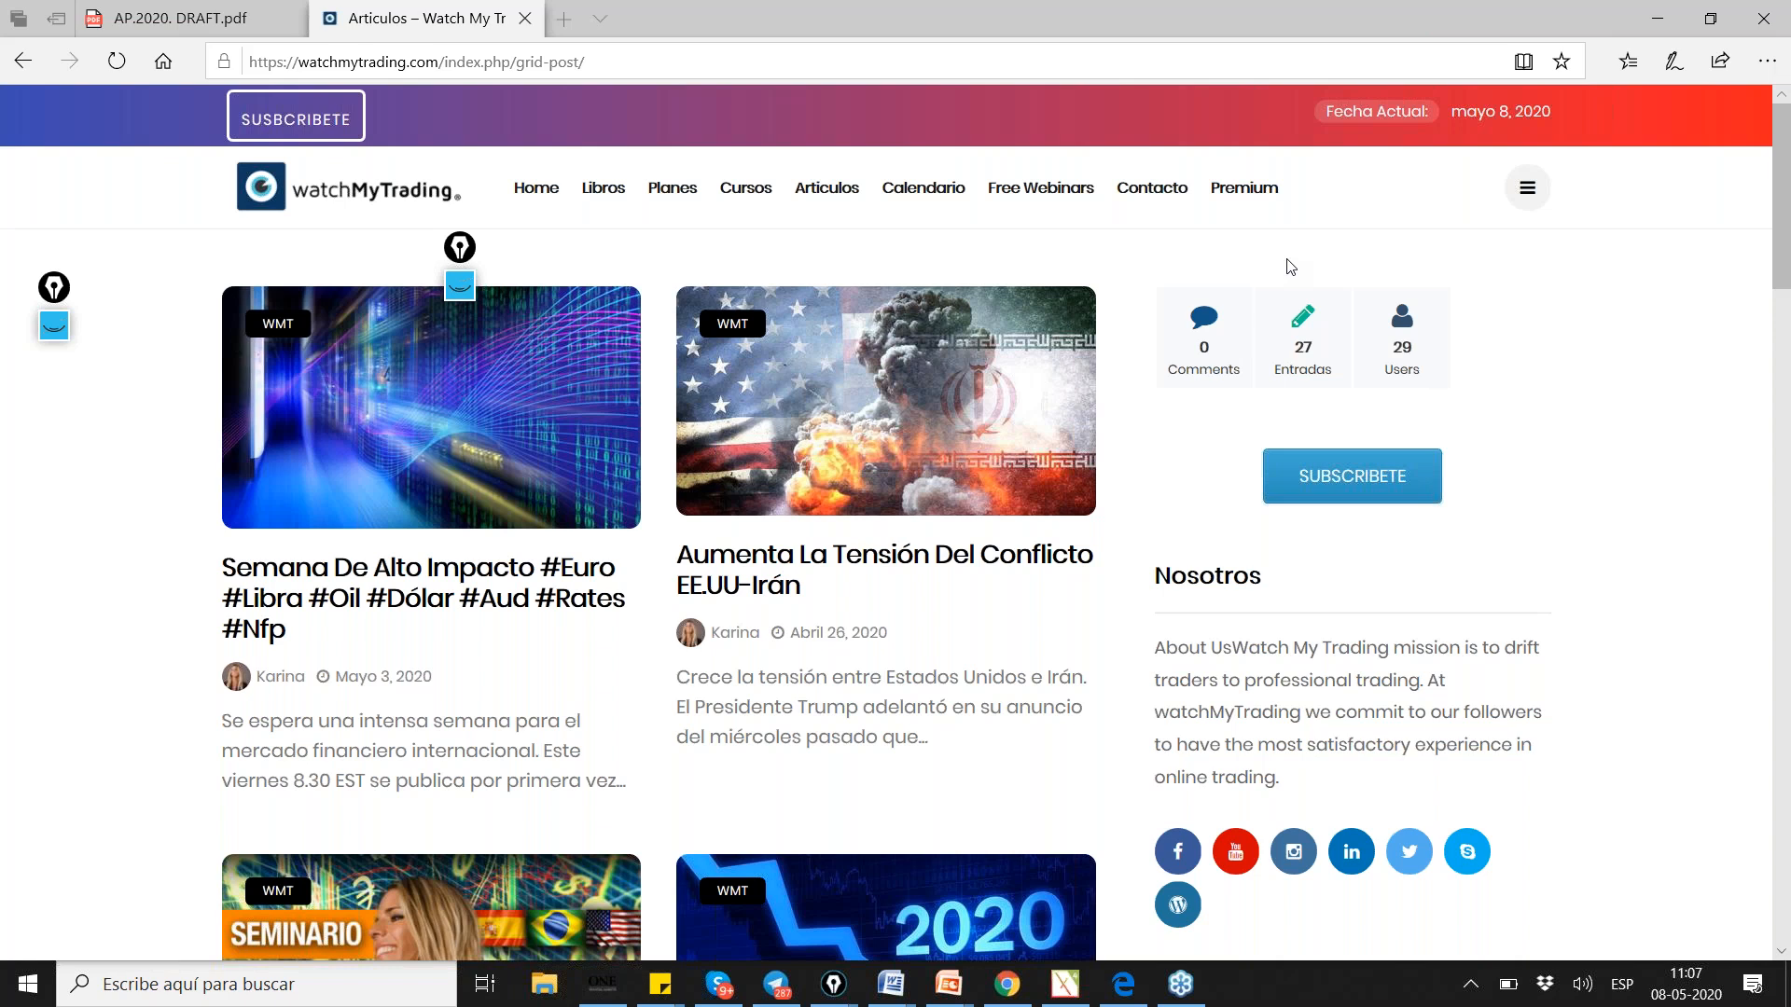
mouse_move(1432, 350)
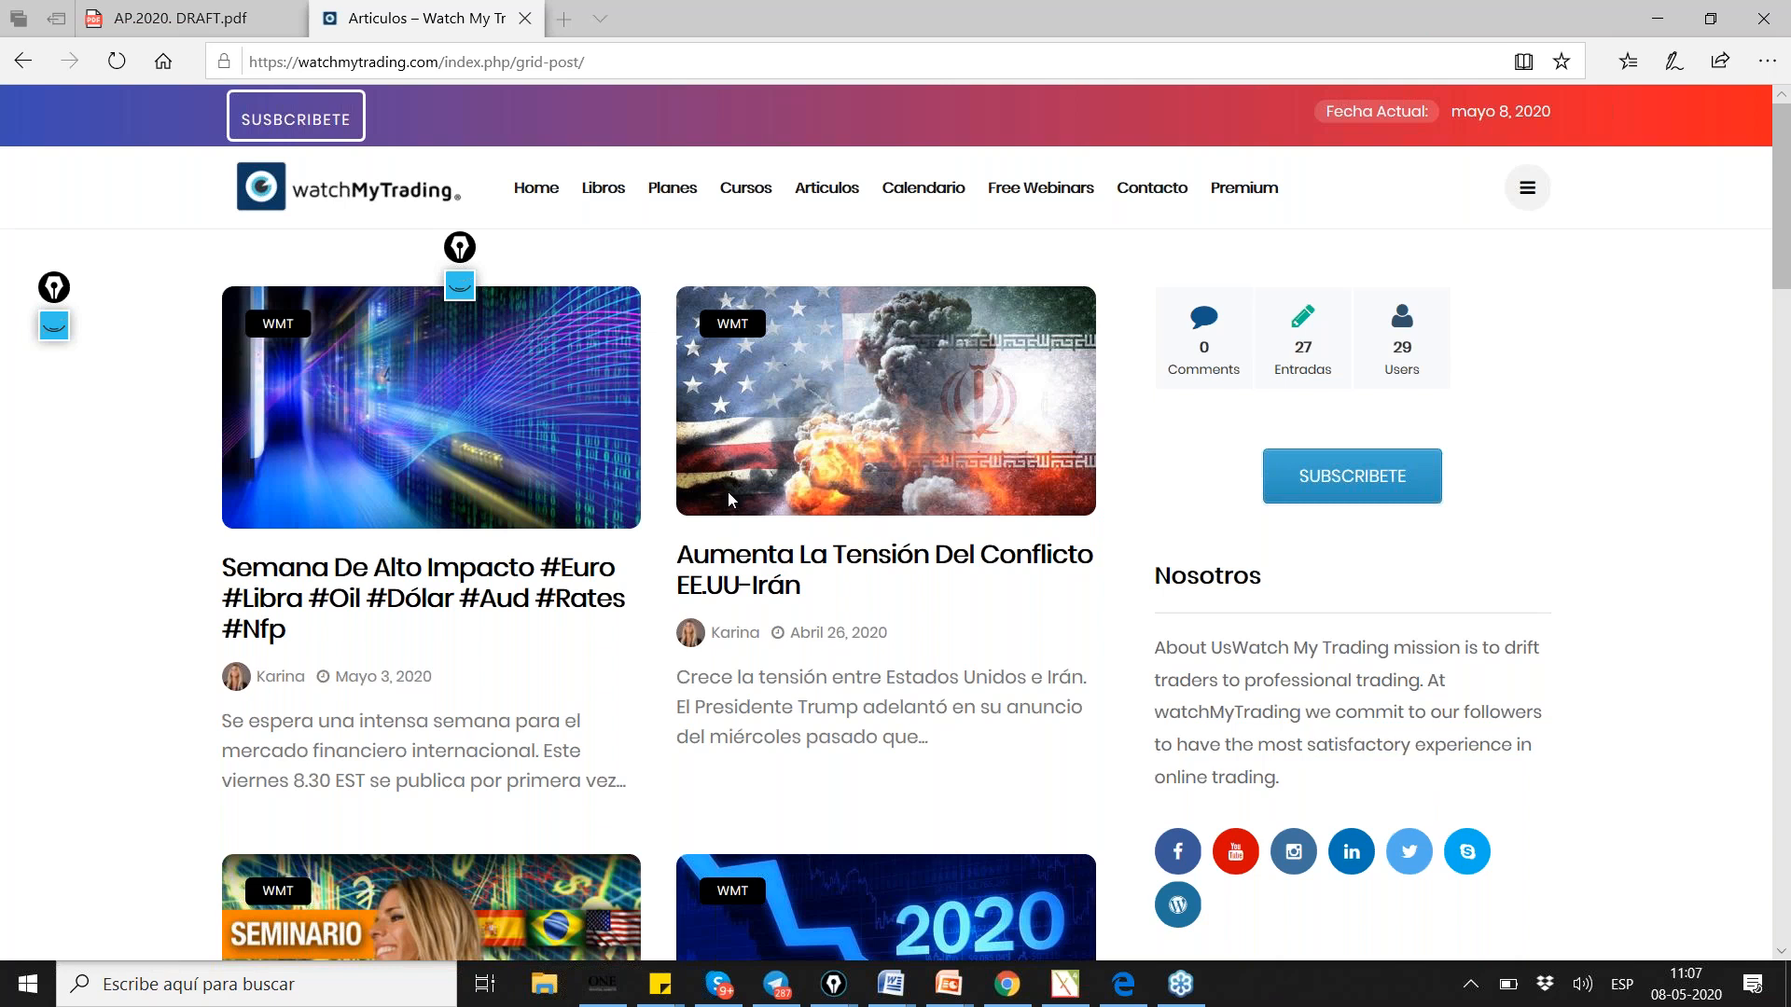
mouse_move(1293, 266)
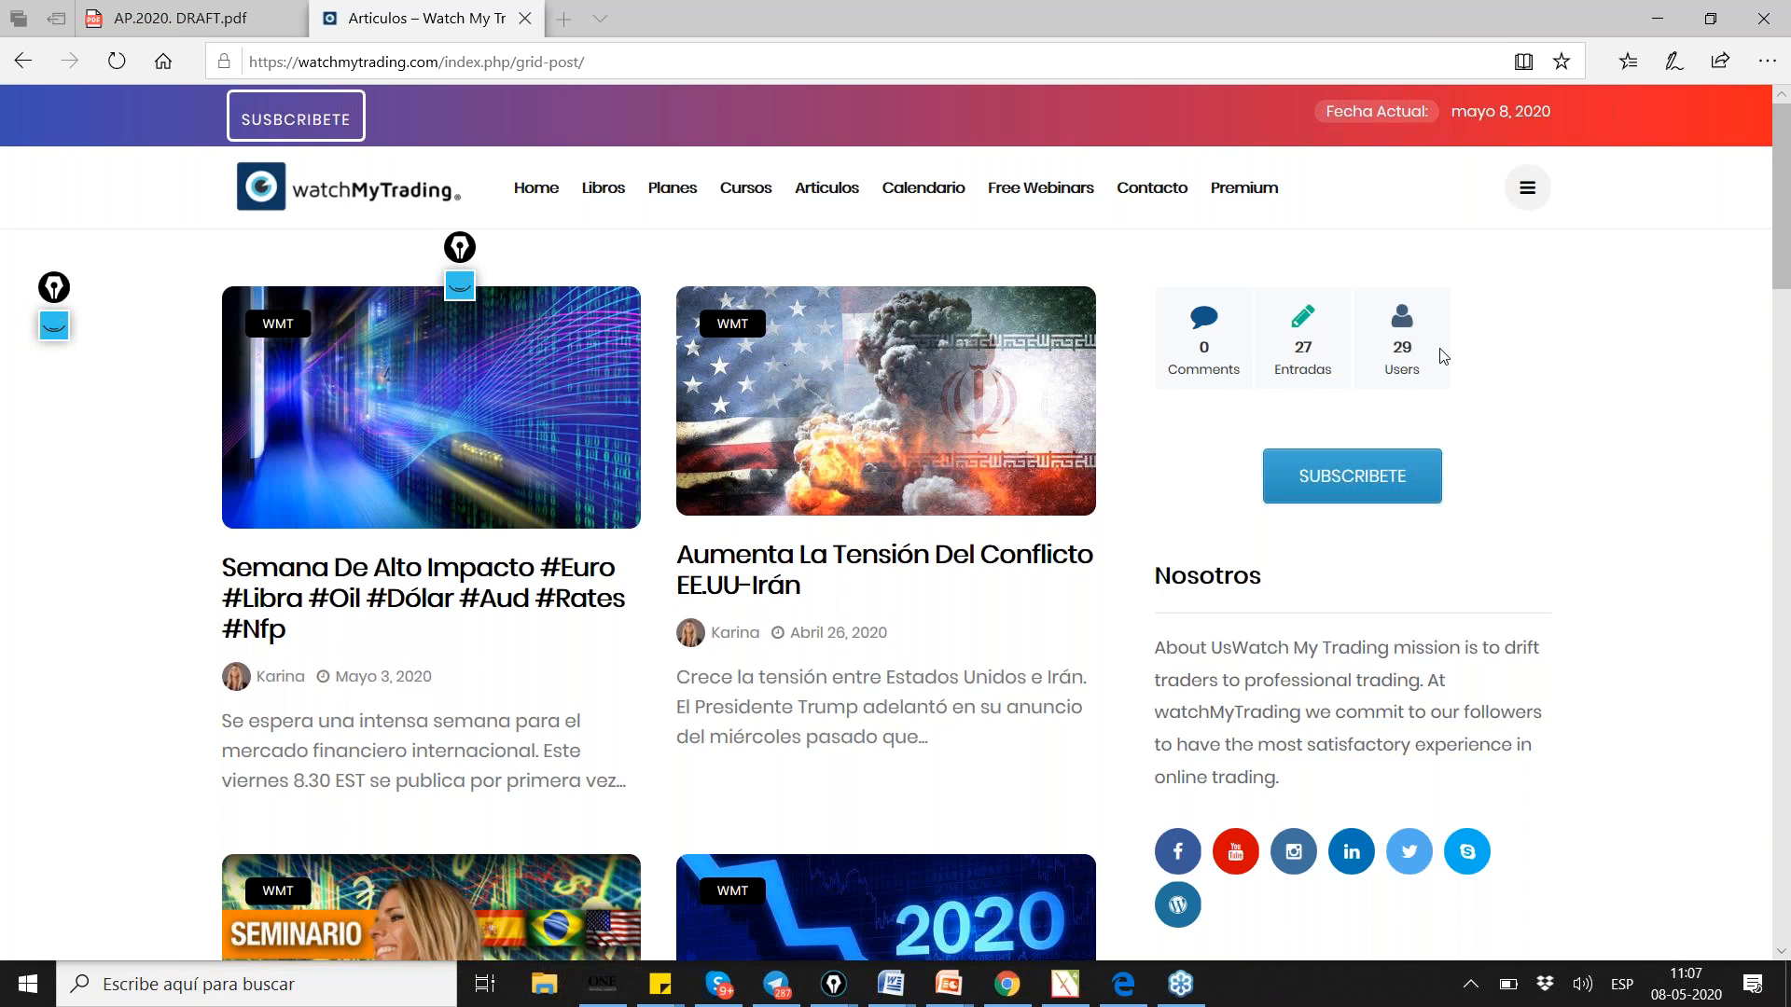
mouse_move(1289, 263)
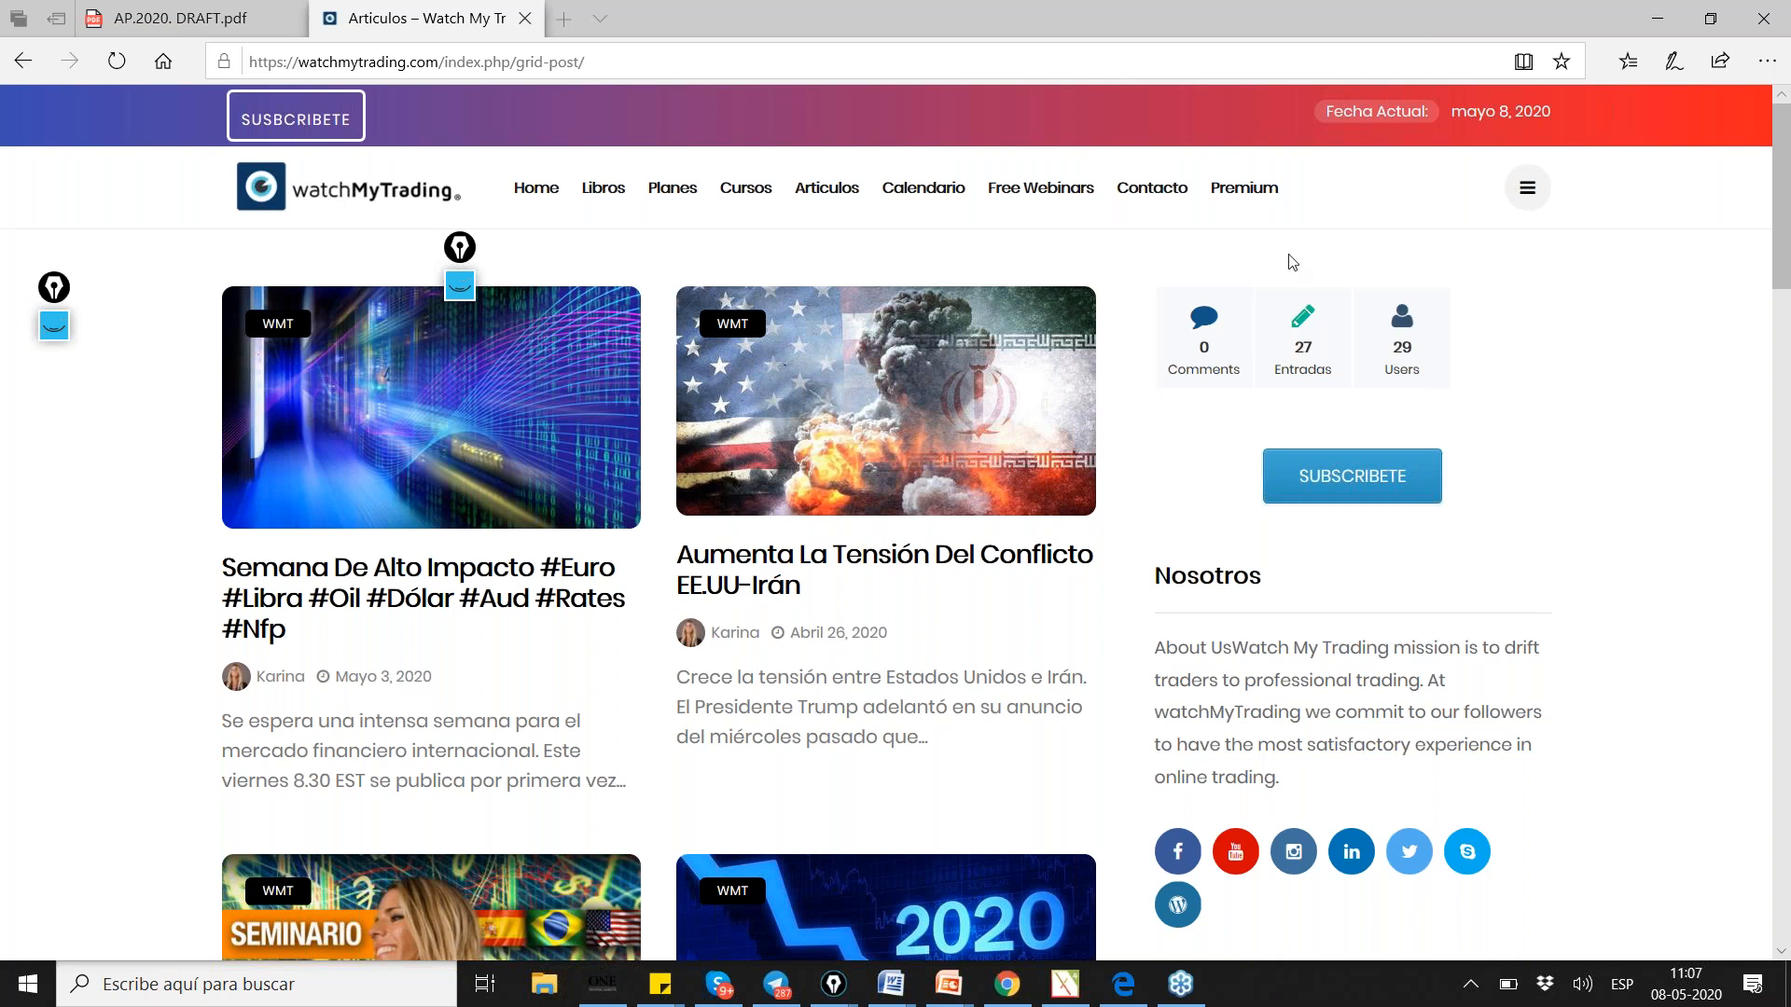